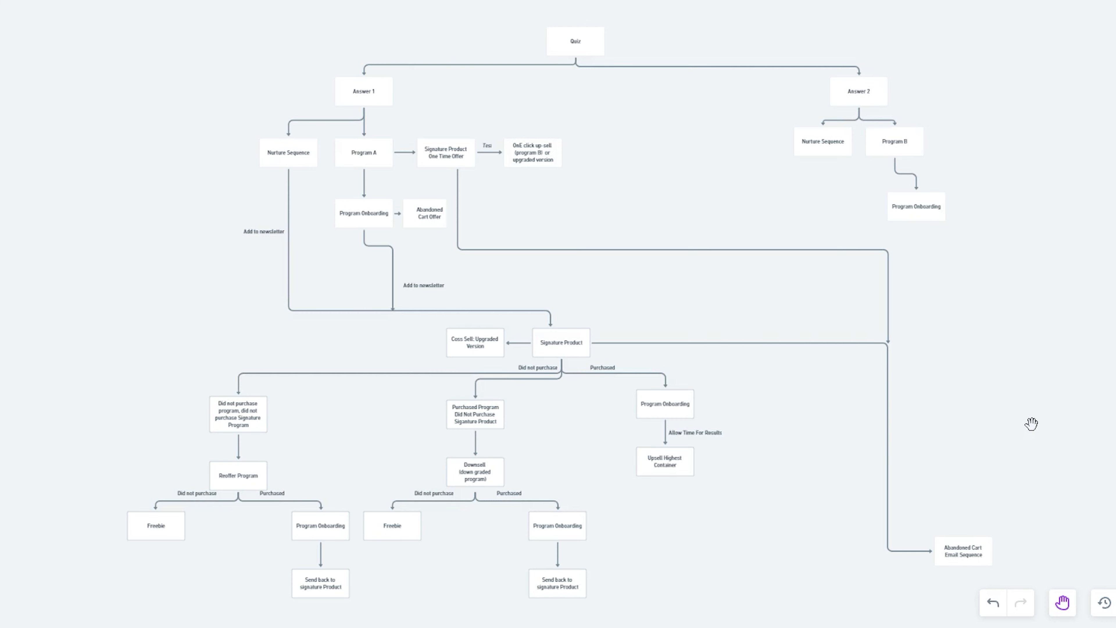
pyautogui.moveTo(324, 136)
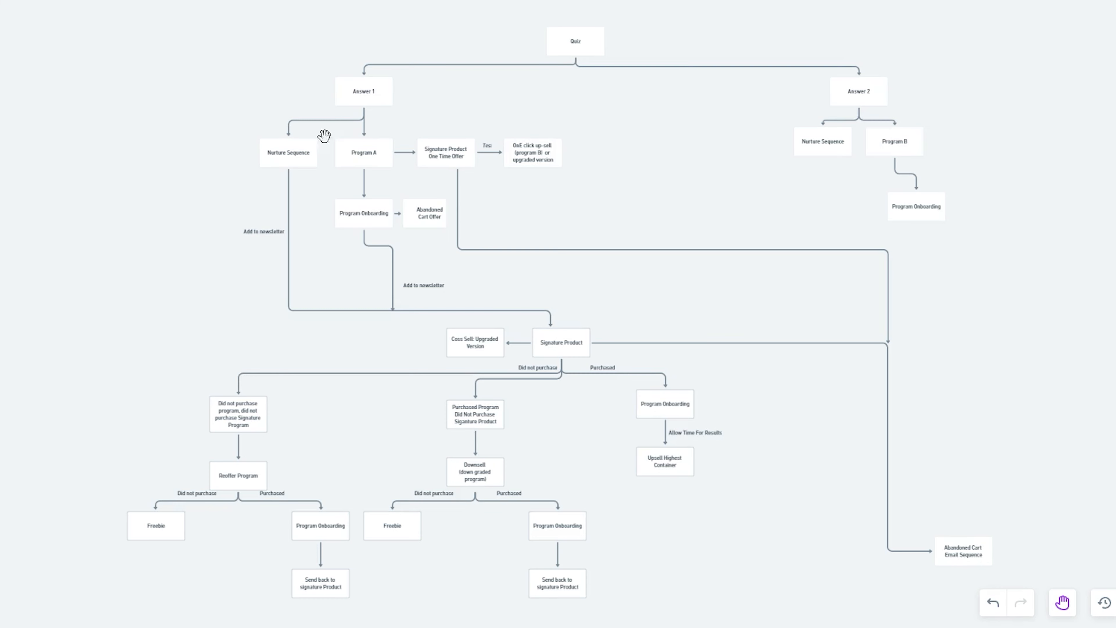
pyautogui.moveTo(848, 273)
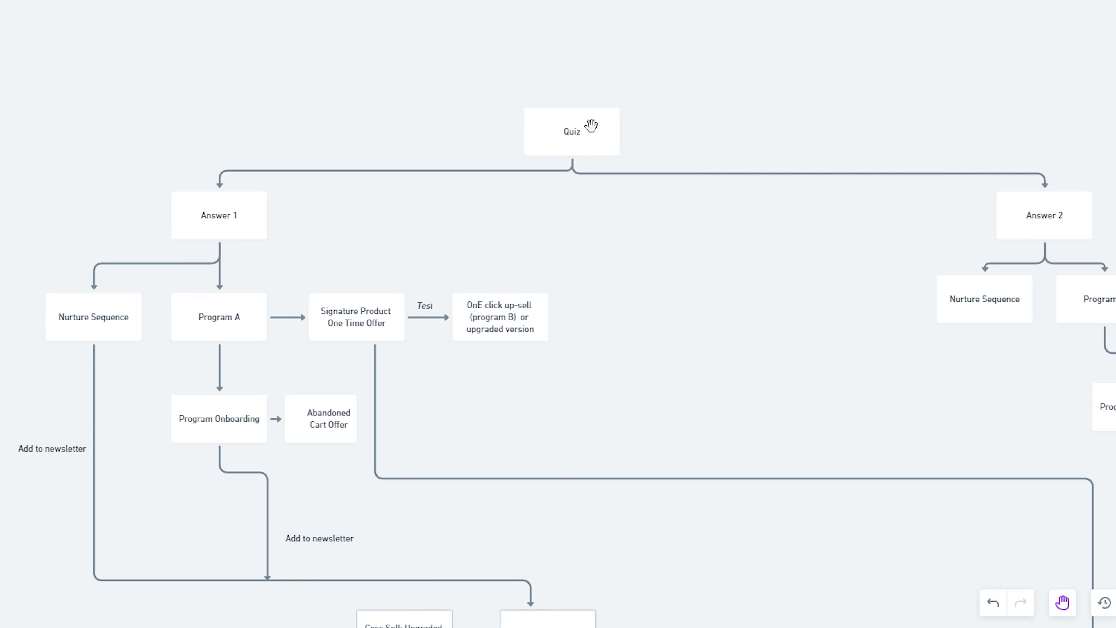
pyautogui.moveTo(645, 127)
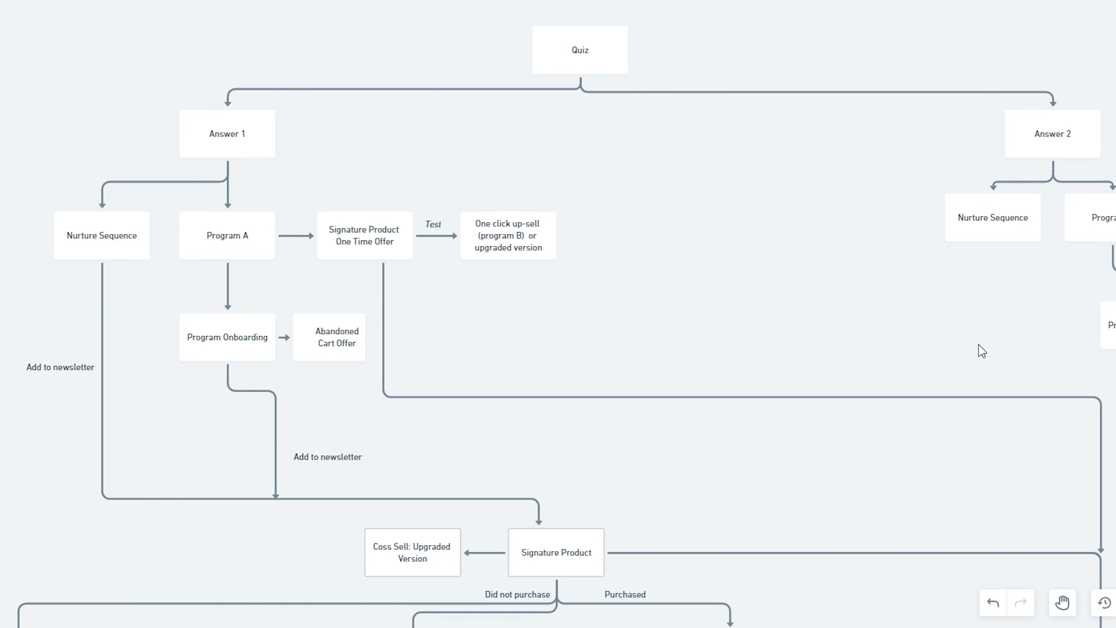
pyautogui.moveTo(688, 58)
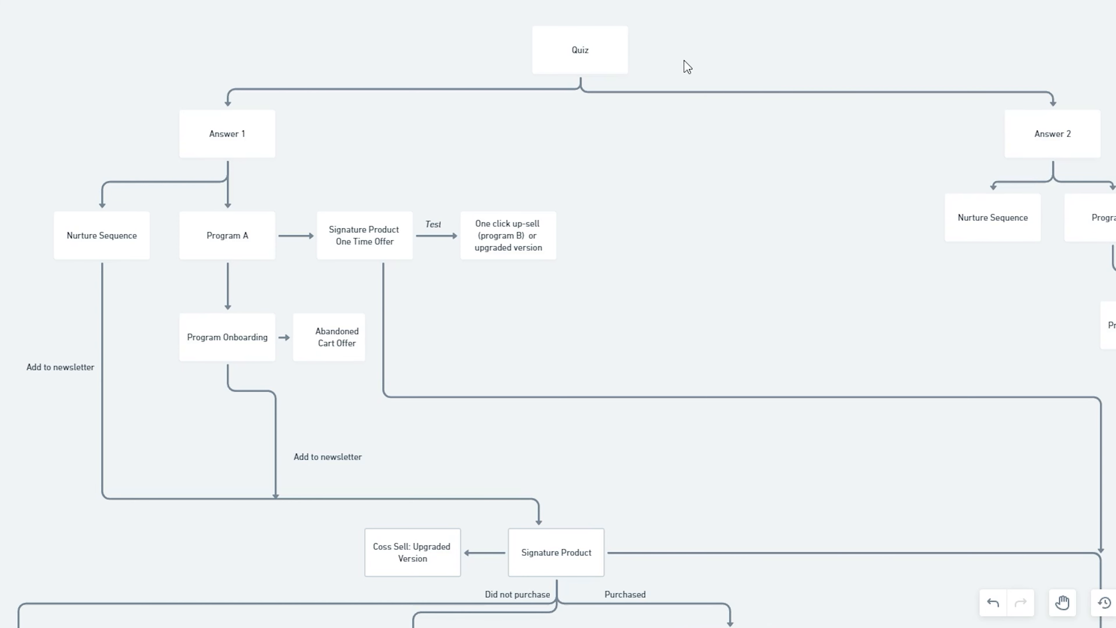
pyautogui.moveTo(565, 69)
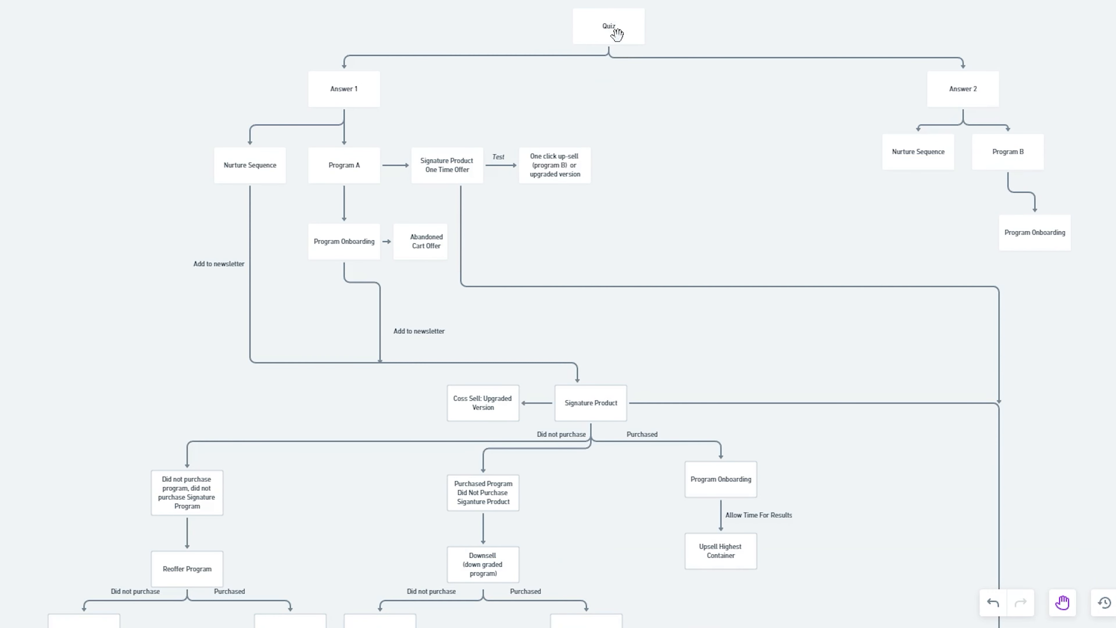
pyautogui.moveTo(333, 63)
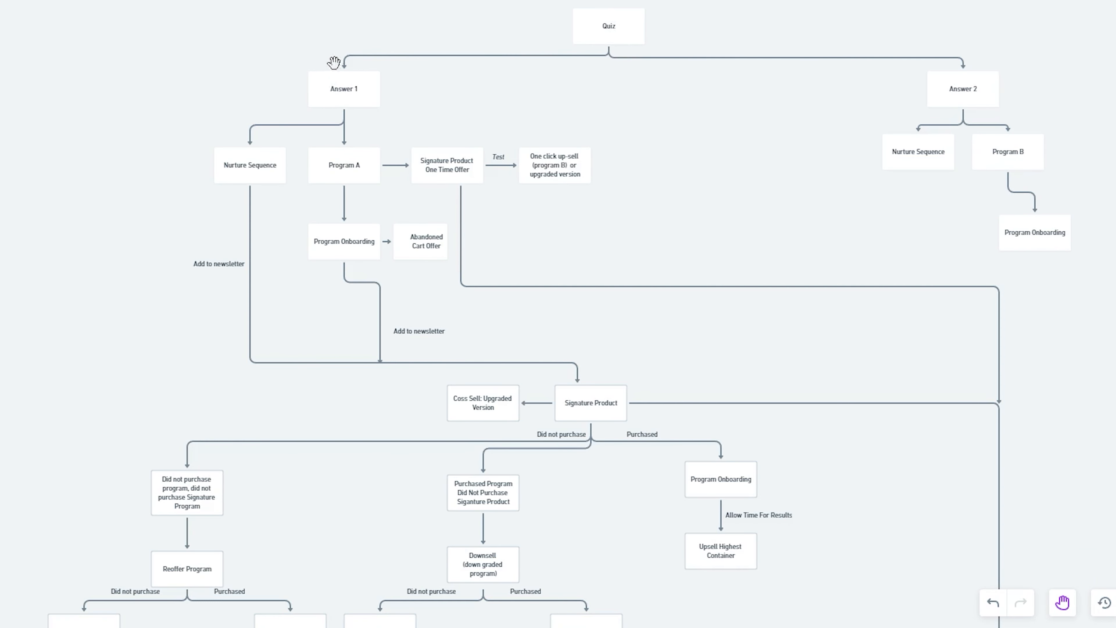
pyautogui.moveTo(350, 105)
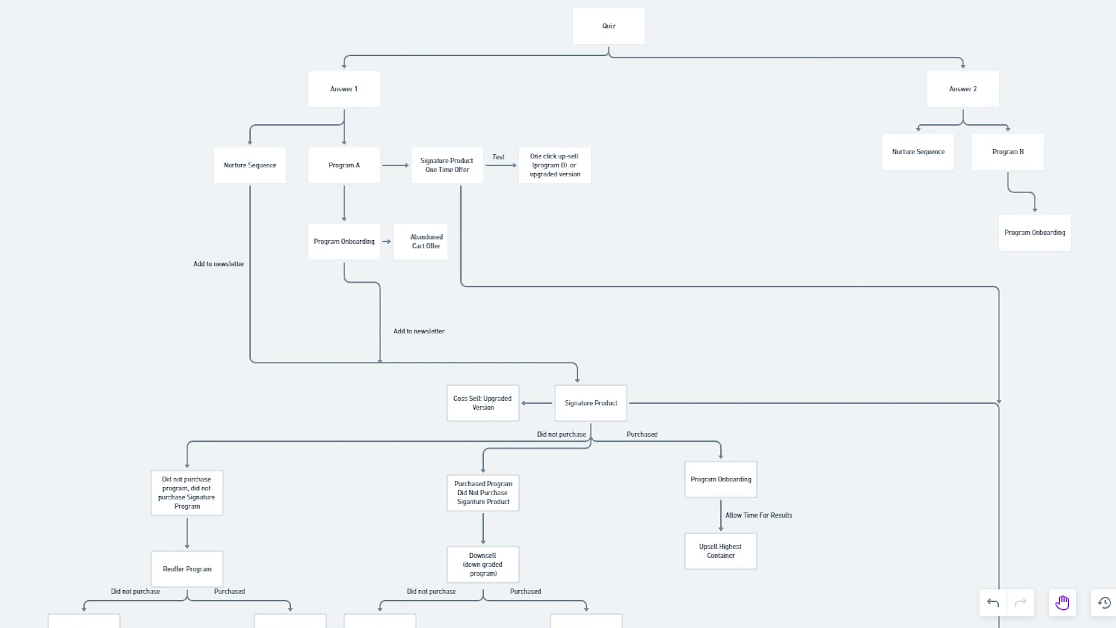
pyautogui.moveTo(330, 126)
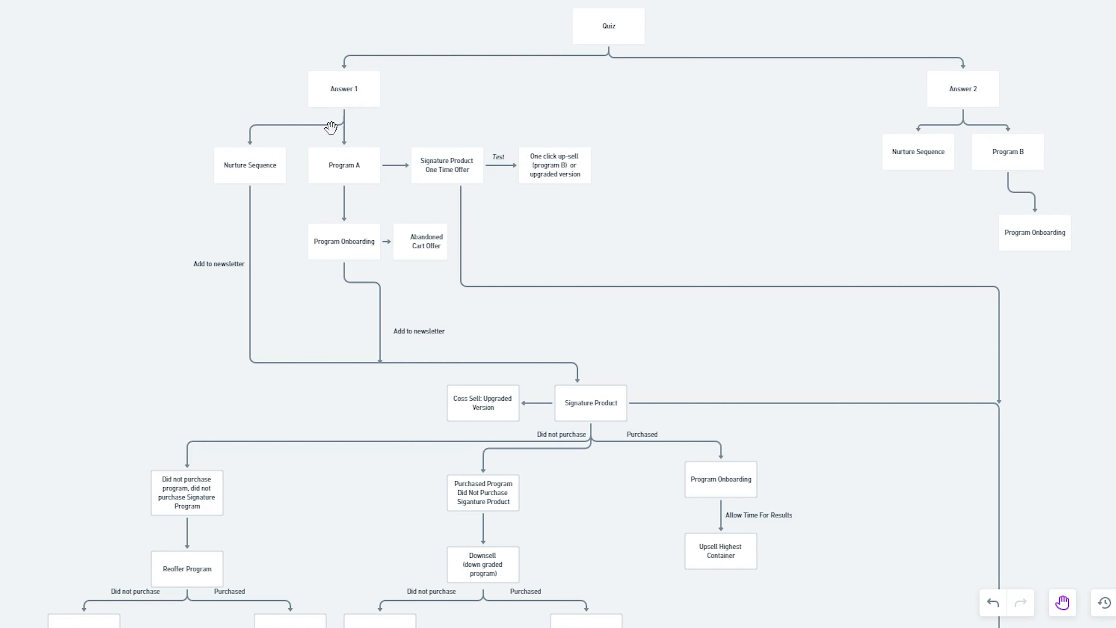
pyautogui.moveTo(352, 175)
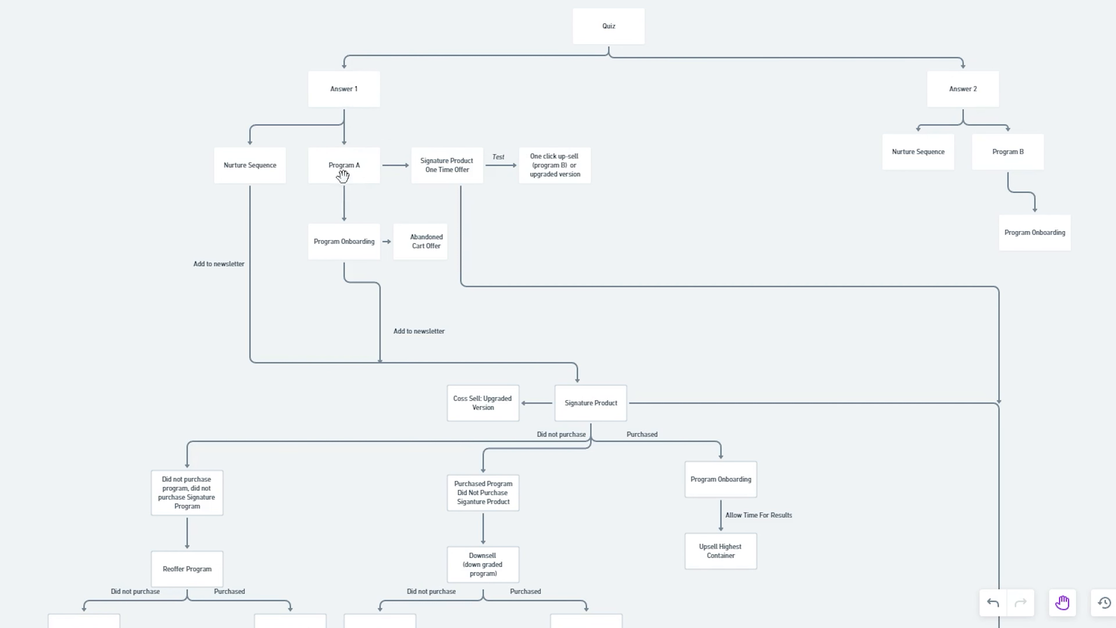
pyautogui.moveTo(351, 128)
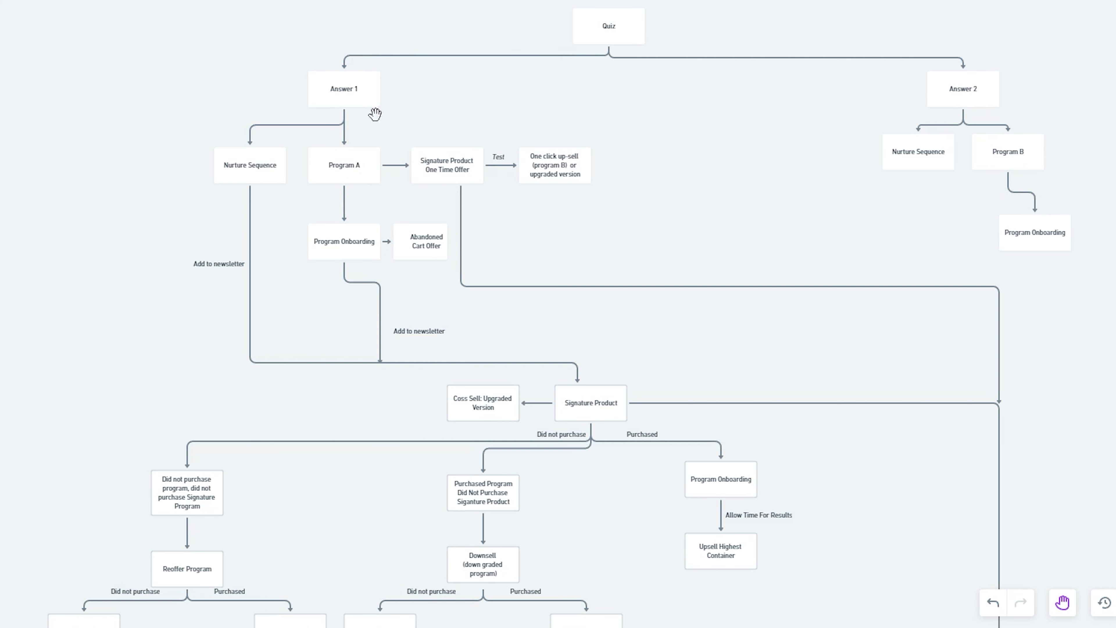
pyautogui.moveTo(358, 91)
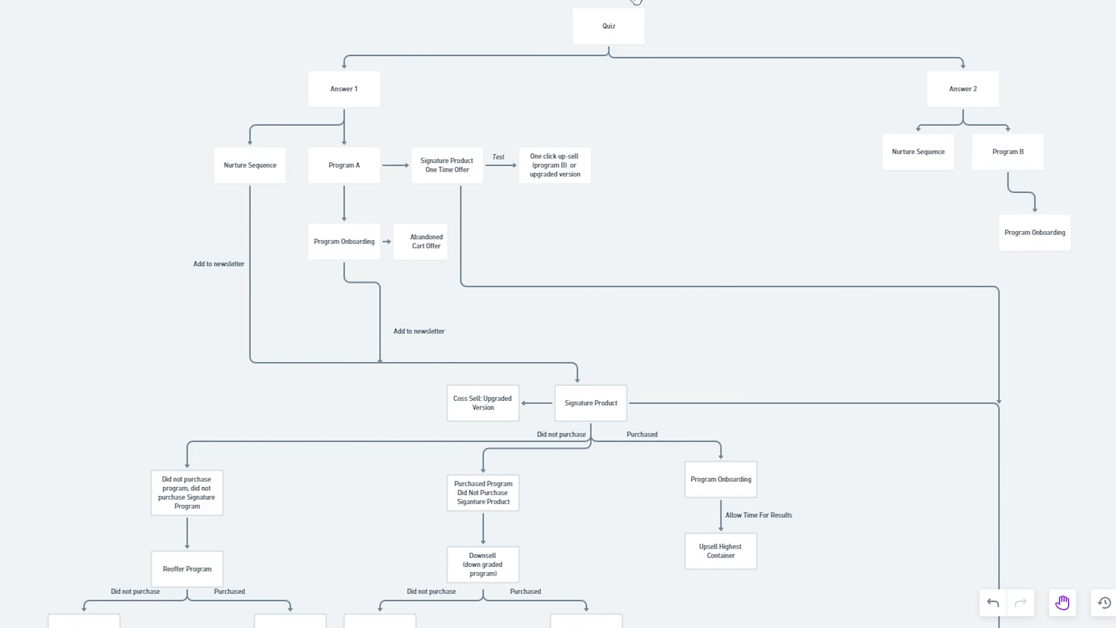
pyautogui.moveTo(583, 46)
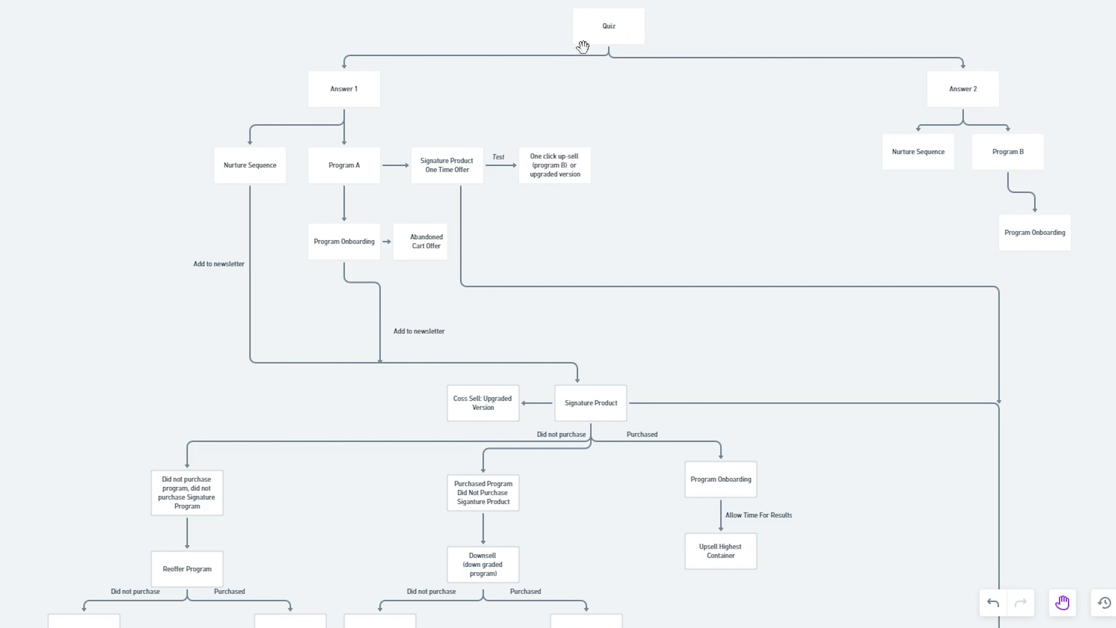
pyautogui.moveTo(371, 91)
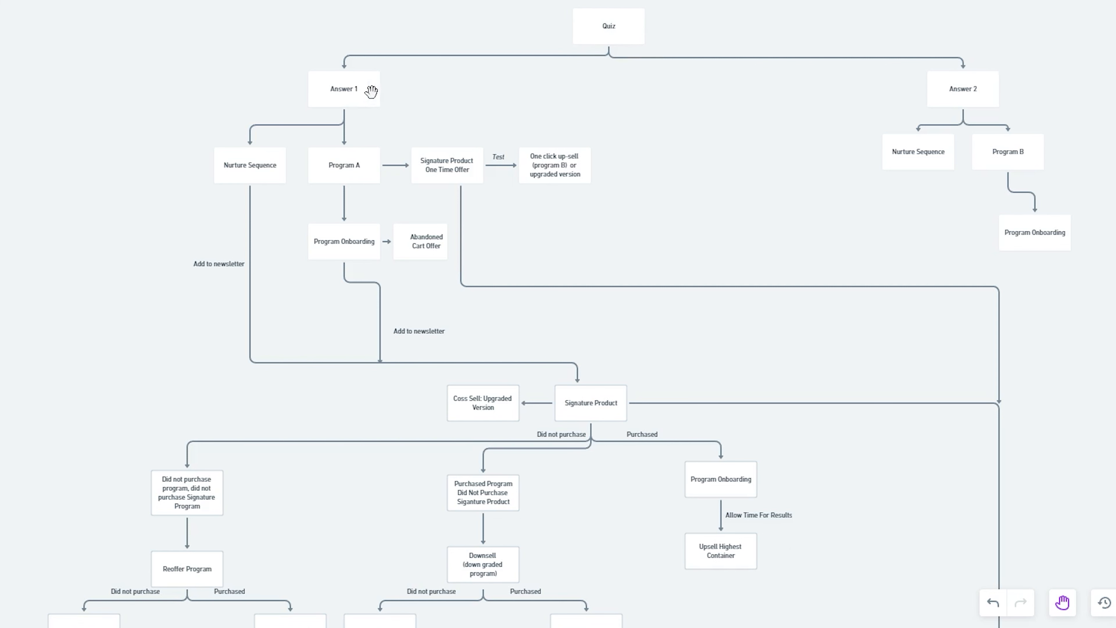
pyautogui.moveTo(370, 104)
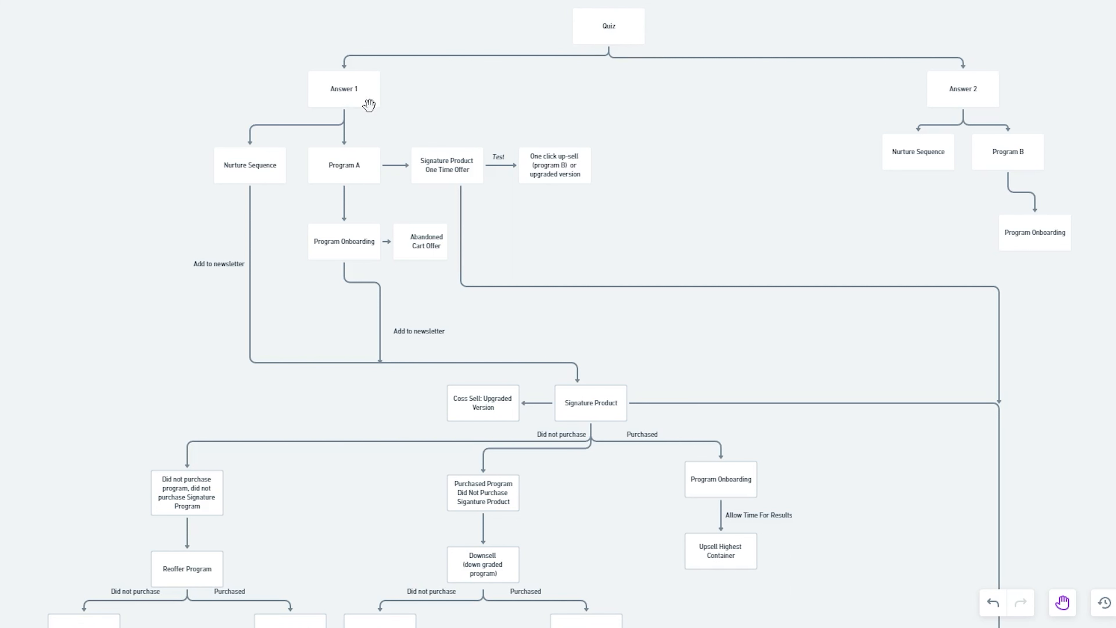
pyautogui.moveTo(341, 115)
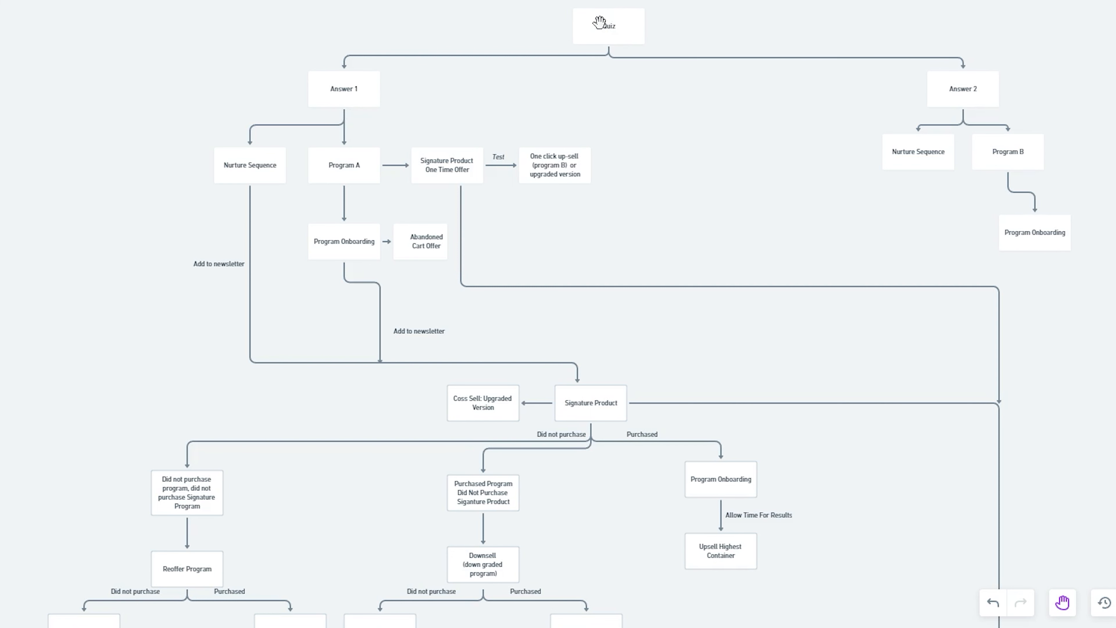
pyautogui.moveTo(594, 35)
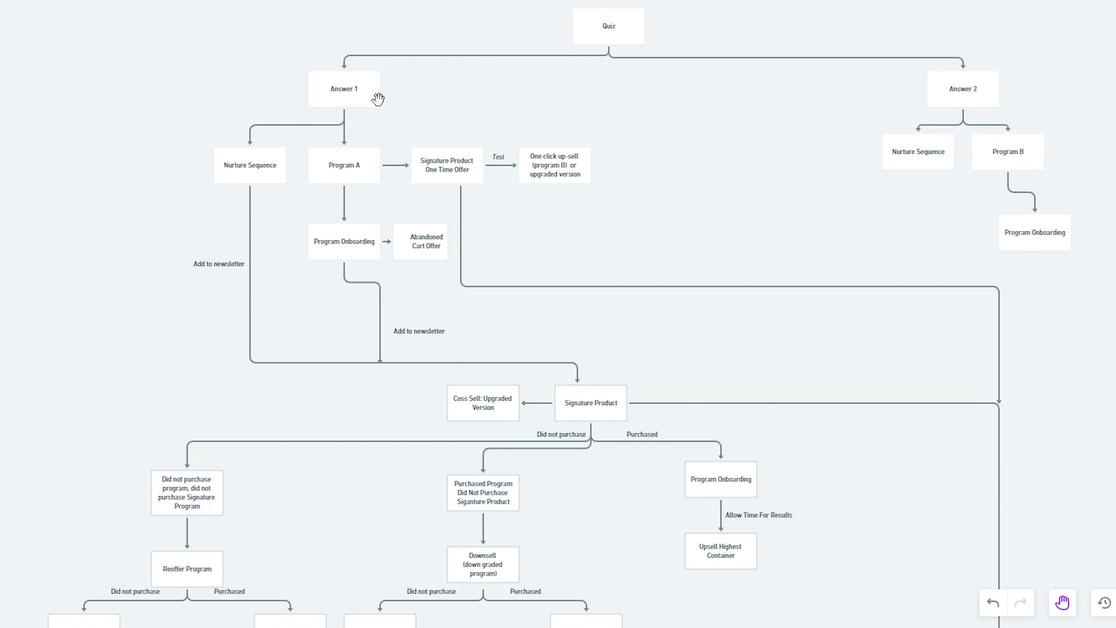
pyautogui.moveTo(342, 193)
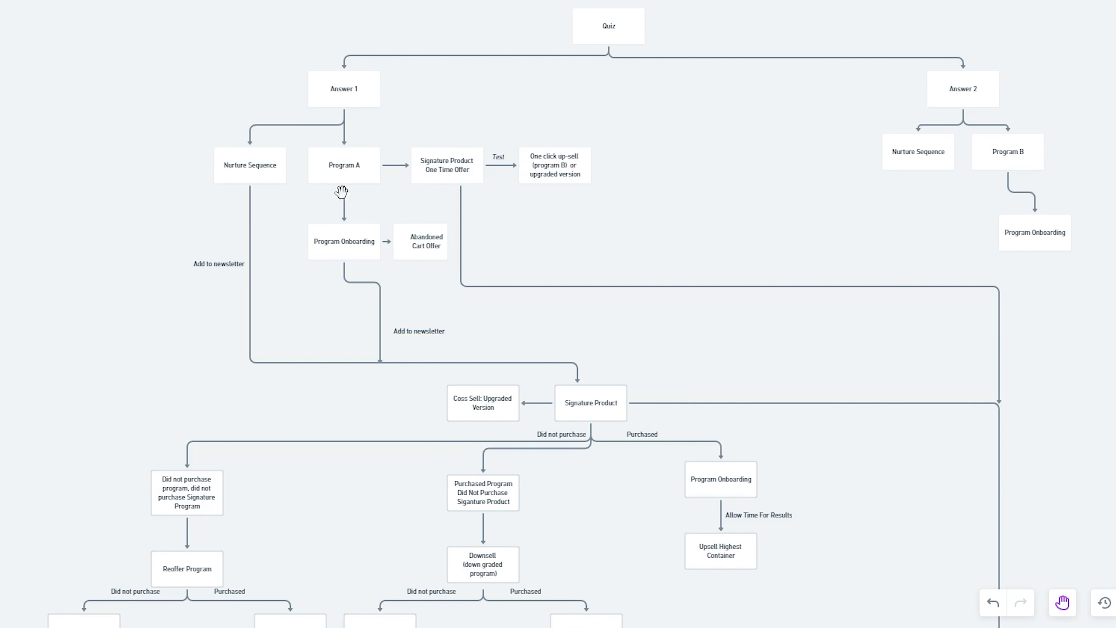
pyautogui.moveTo(970, 126)
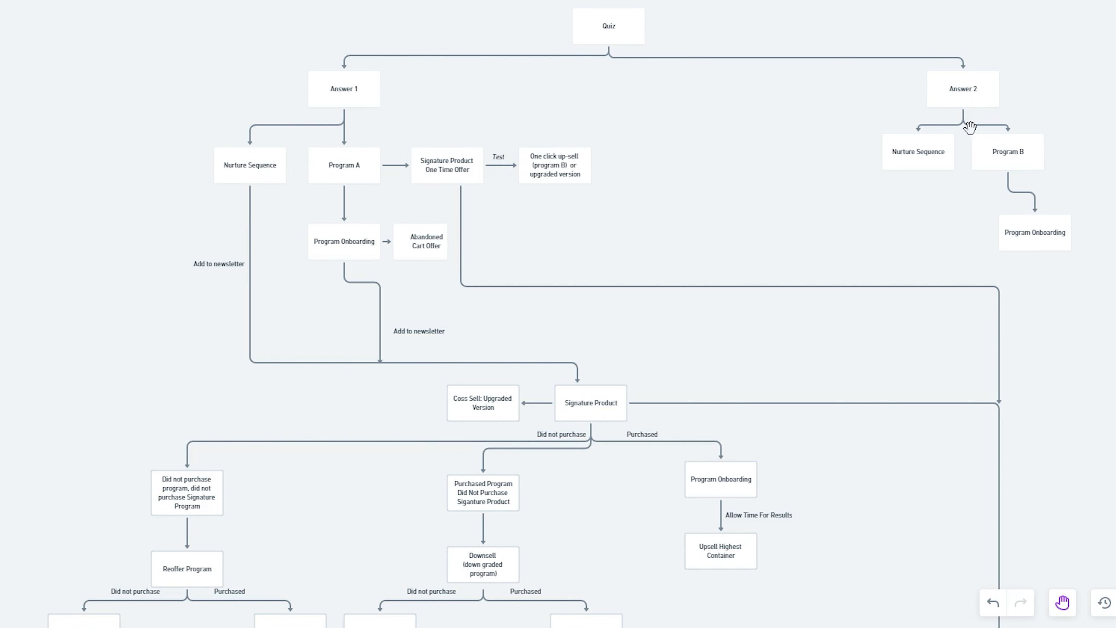
pyautogui.moveTo(911, 91)
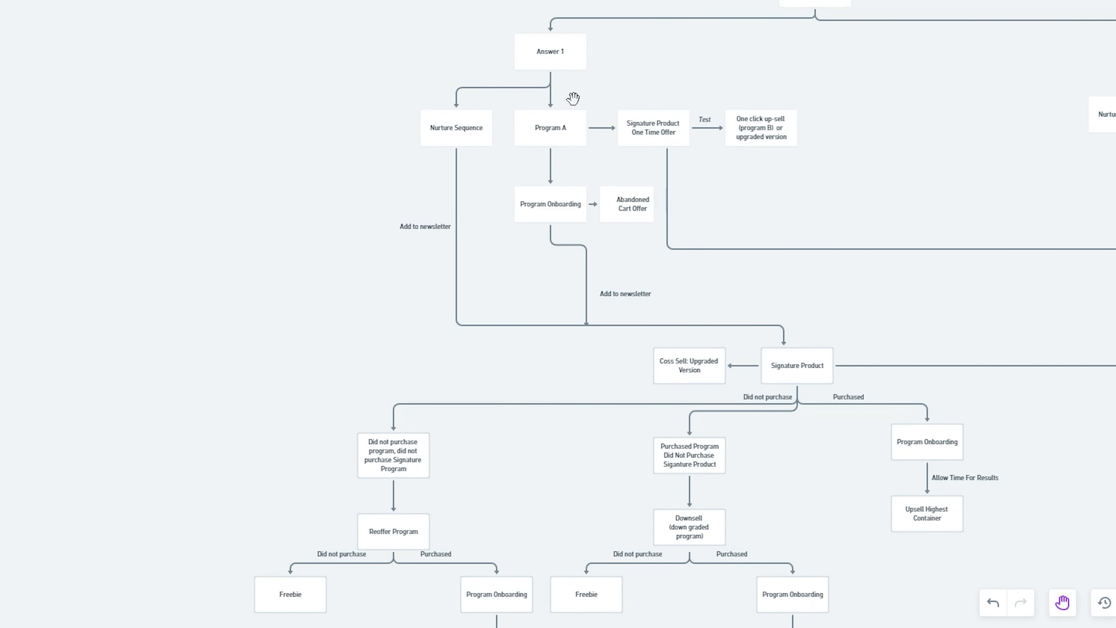
pyautogui.moveTo(570, 150)
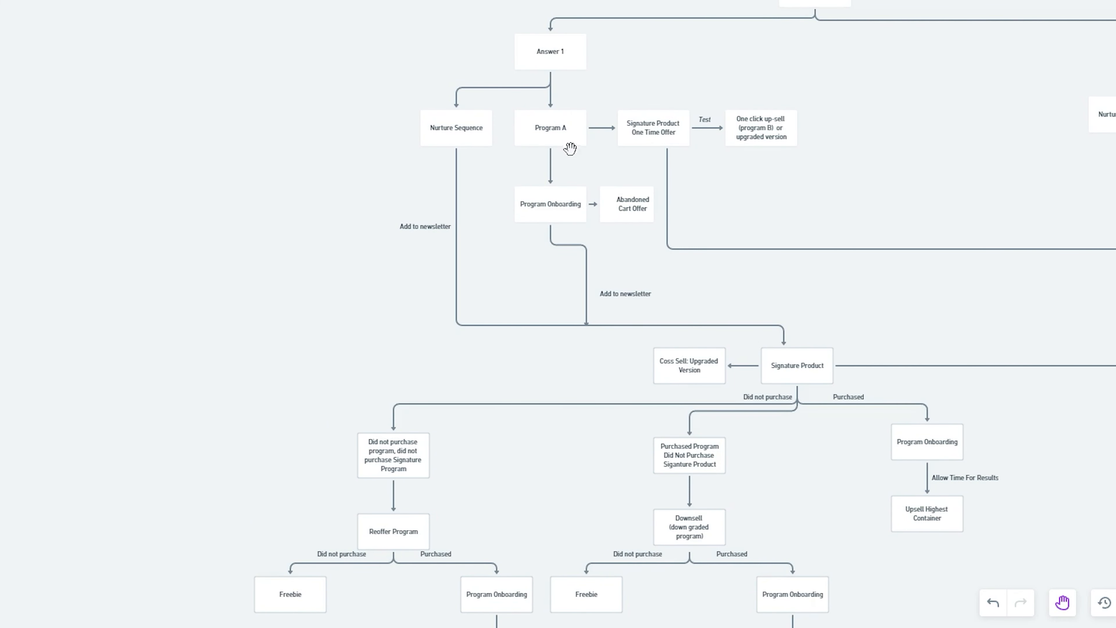
pyautogui.moveTo(536, 136)
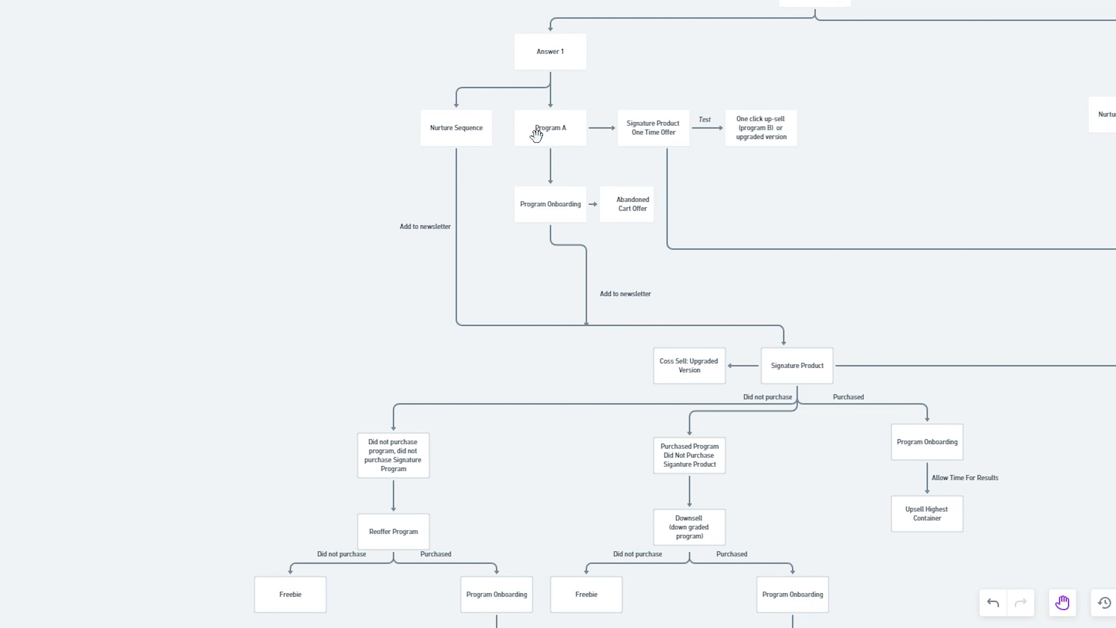
pyautogui.moveTo(634, 108)
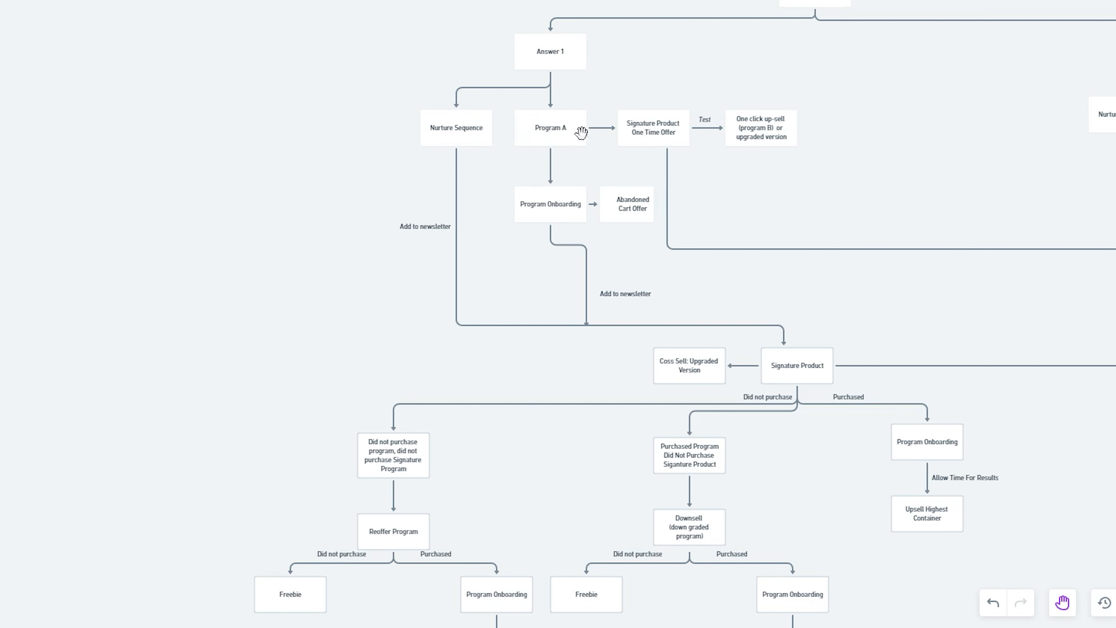
pyautogui.moveTo(643, 140)
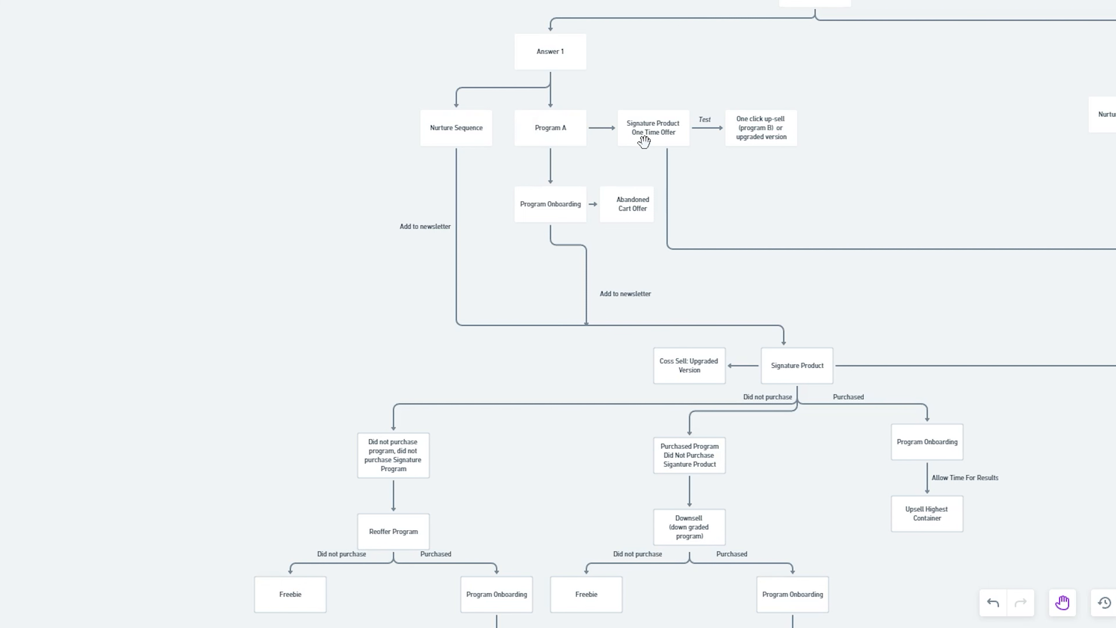
pyautogui.moveTo(648, 143)
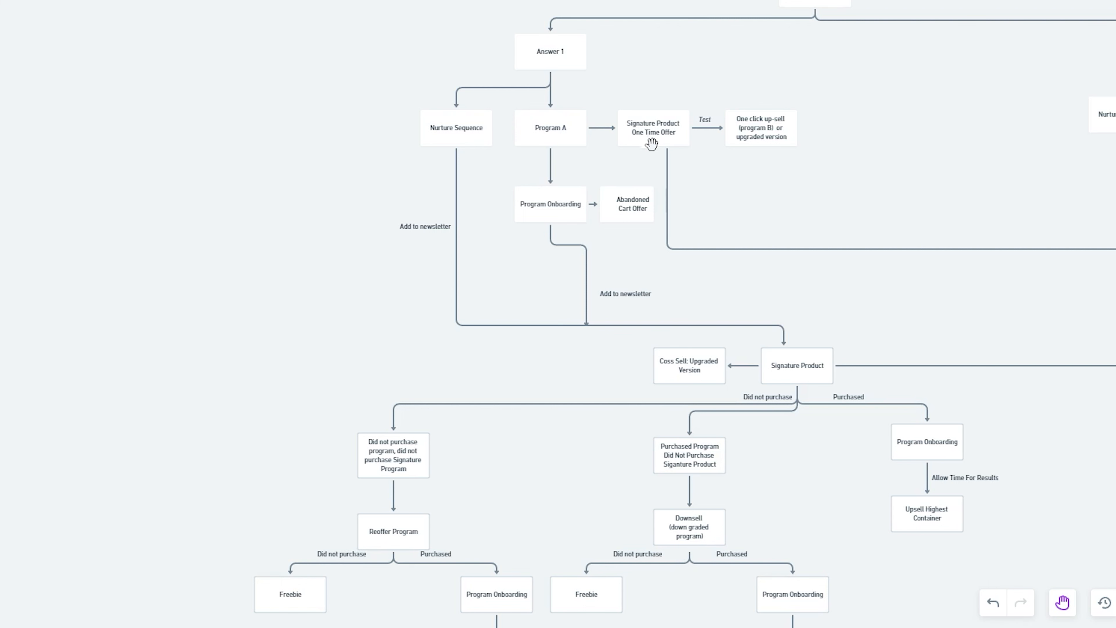
pyautogui.moveTo(669, 149)
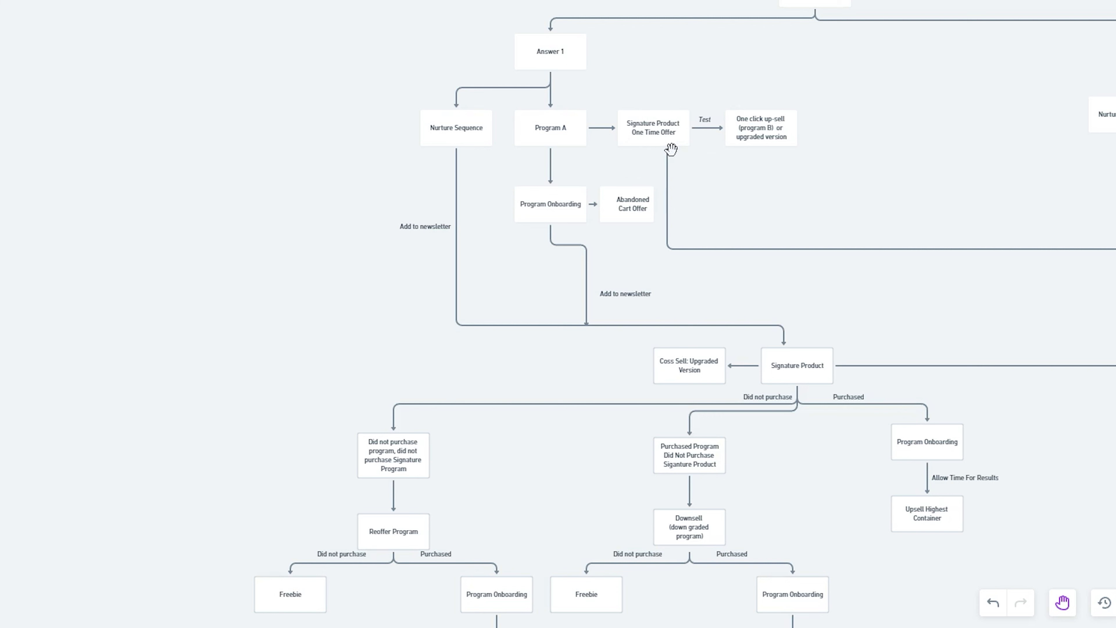
pyautogui.moveTo(678, 114)
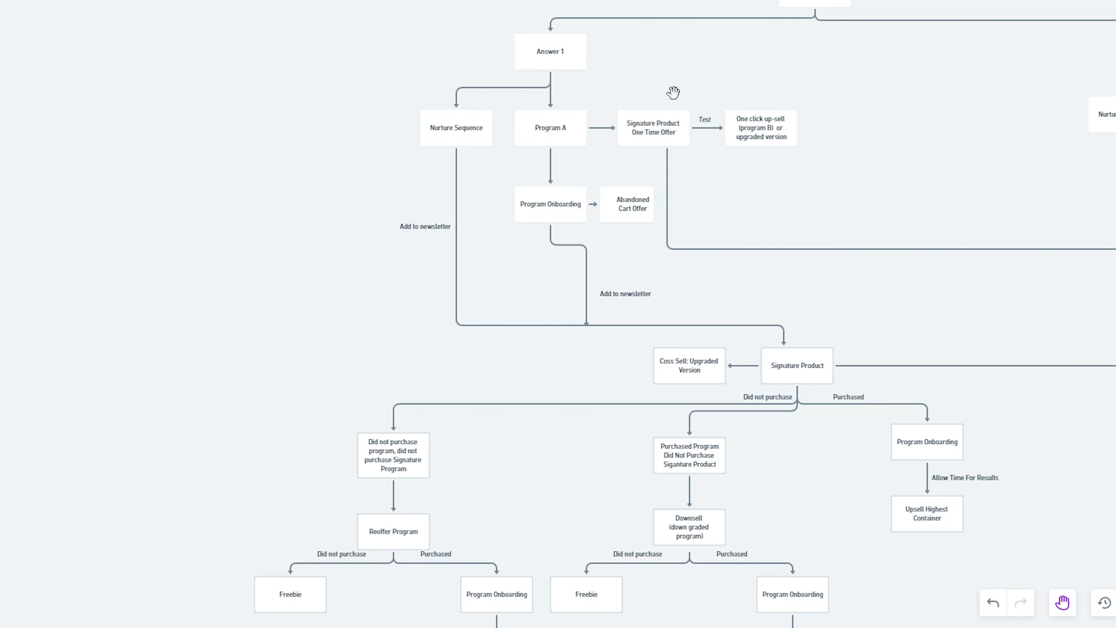
pyautogui.moveTo(659, 98)
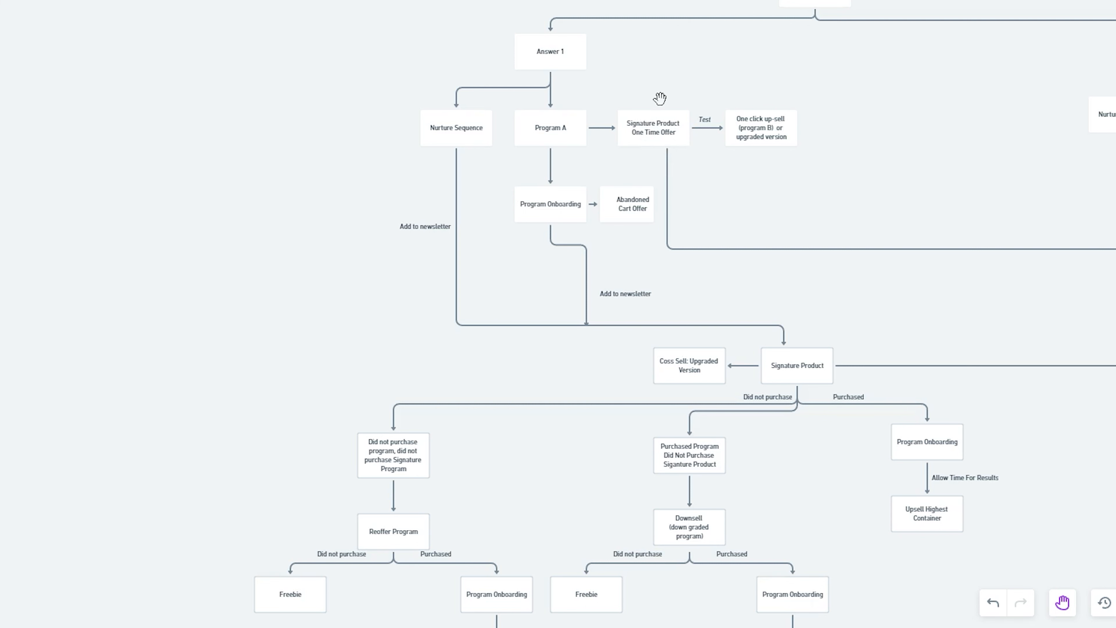
pyautogui.moveTo(618, 133)
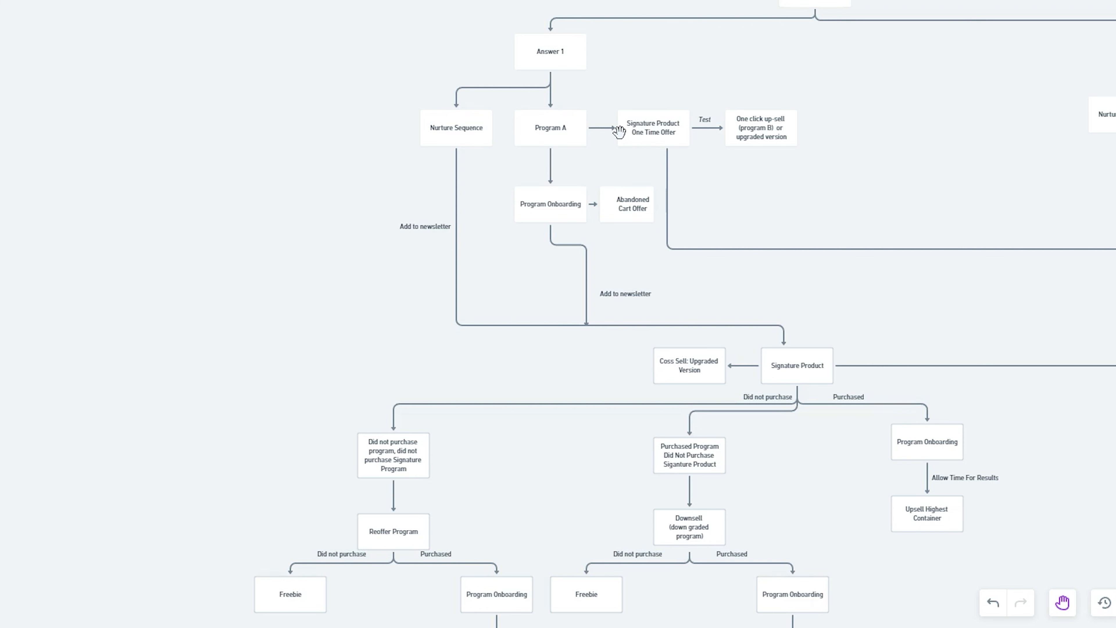
pyautogui.moveTo(662, 134)
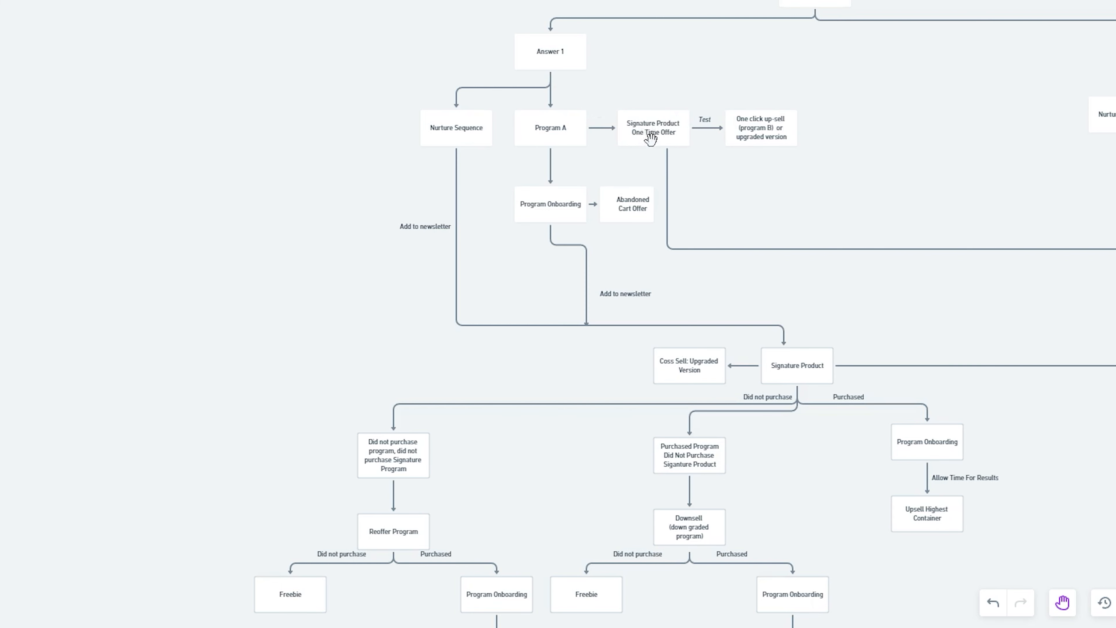
pyautogui.moveTo(768, 148)
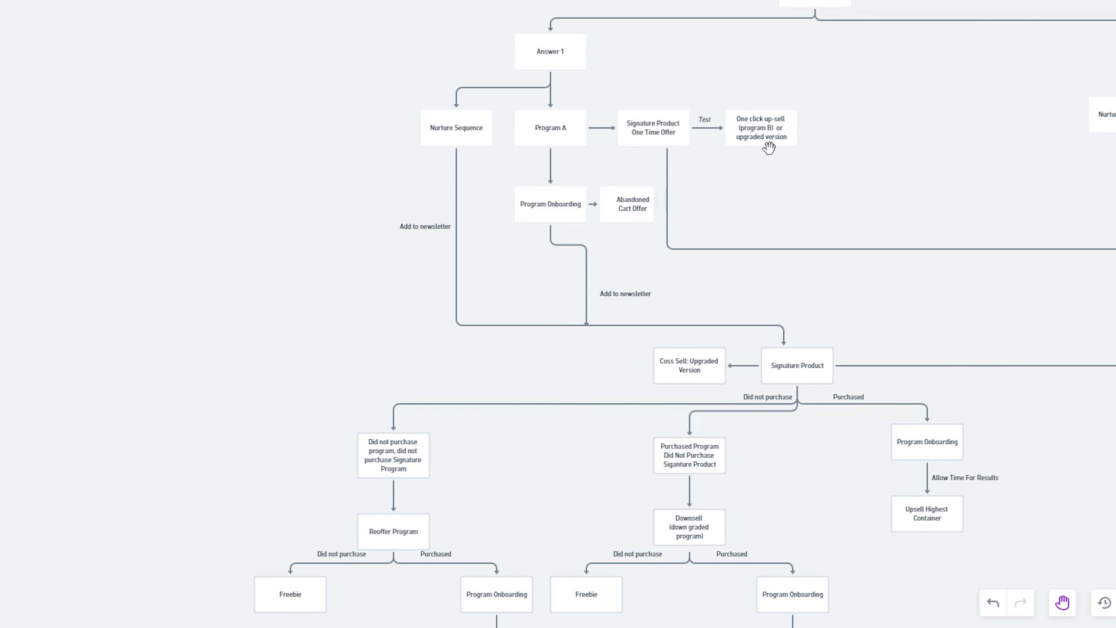
pyautogui.moveTo(753, 153)
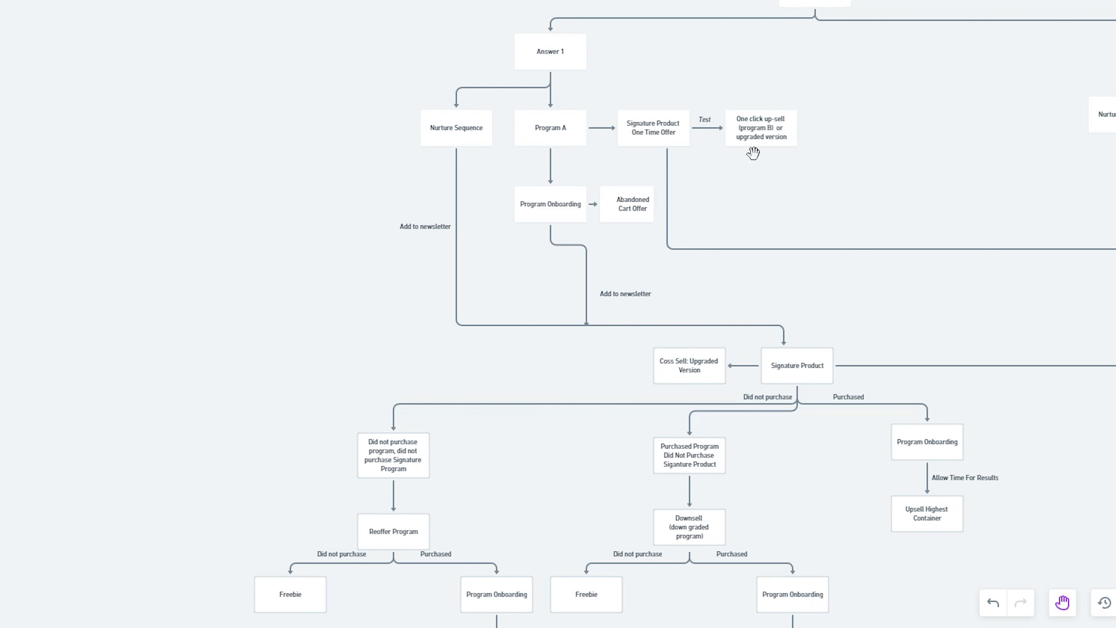
pyautogui.moveTo(754, 153)
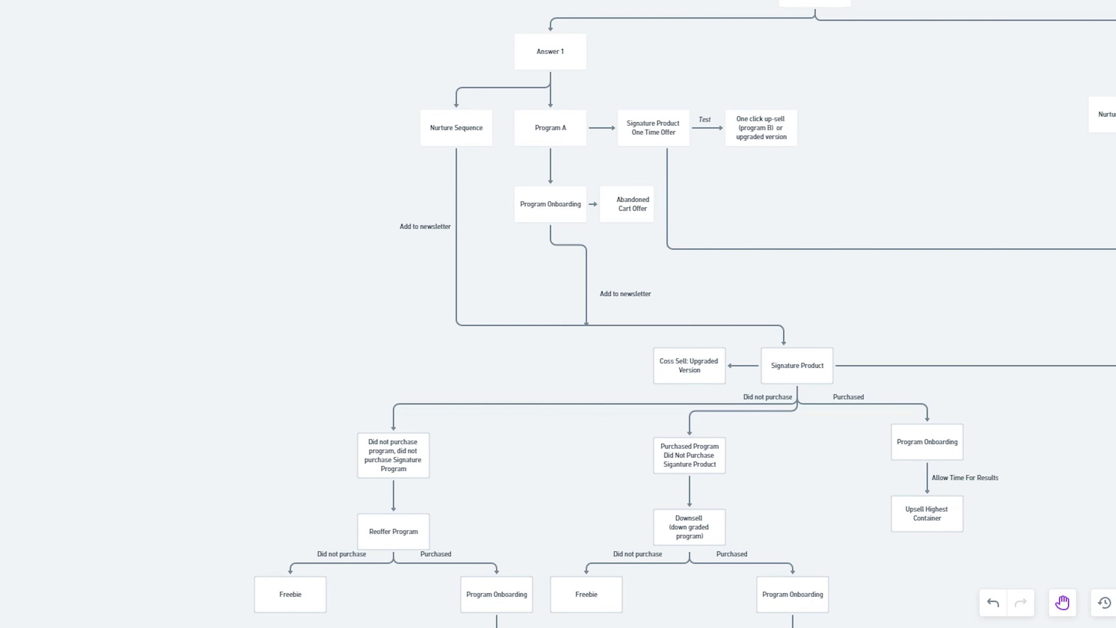
pyautogui.moveTo(765, 139)
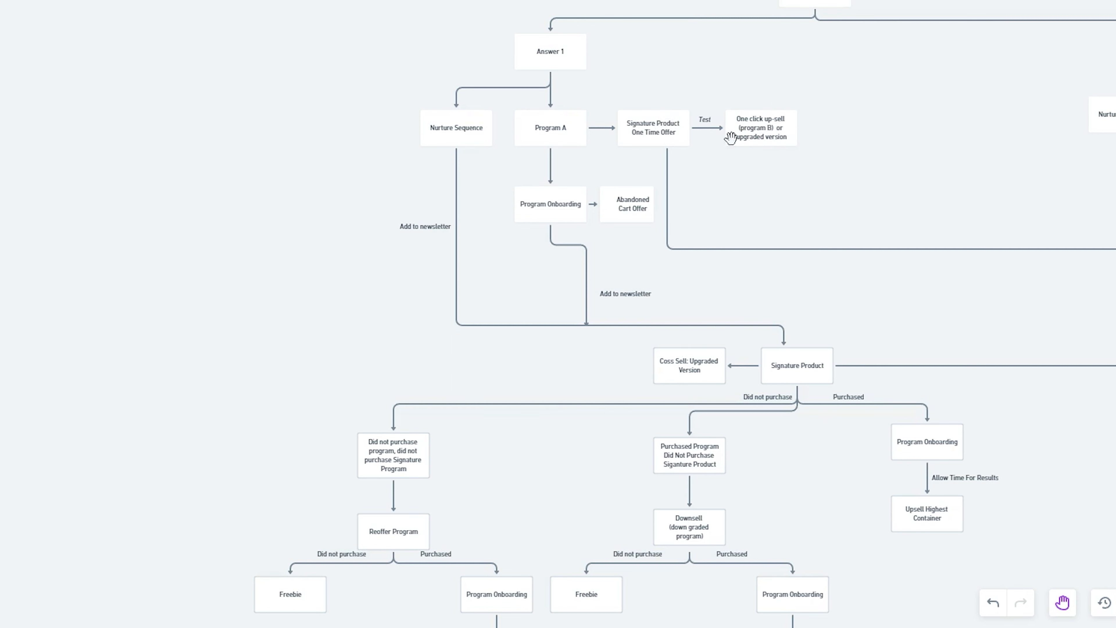
pyautogui.moveTo(771, 134)
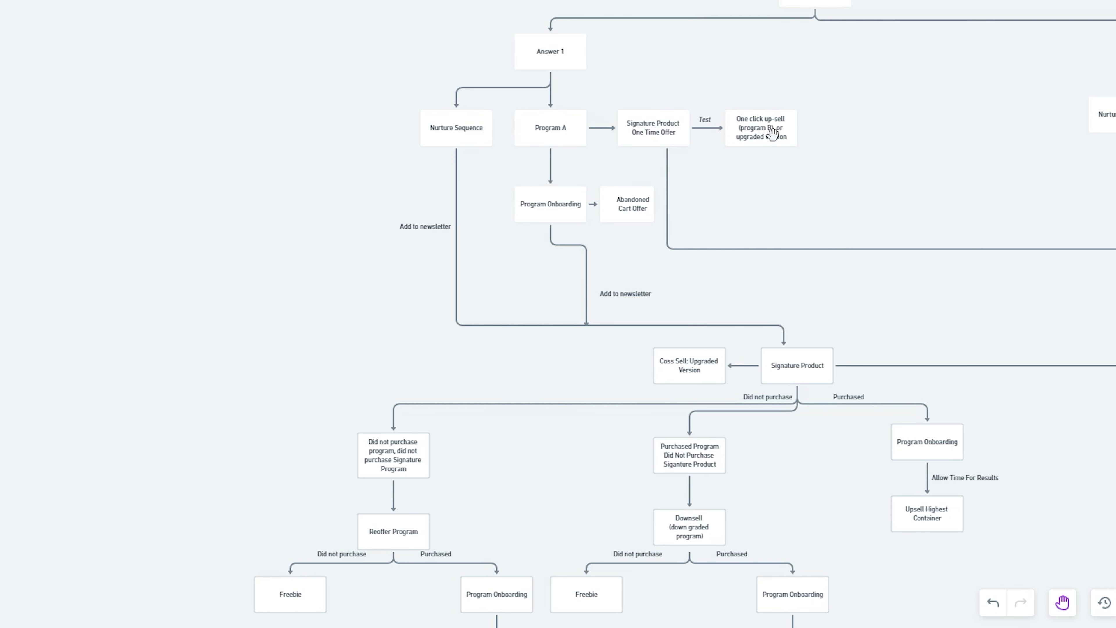
pyautogui.moveTo(653, 150)
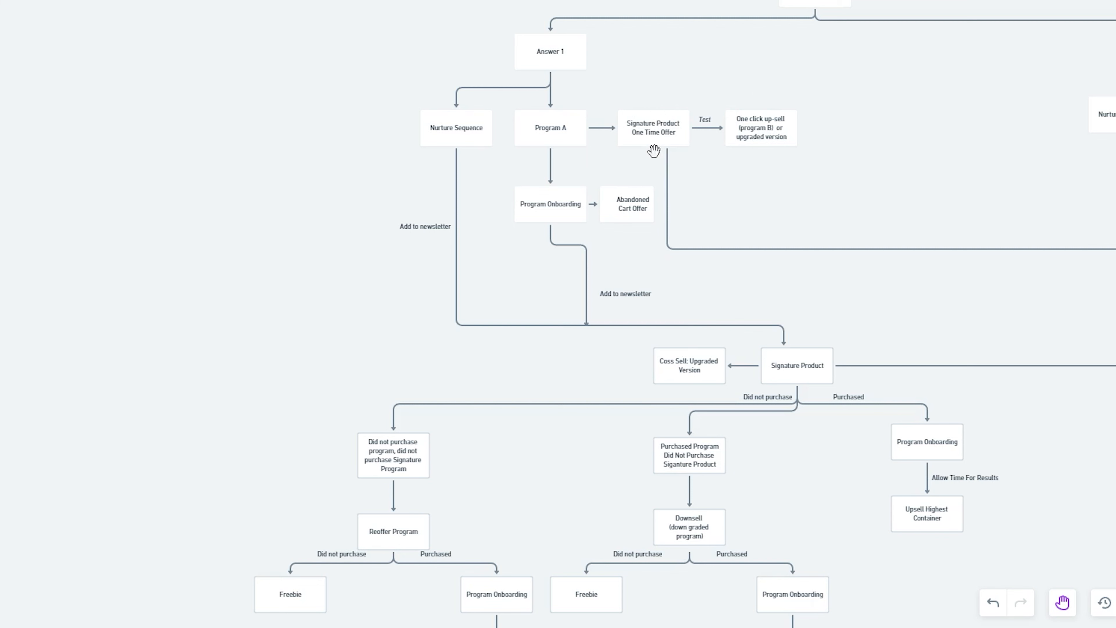
pyautogui.moveTo(770, 137)
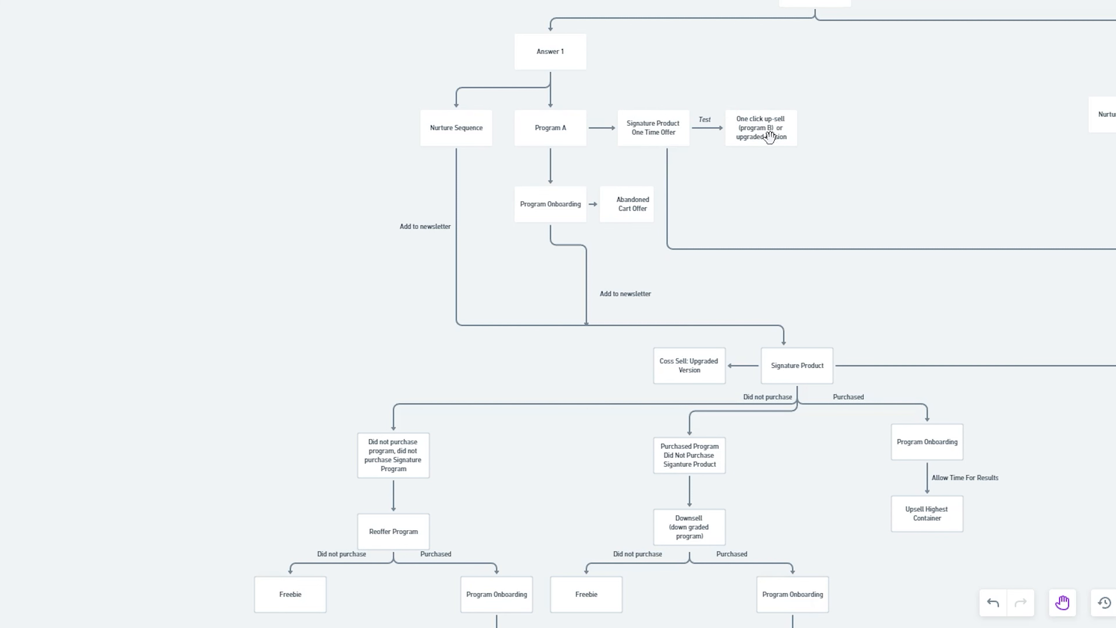
pyautogui.moveTo(768, 133)
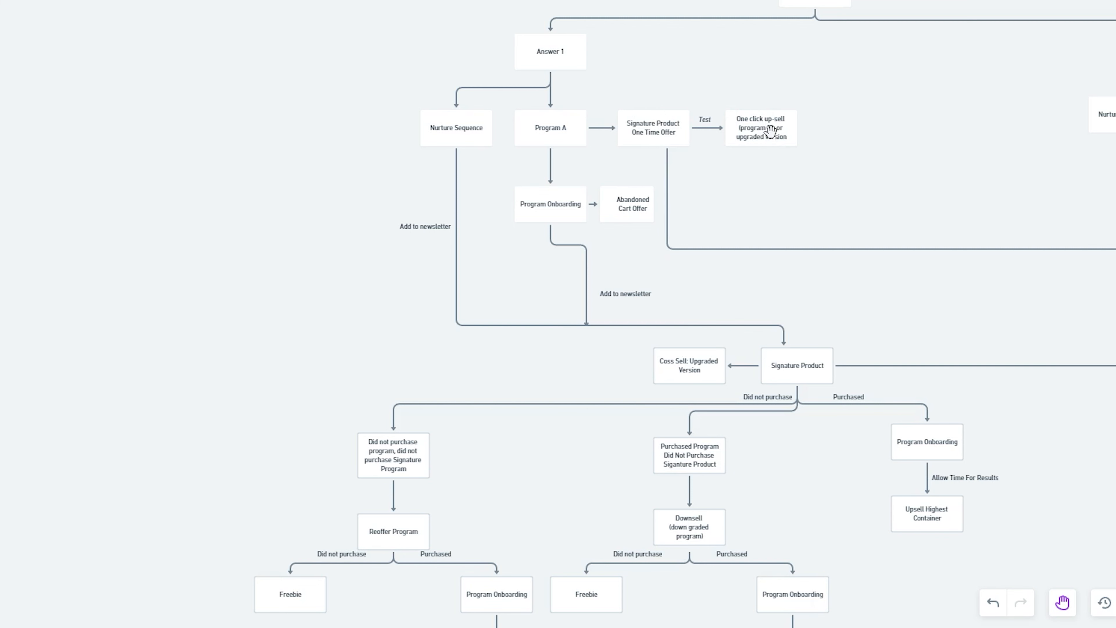
pyautogui.moveTo(719, 102)
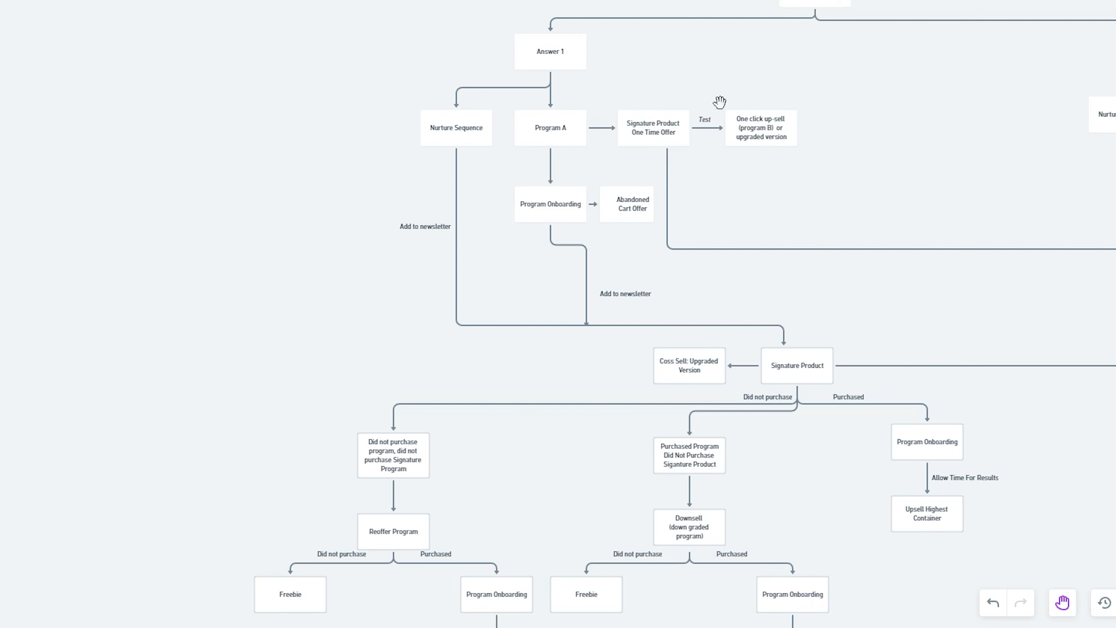
pyautogui.moveTo(593, 192)
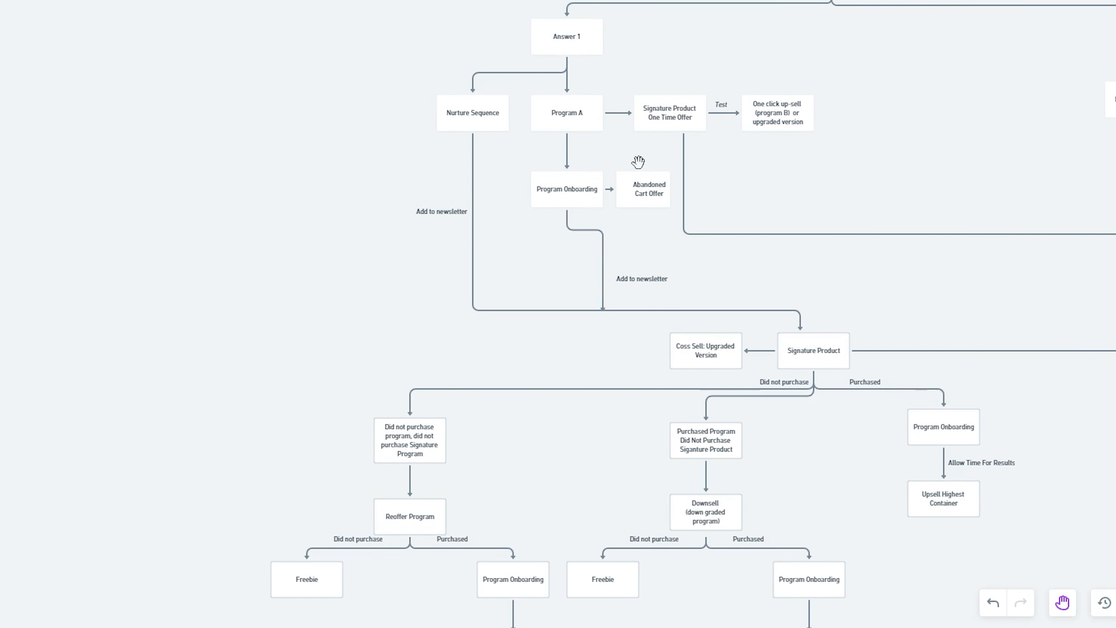
pyautogui.moveTo(624, 53)
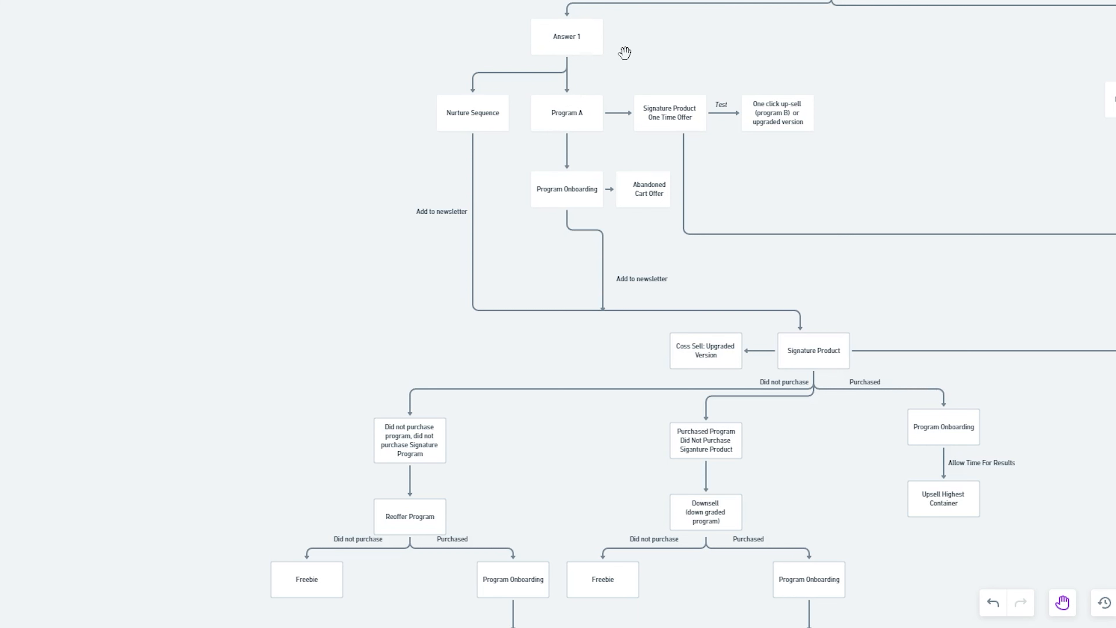
pyautogui.moveTo(535, 206)
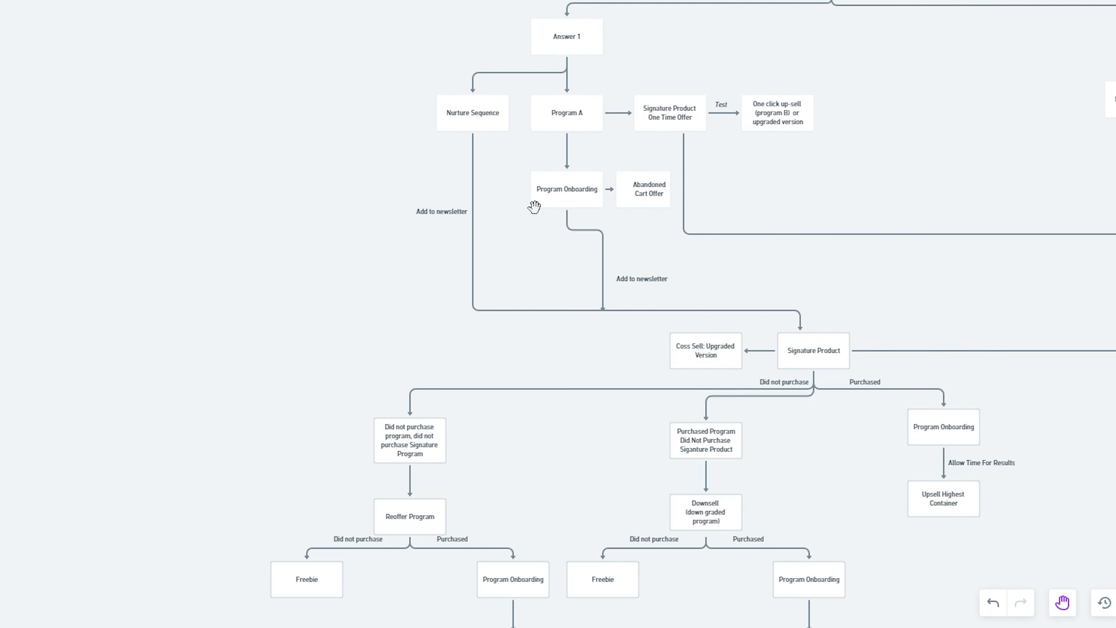
pyautogui.moveTo(592, 178)
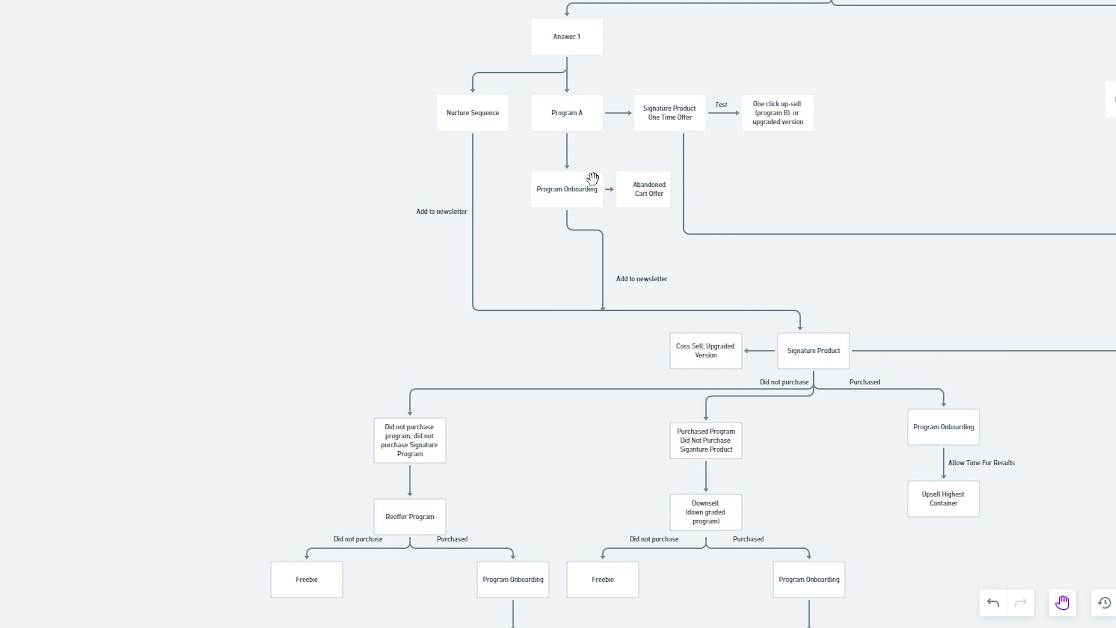
pyautogui.moveTo(625, 278)
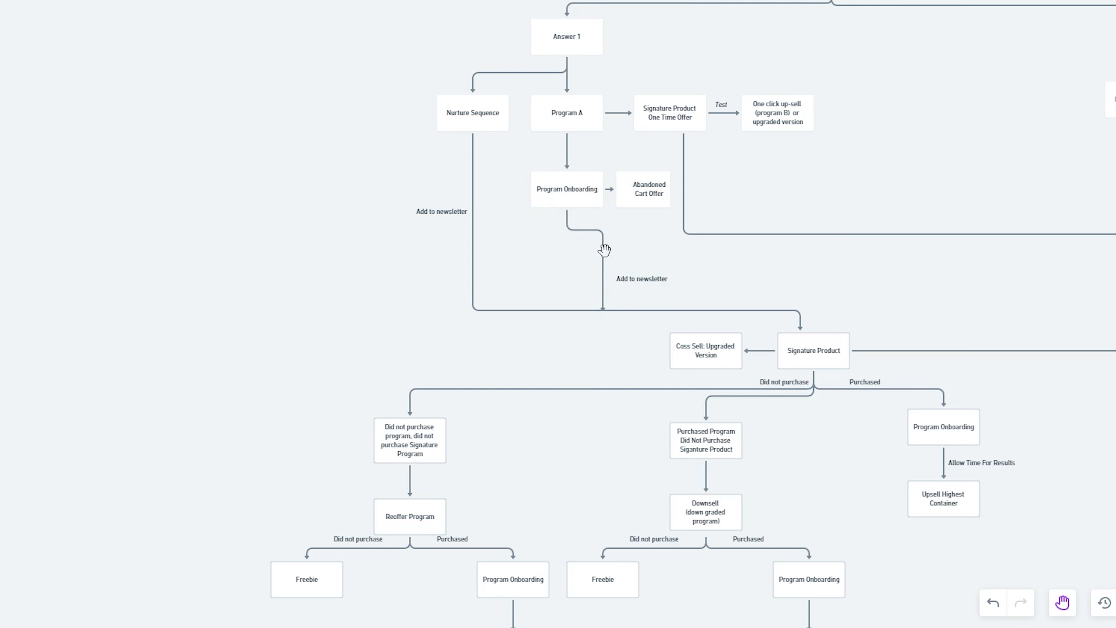
pyautogui.moveTo(595, 307)
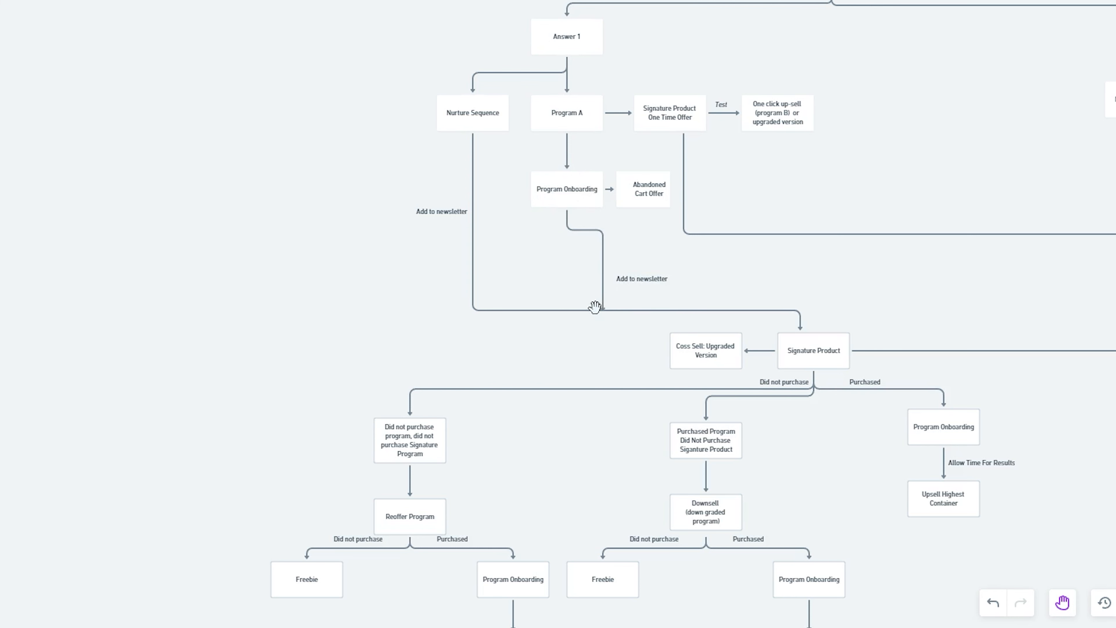
pyautogui.moveTo(656, 304)
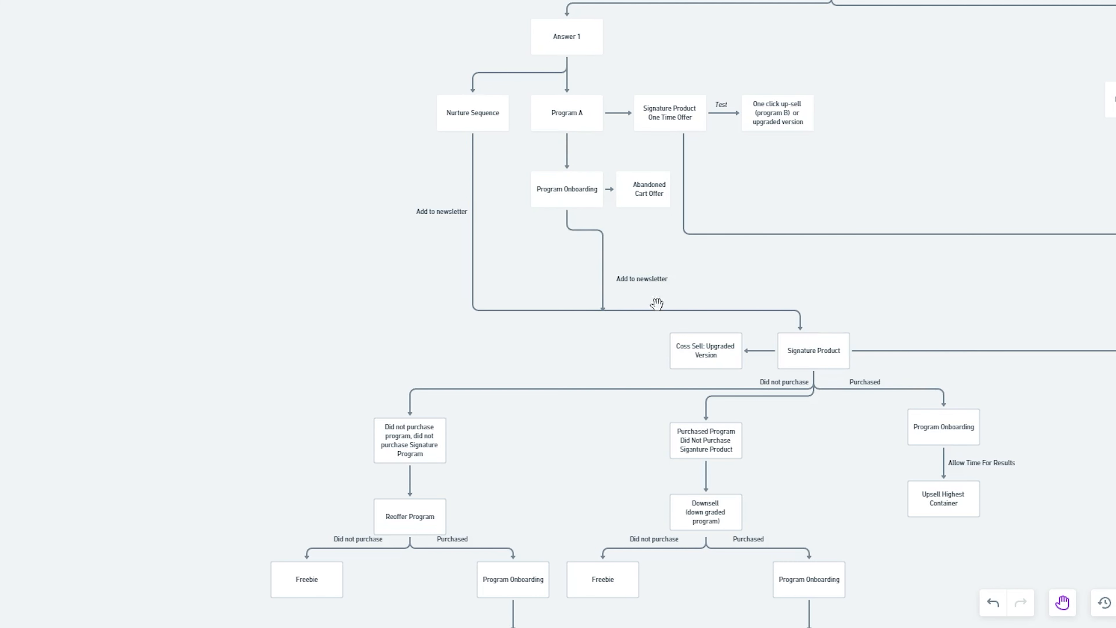
pyautogui.moveTo(653, 198)
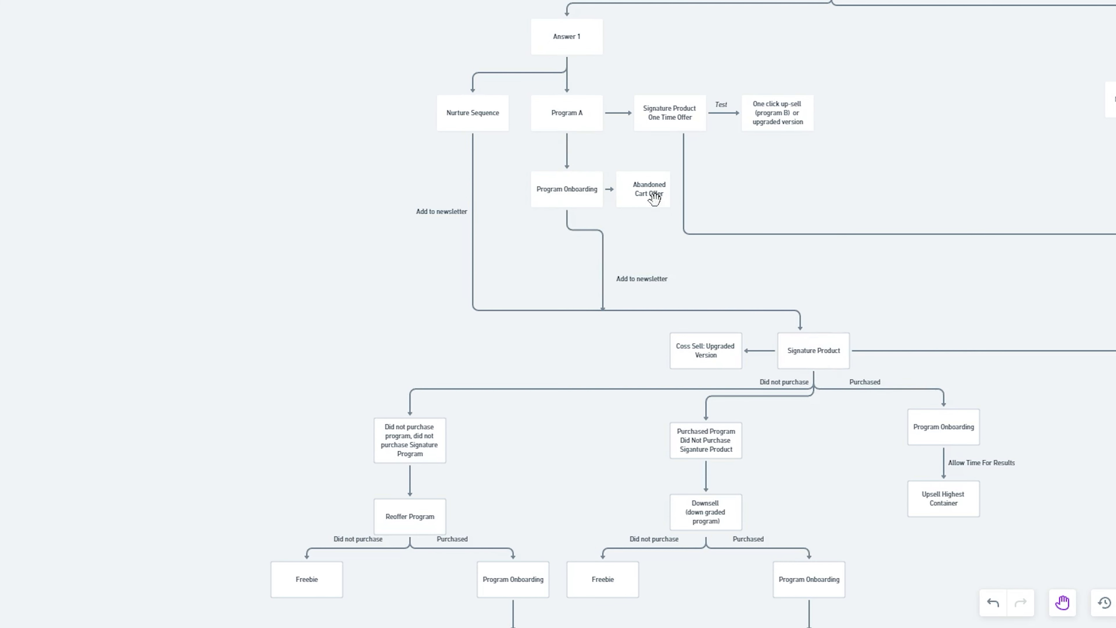
pyautogui.moveTo(548, 218)
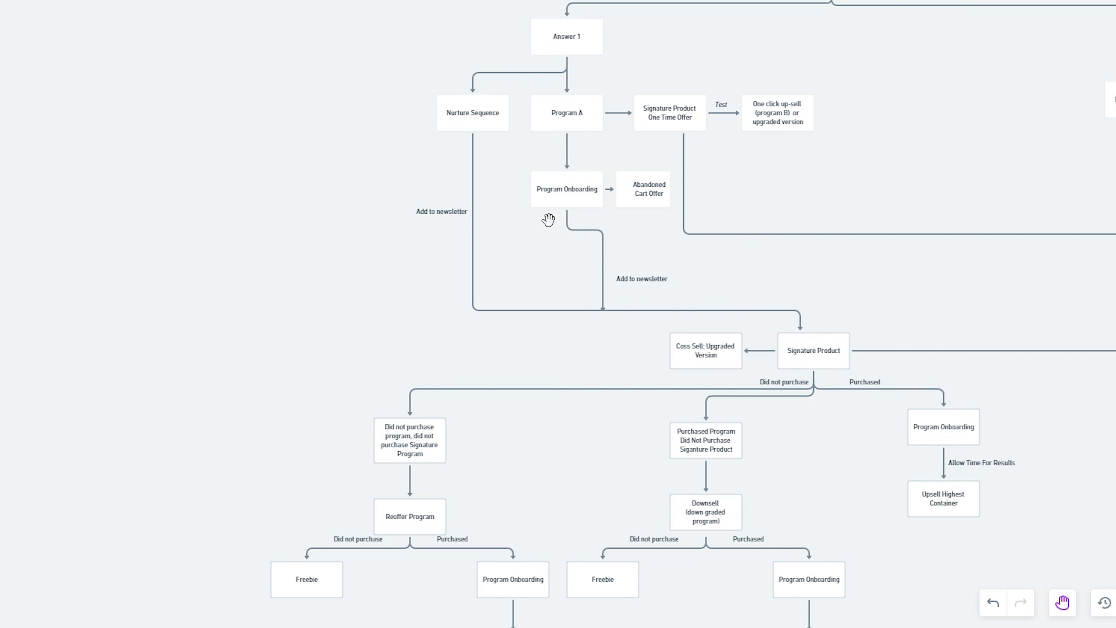
pyautogui.moveTo(695, 133)
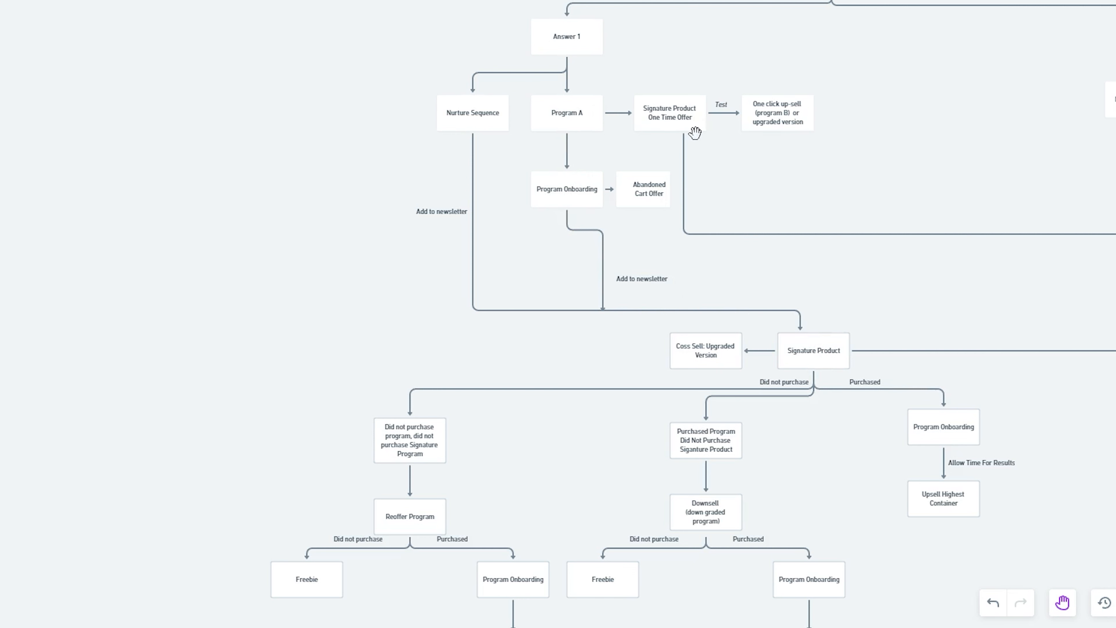
pyautogui.moveTo(602, 269)
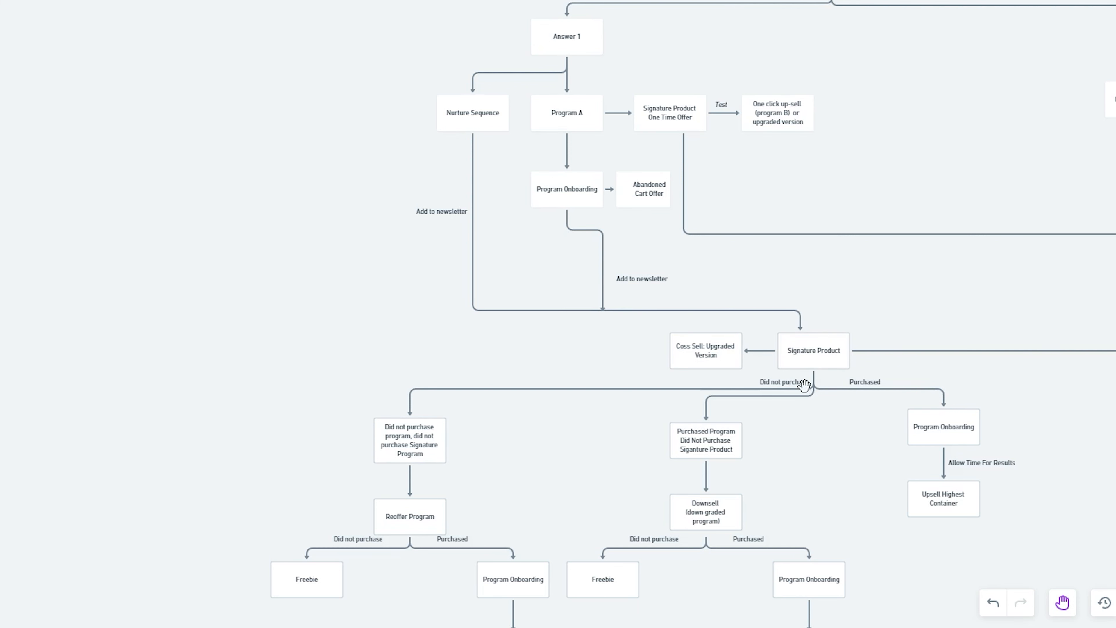
pyautogui.moveTo(648, 196)
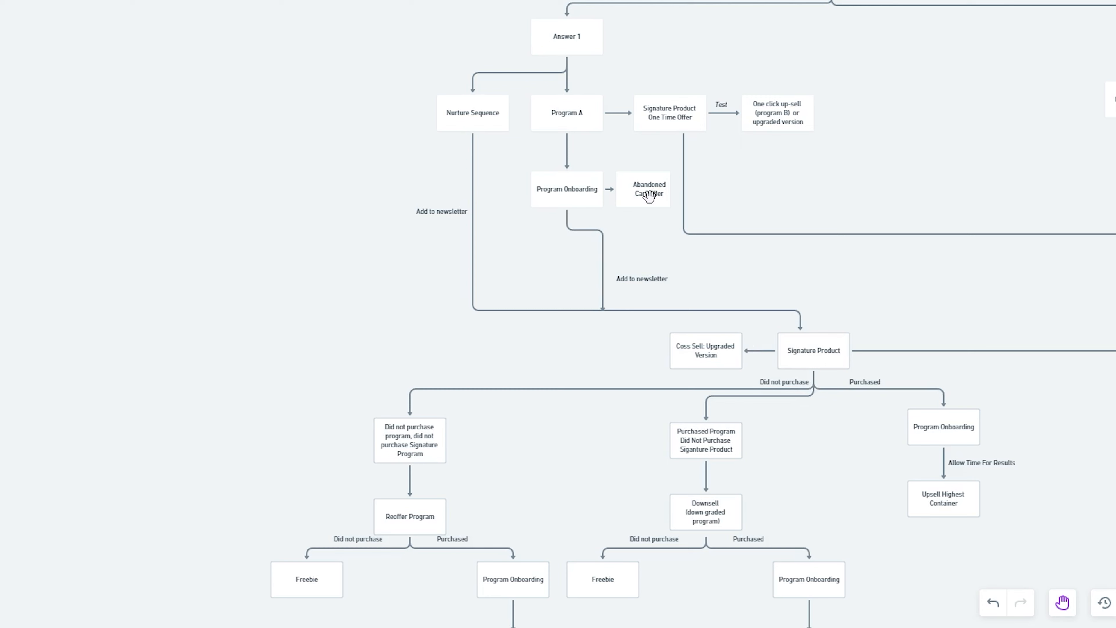
pyautogui.moveTo(613, 159)
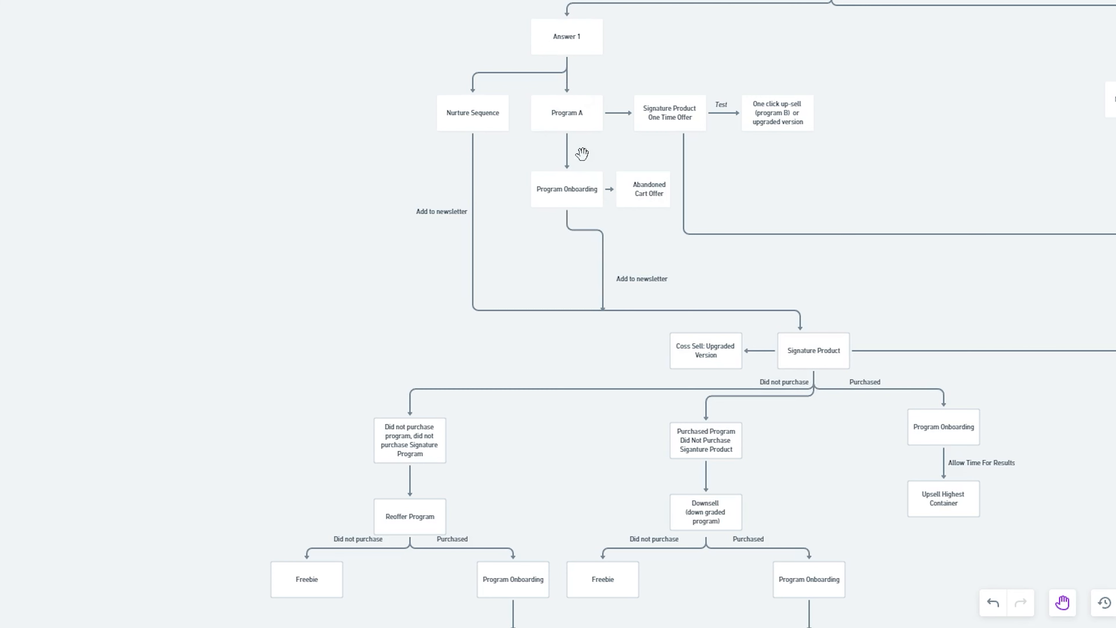
pyautogui.moveTo(763, 434)
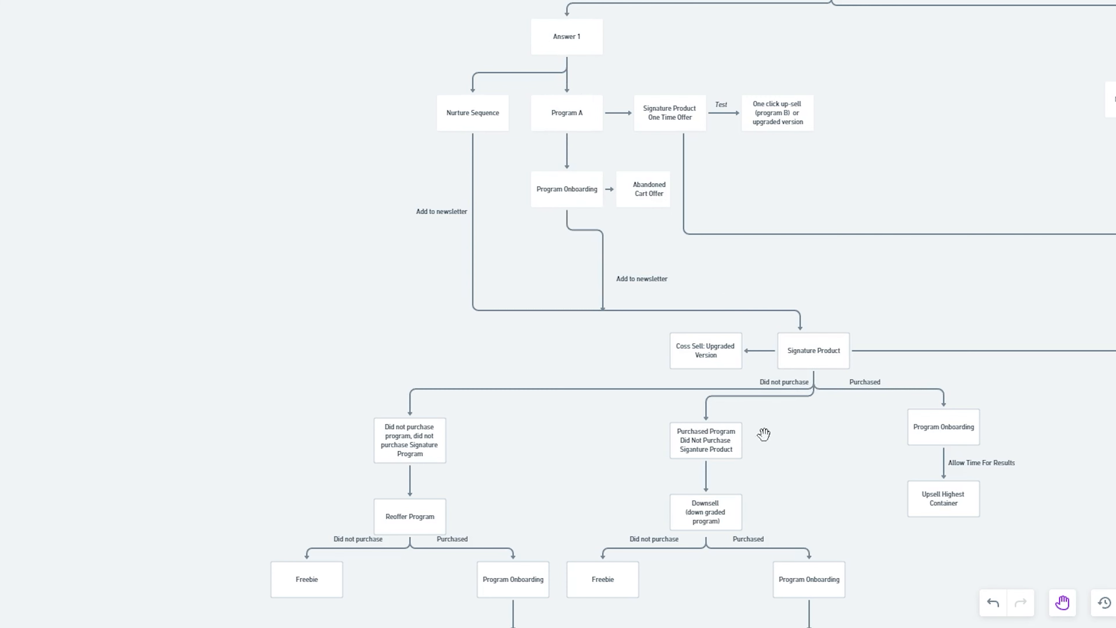
pyautogui.moveTo(644, 202)
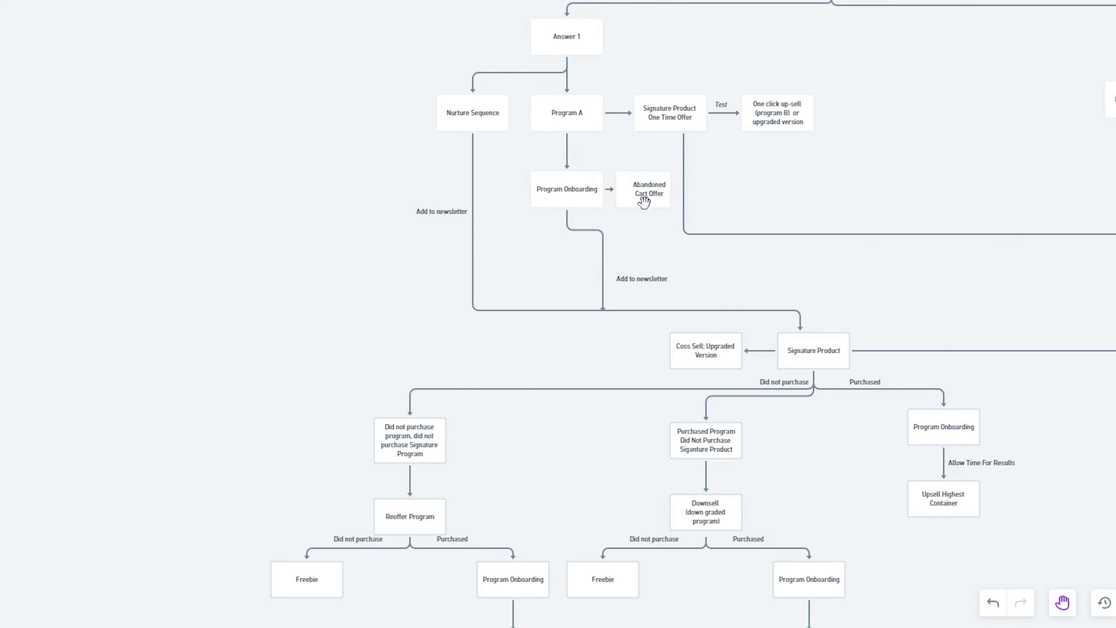
pyautogui.moveTo(602, 321)
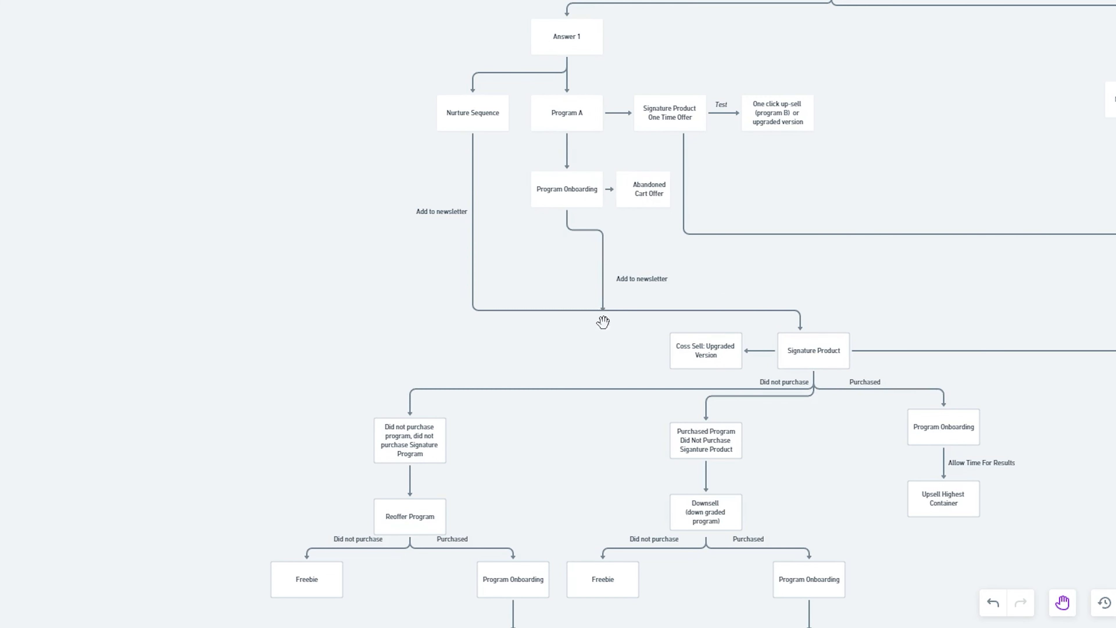
pyautogui.moveTo(583, 38)
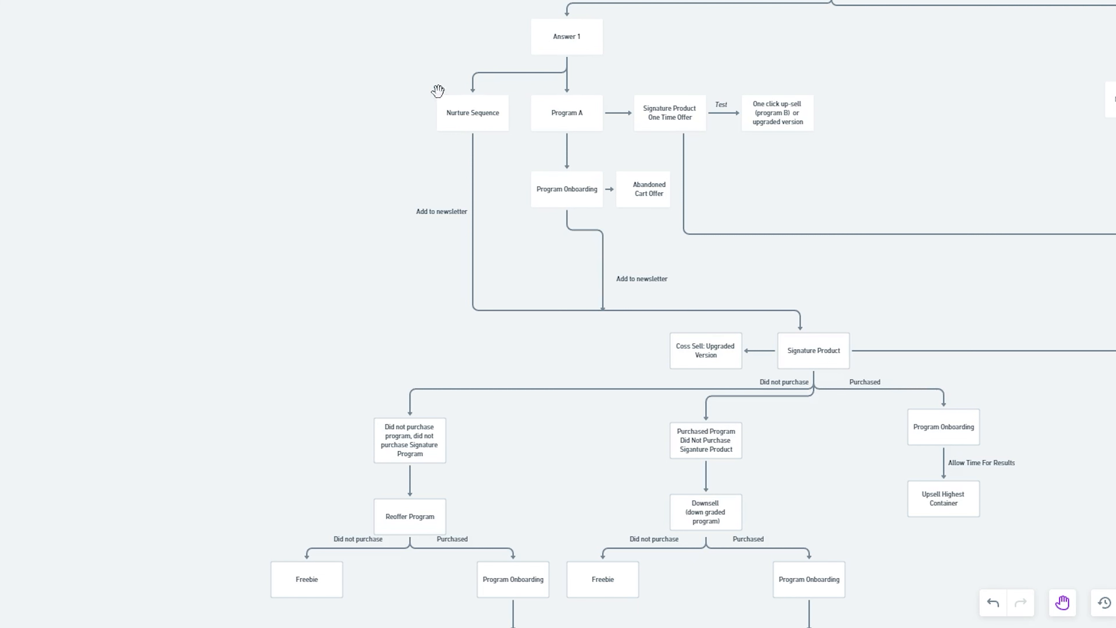
pyautogui.moveTo(421, 137)
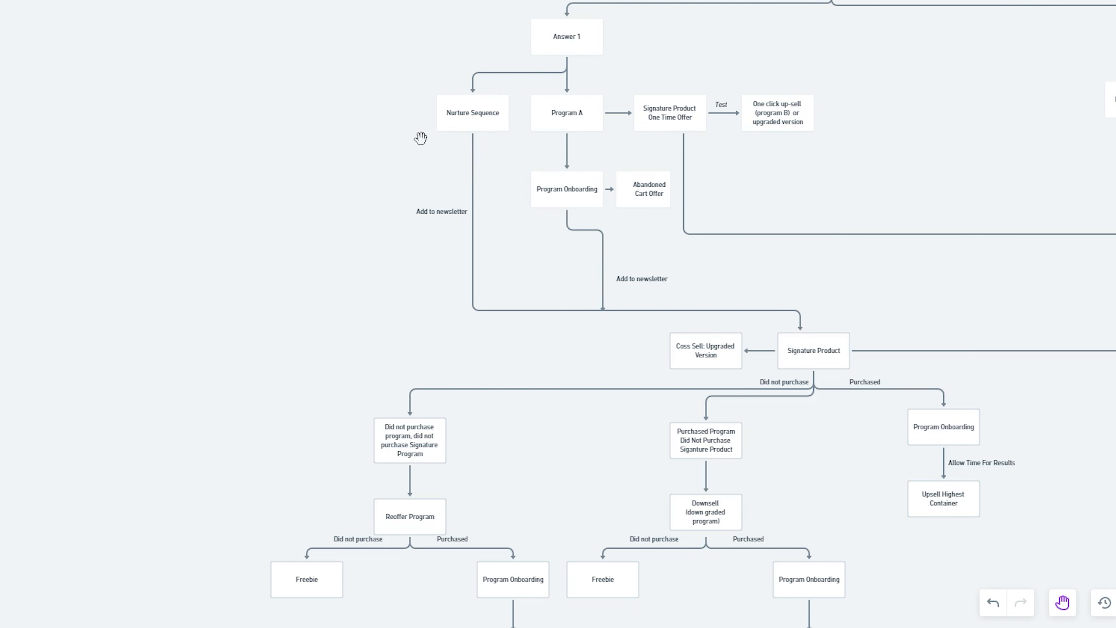
pyautogui.moveTo(247, 188)
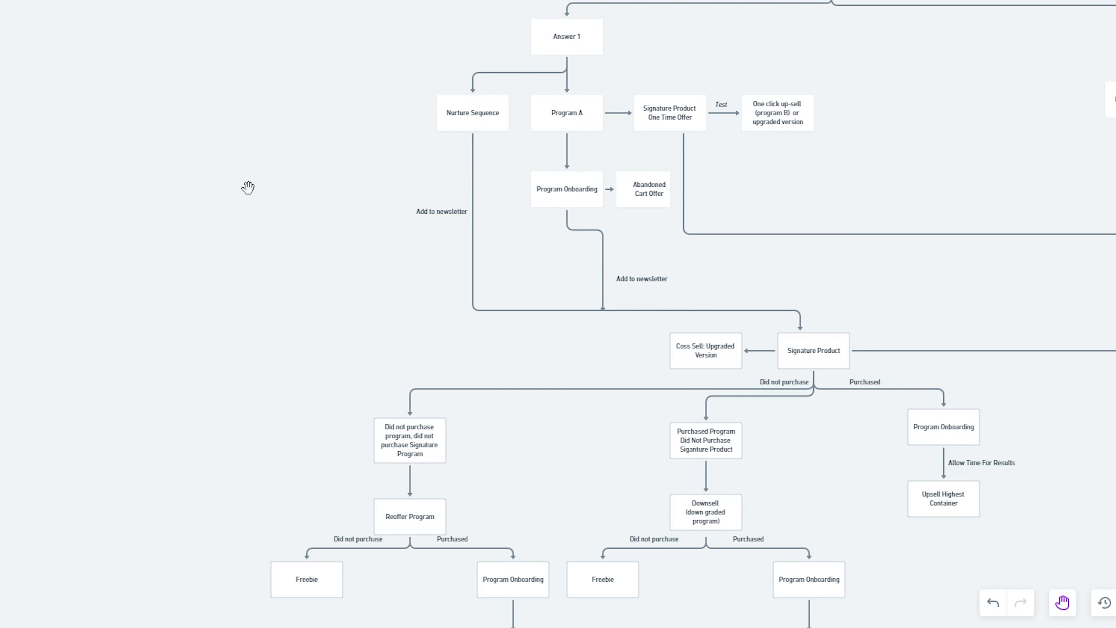
pyautogui.moveTo(473, 150)
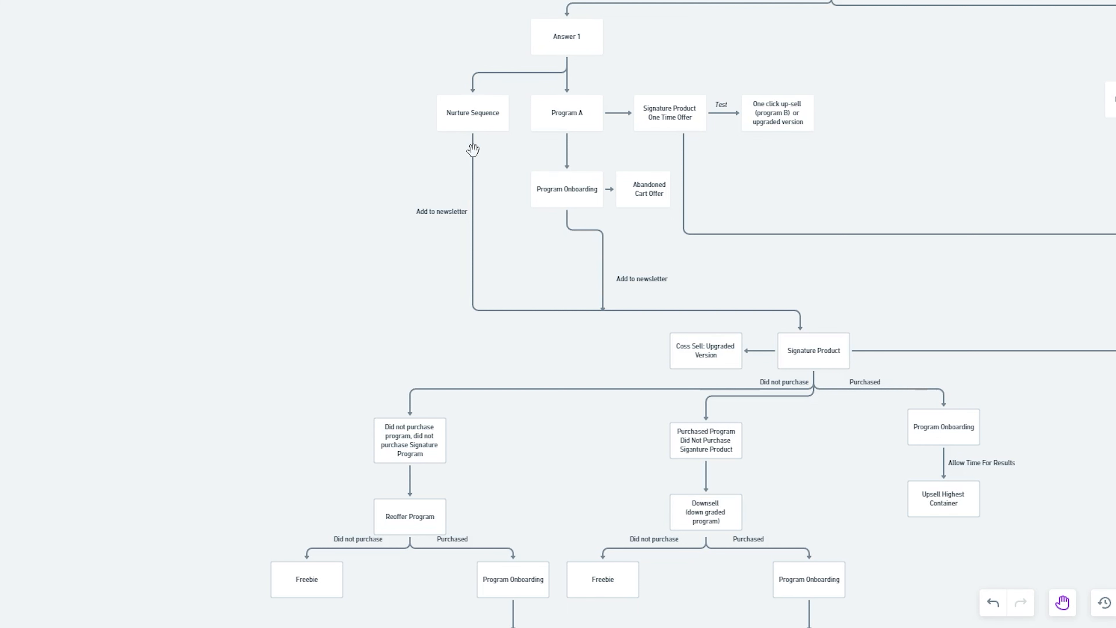
pyautogui.moveTo(443, 225)
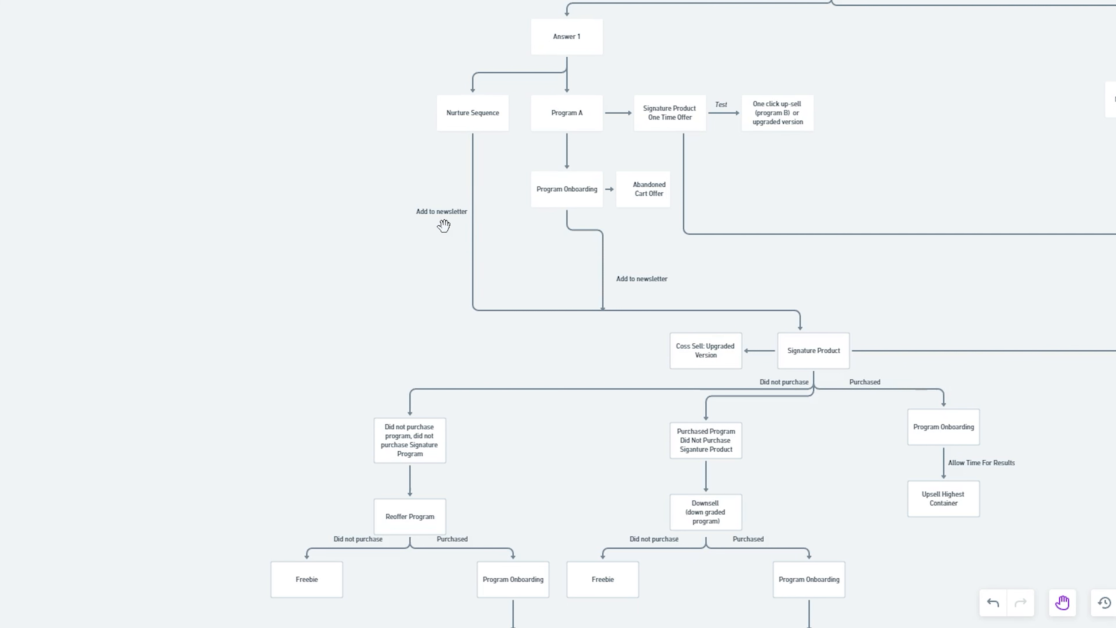
pyautogui.moveTo(821, 339)
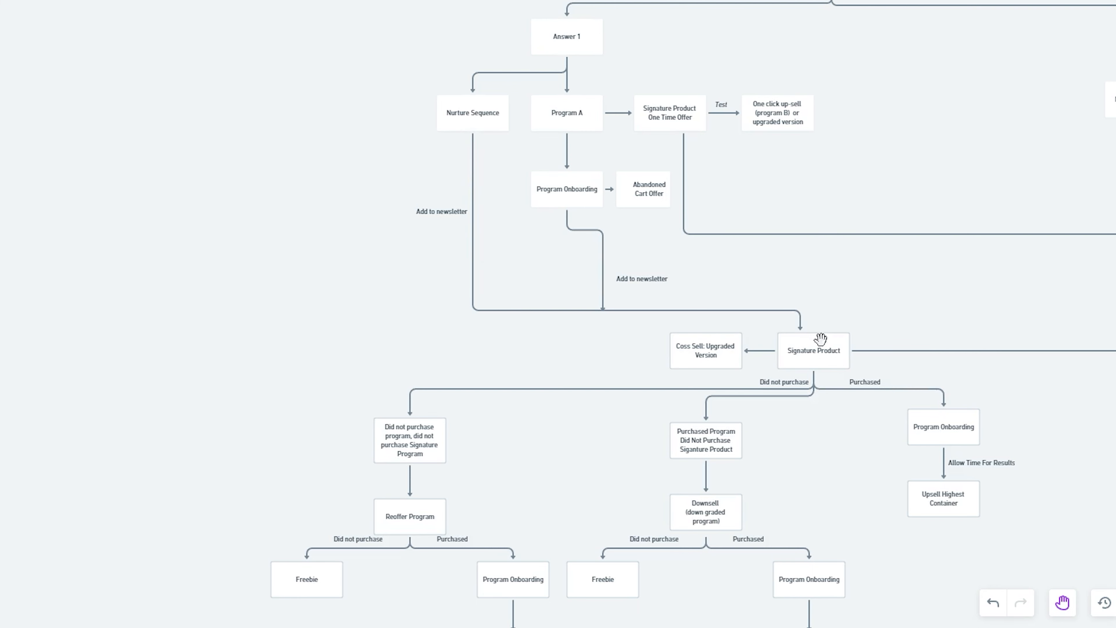
pyautogui.moveTo(822, 376)
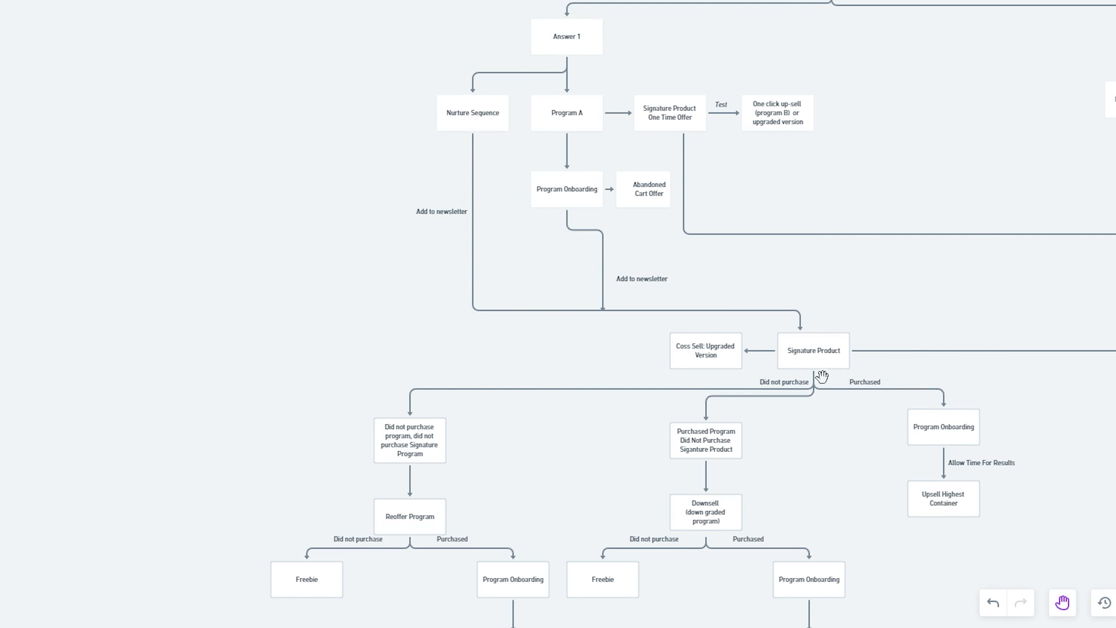
pyautogui.moveTo(479, 348)
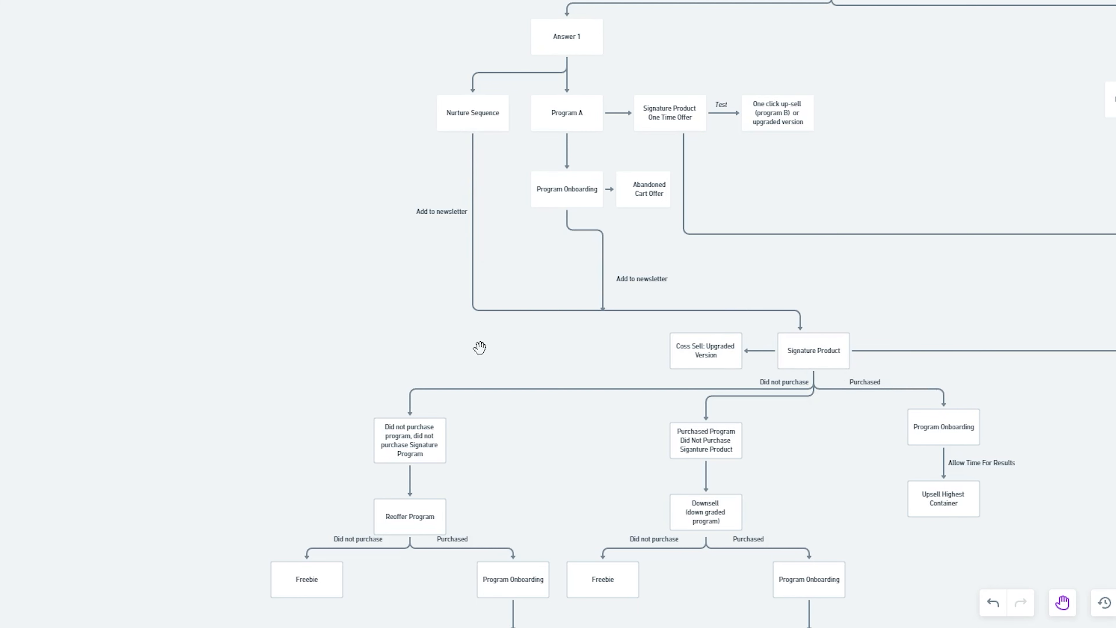
pyautogui.moveTo(812, 372)
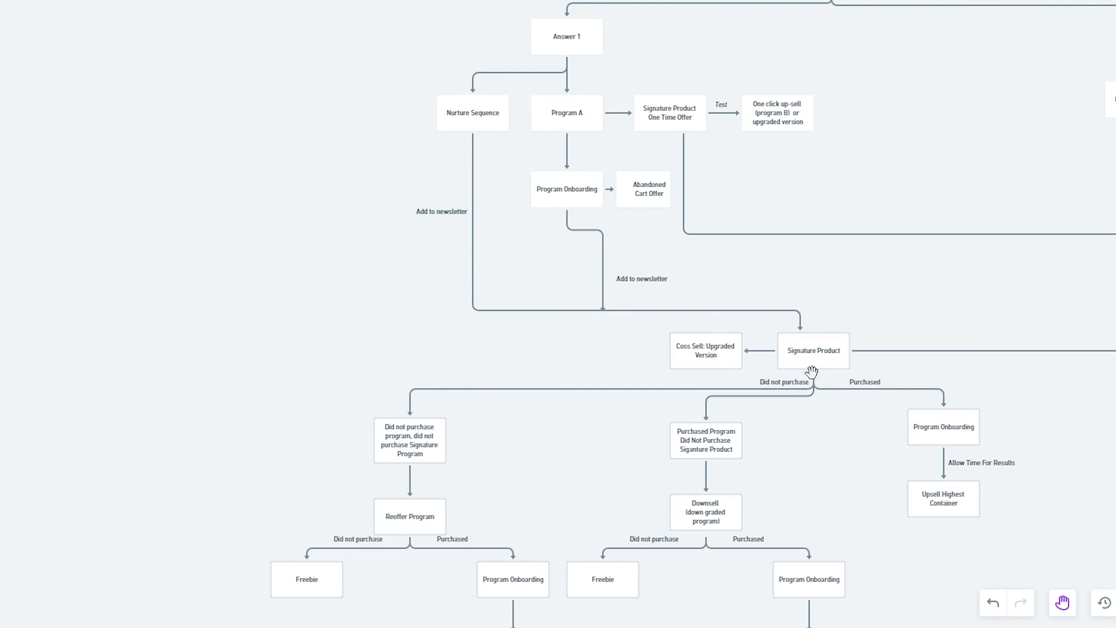
pyautogui.moveTo(1031, 439)
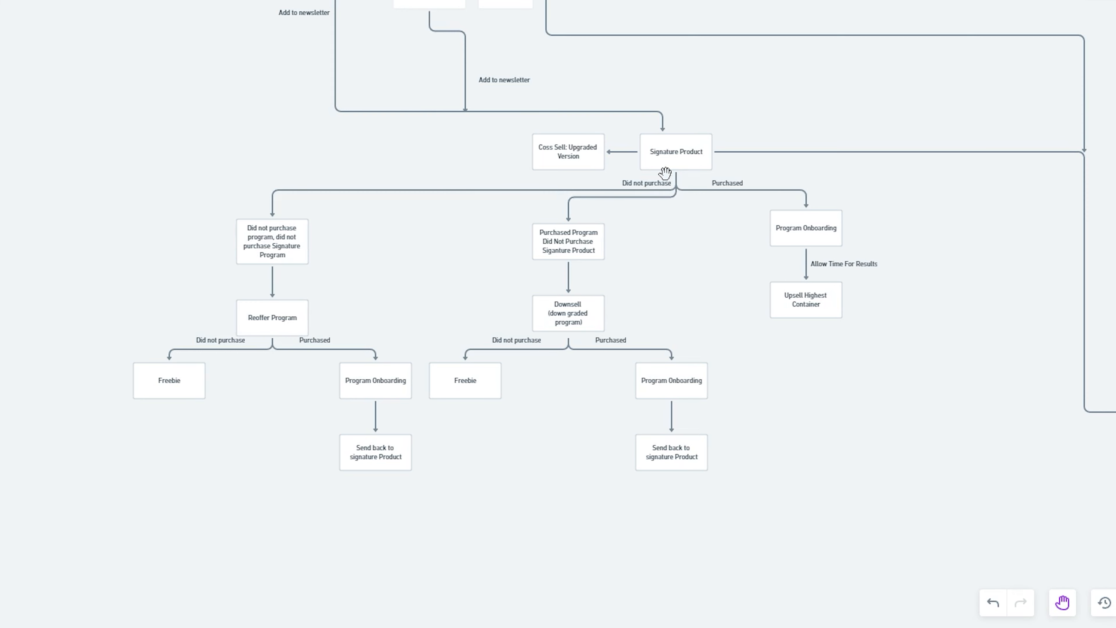
pyautogui.moveTo(689, 156)
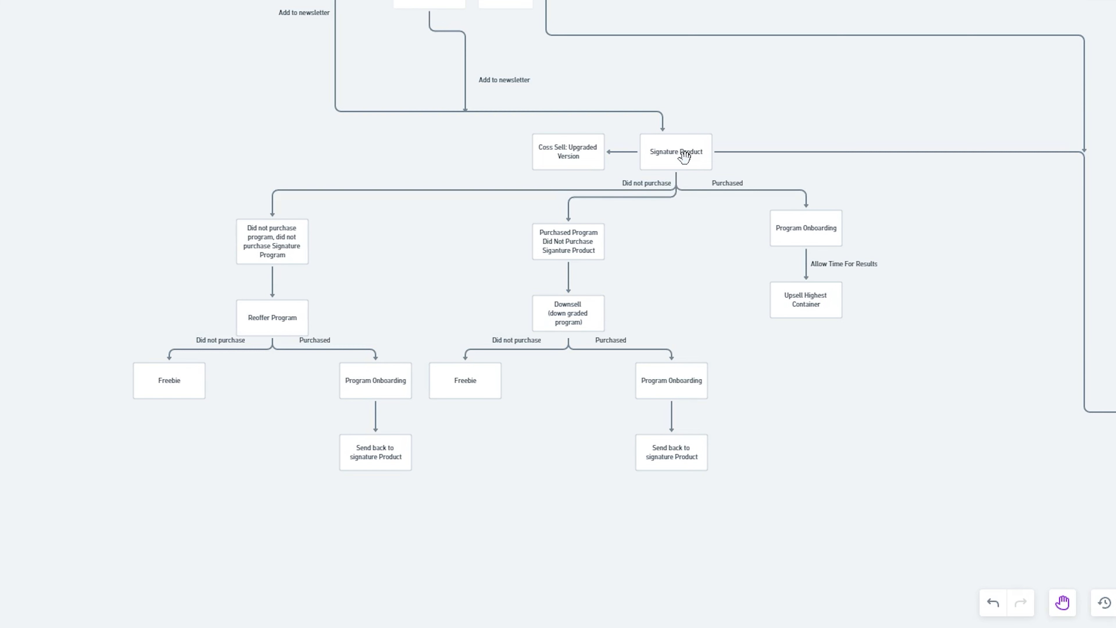
pyautogui.moveTo(1050, 574)
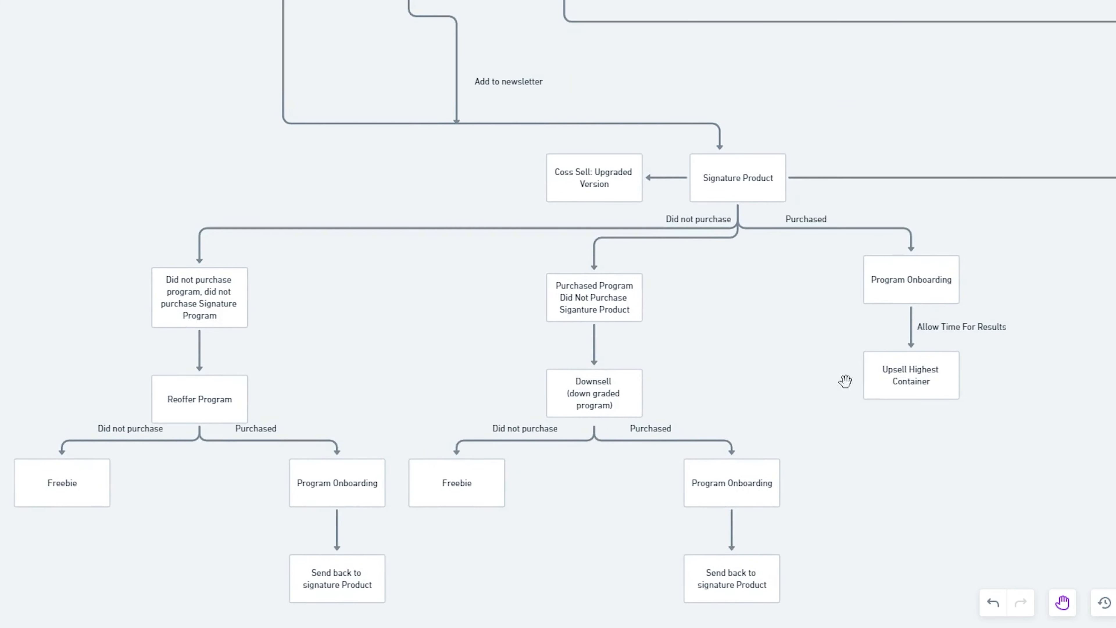
pyautogui.moveTo(693, 193)
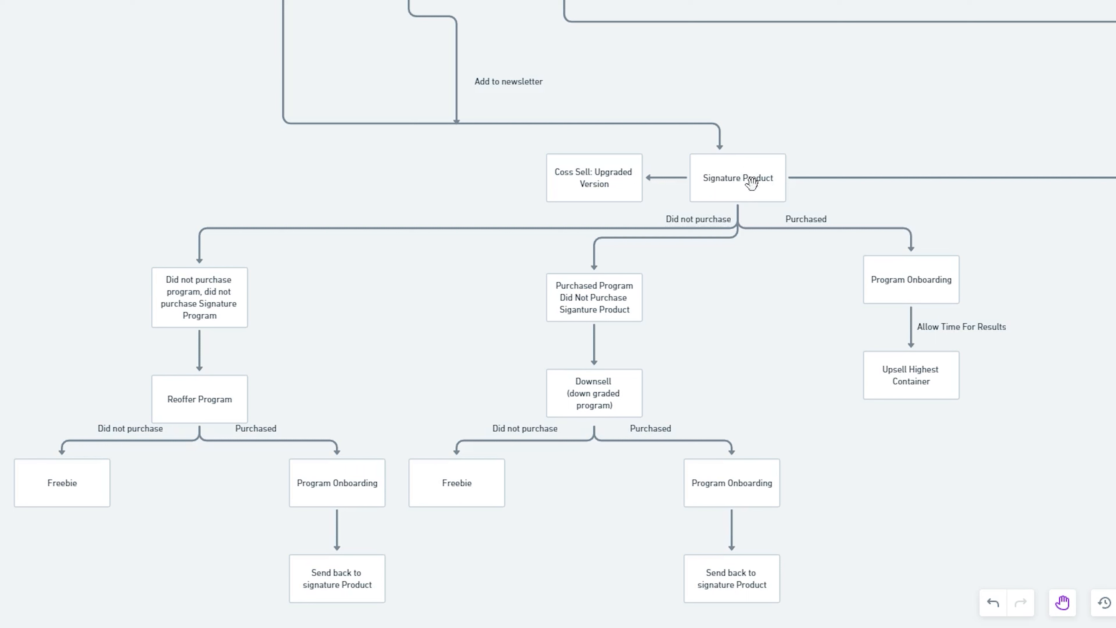
pyautogui.moveTo(903, 174)
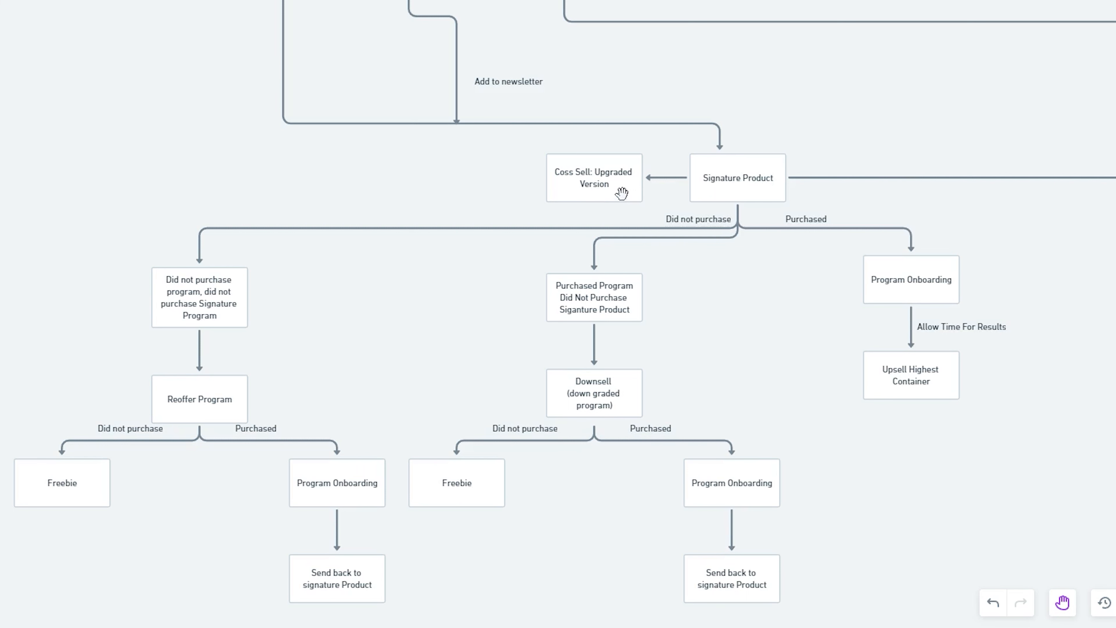
pyautogui.moveTo(610, 201)
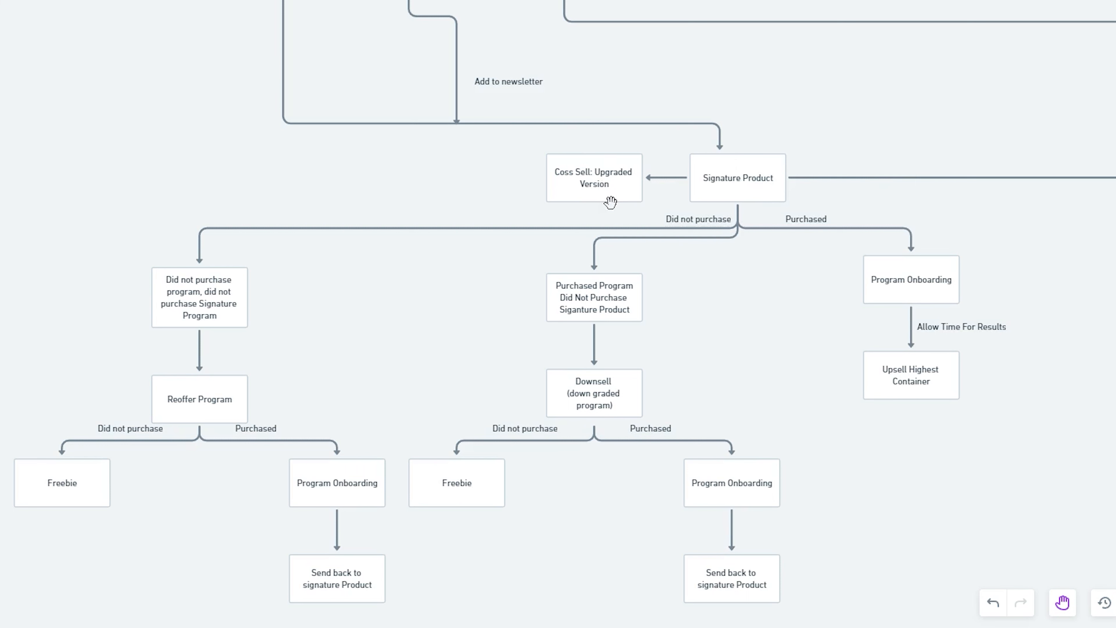
pyautogui.moveTo(609, 317)
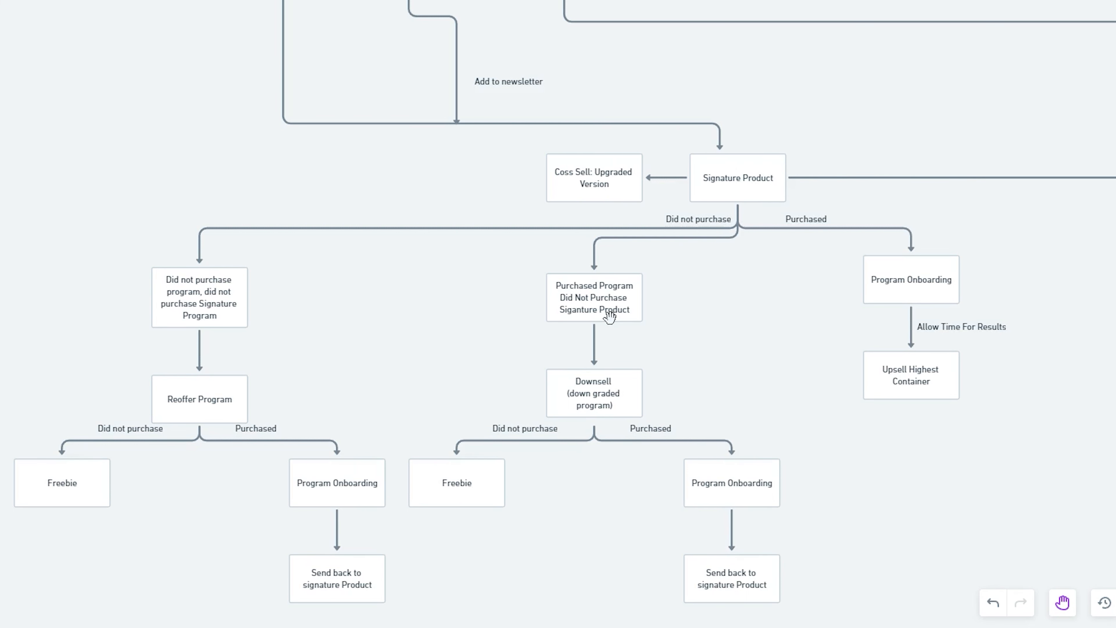
pyautogui.moveTo(632, 164)
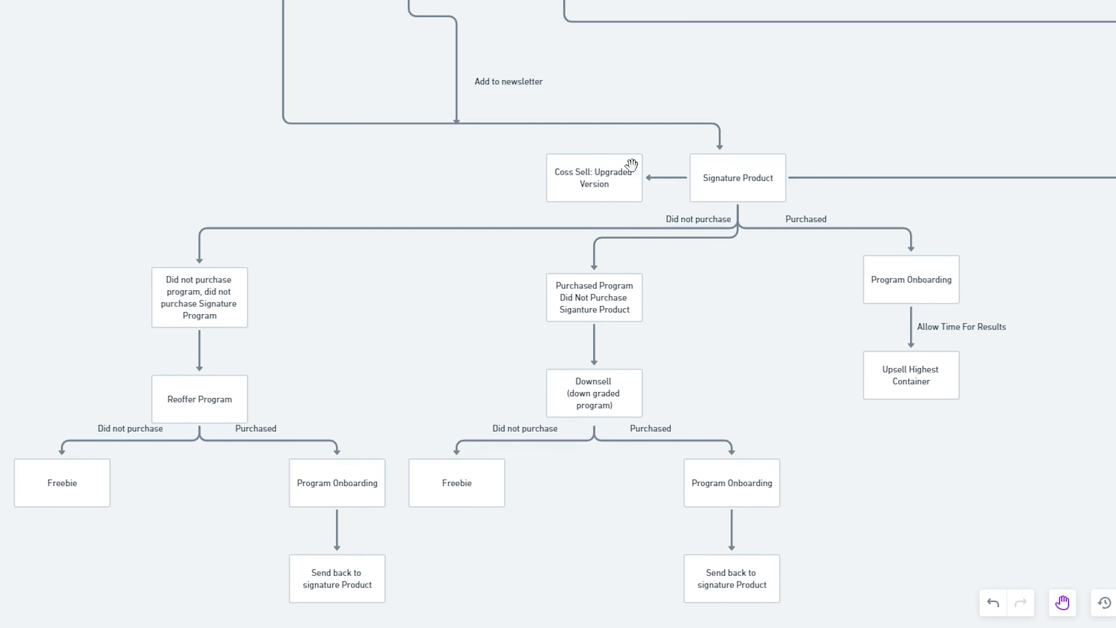
pyautogui.moveTo(648, 174)
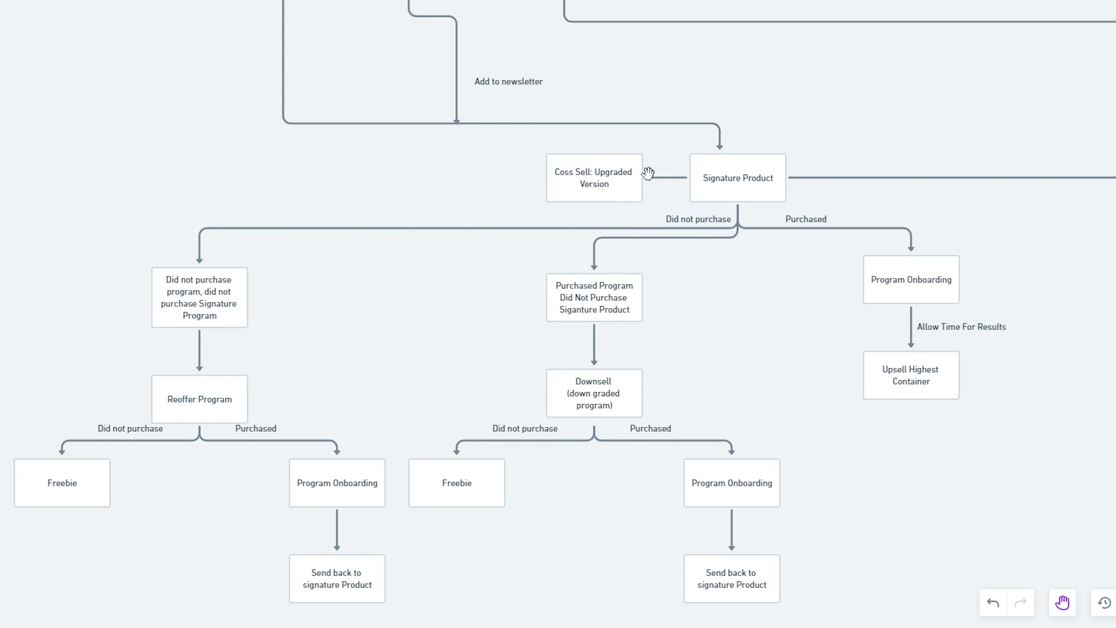
pyautogui.moveTo(631, 211)
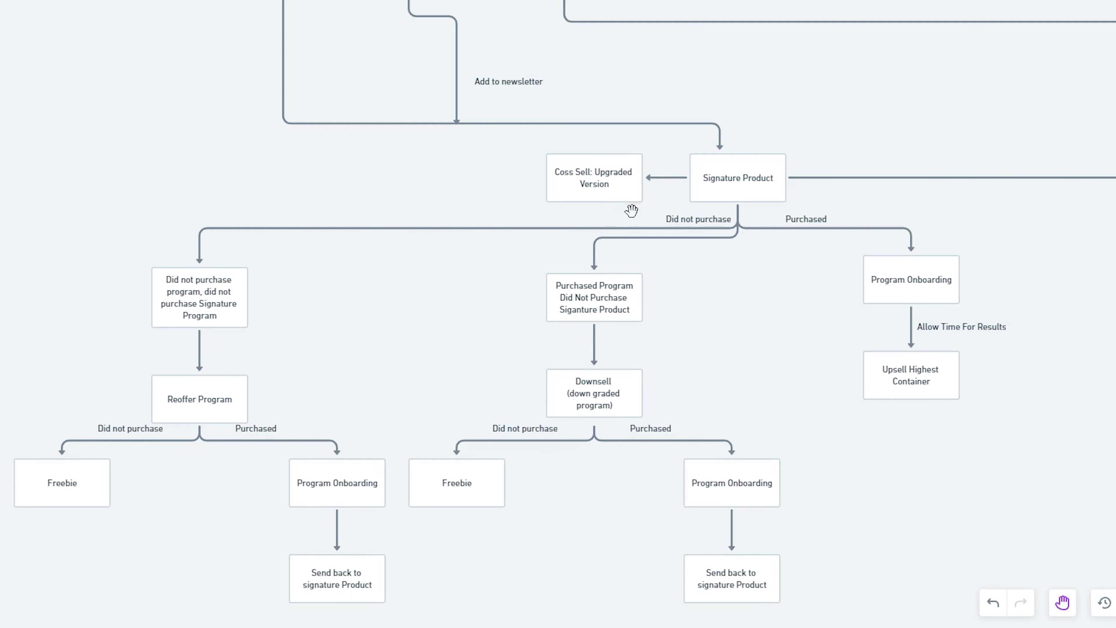
pyautogui.moveTo(631, 212)
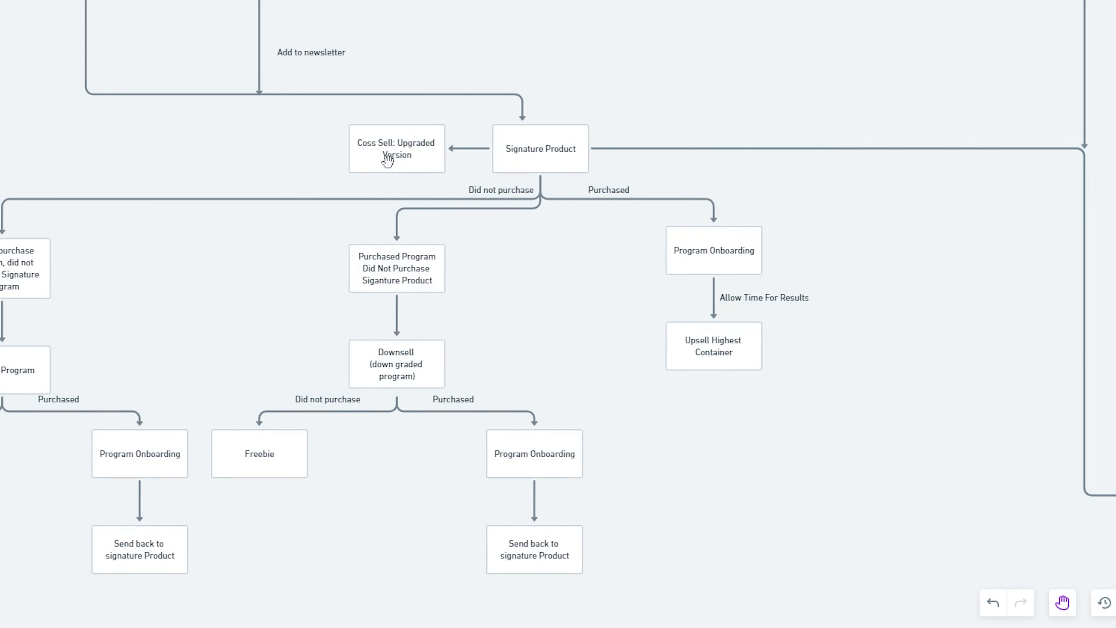
pyautogui.moveTo(404, 155)
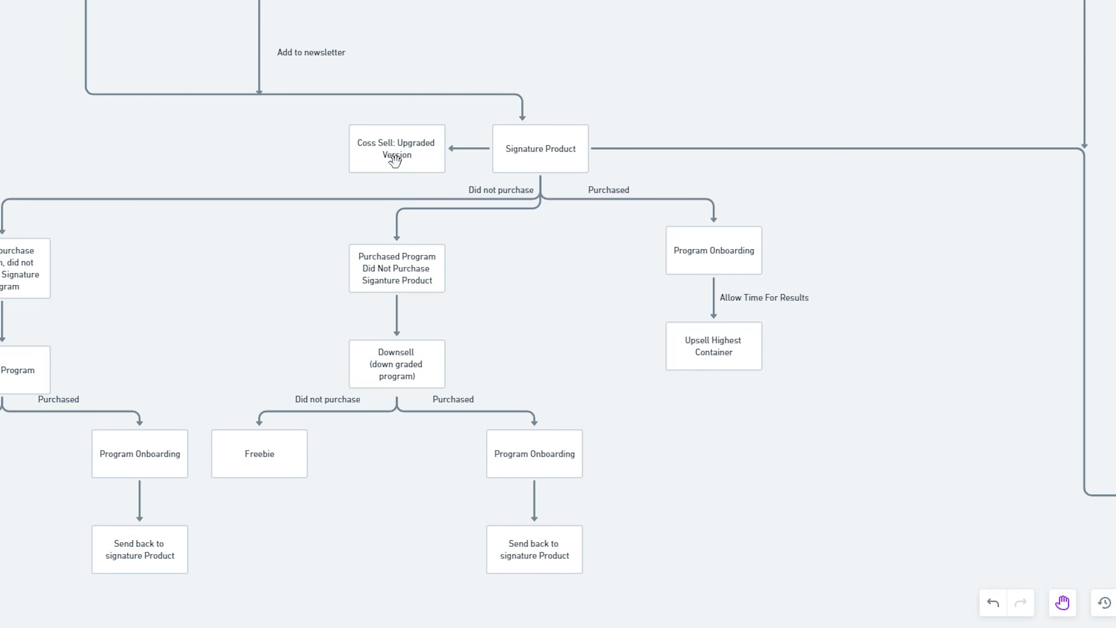
pyautogui.moveTo(679, 347)
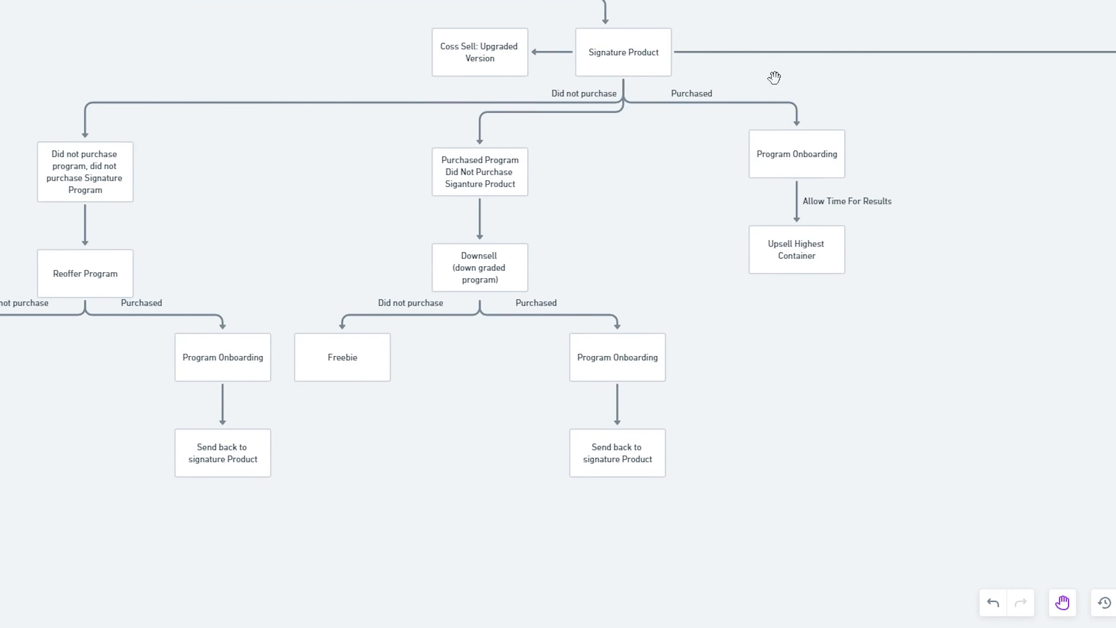
pyautogui.moveTo(622, 72)
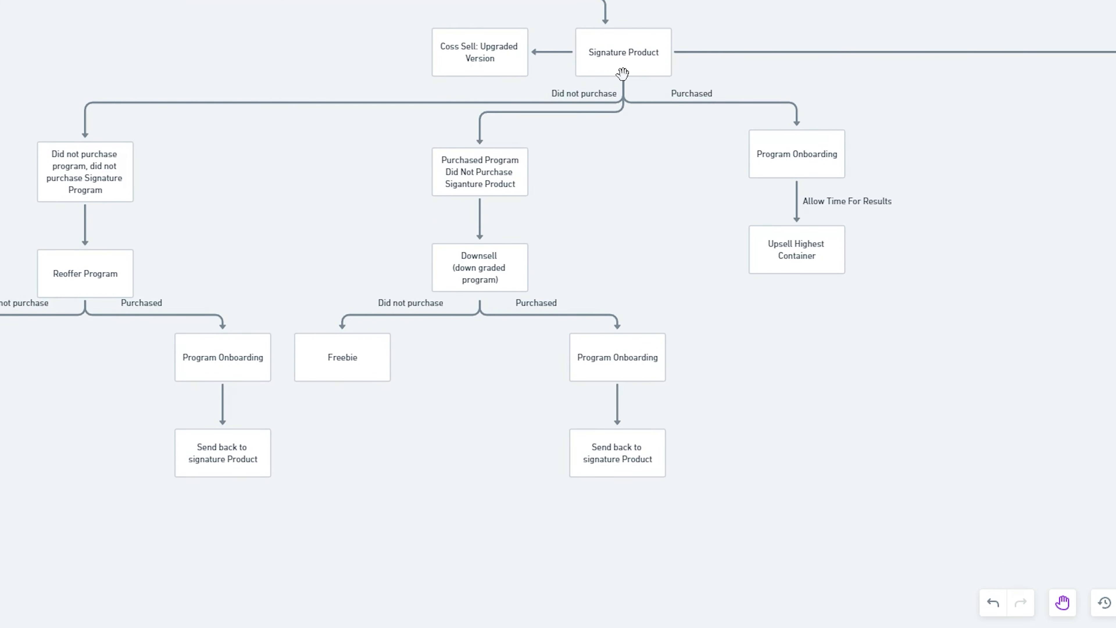
pyautogui.moveTo(780, 165)
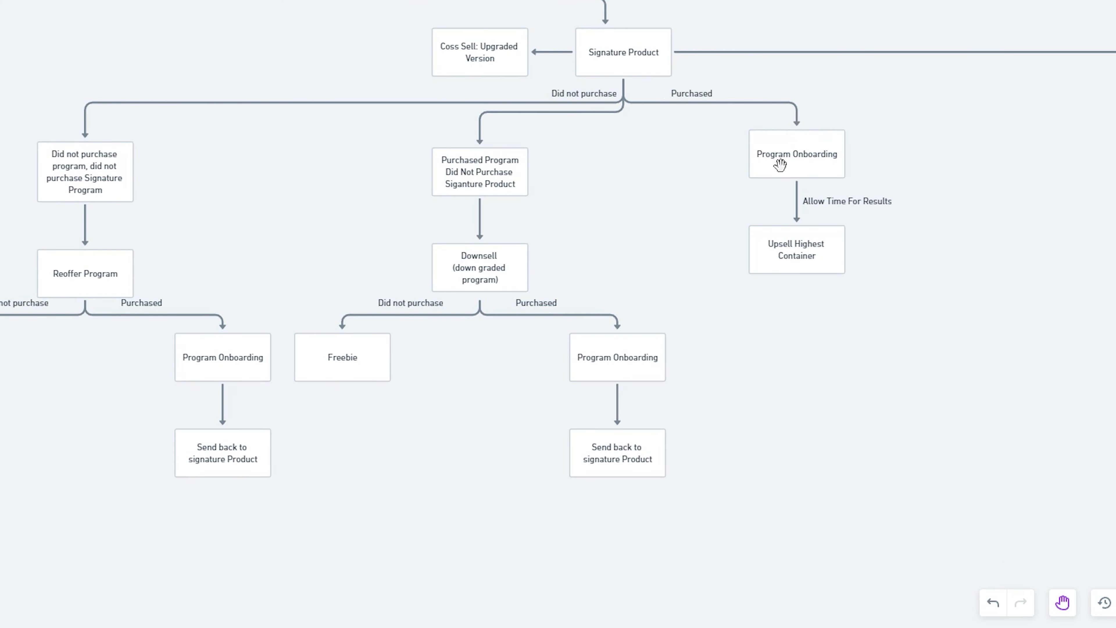
pyautogui.moveTo(832, 278)
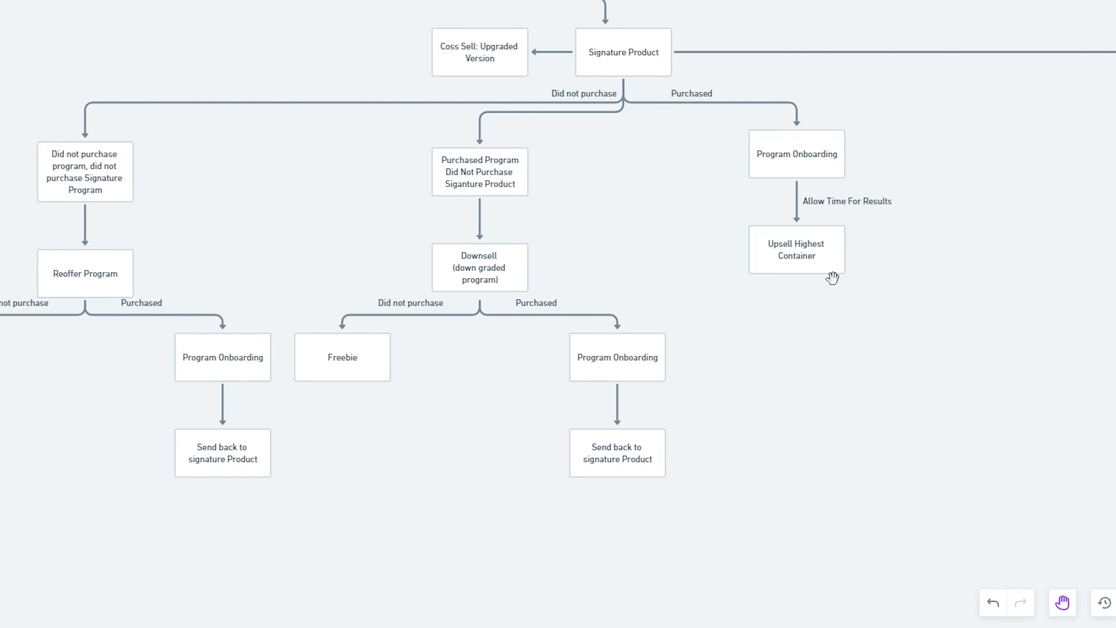
pyautogui.moveTo(769, 242)
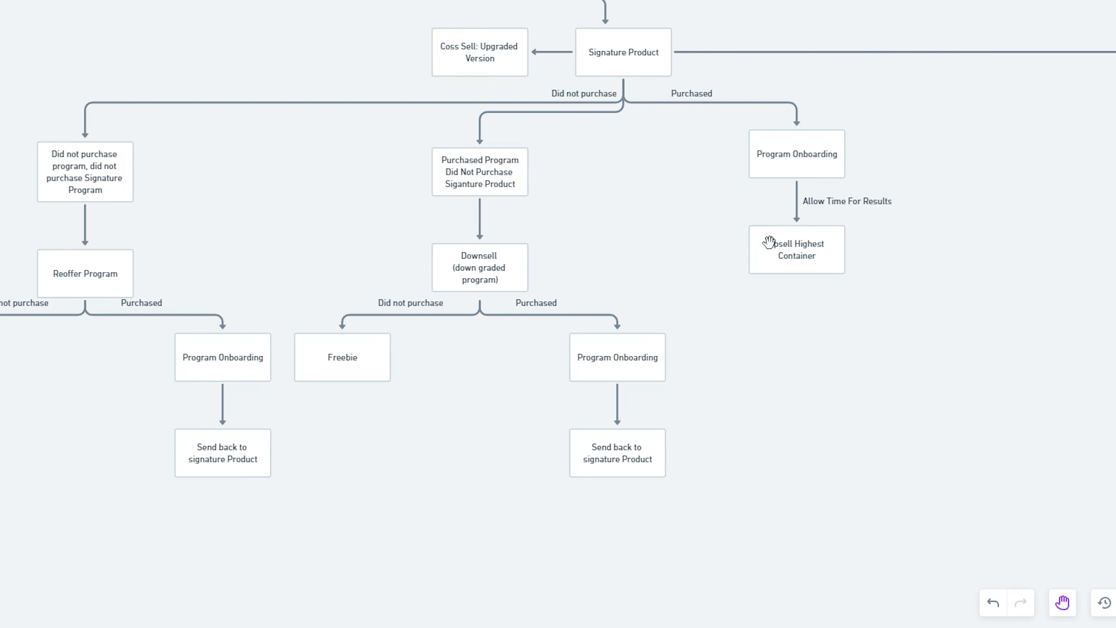
pyautogui.moveTo(973, 175)
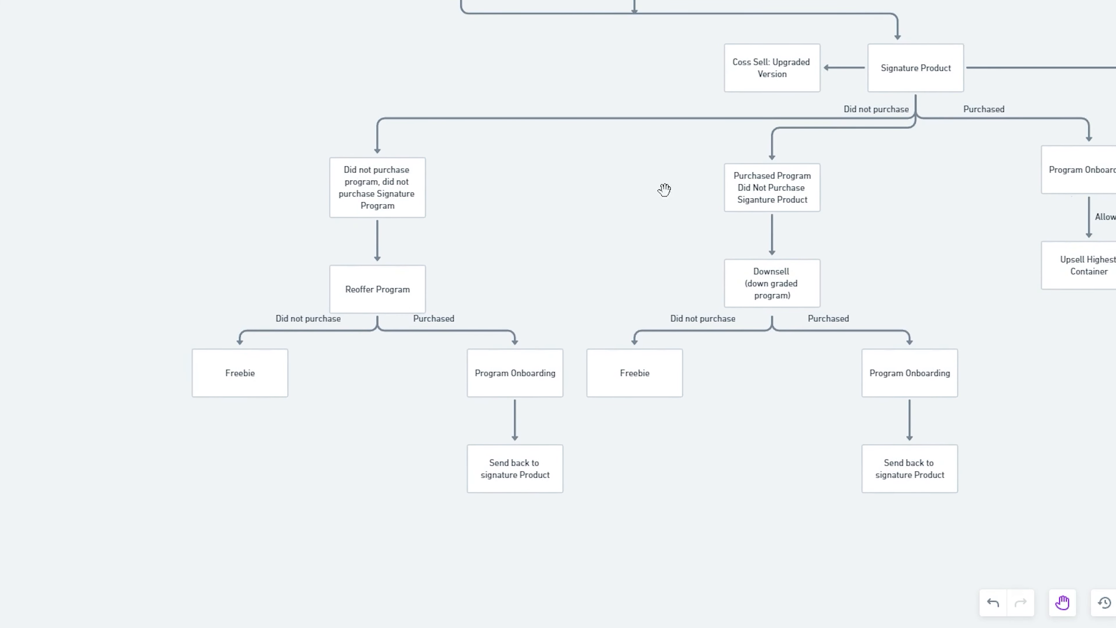
pyautogui.moveTo(419, 105)
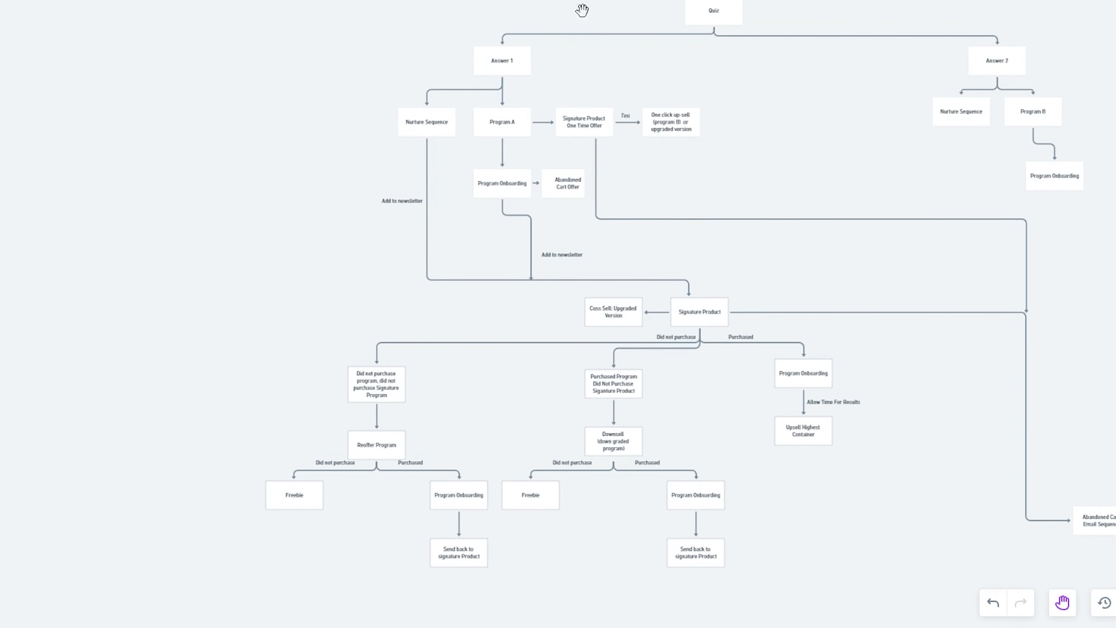
pyautogui.moveTo(783, 286)
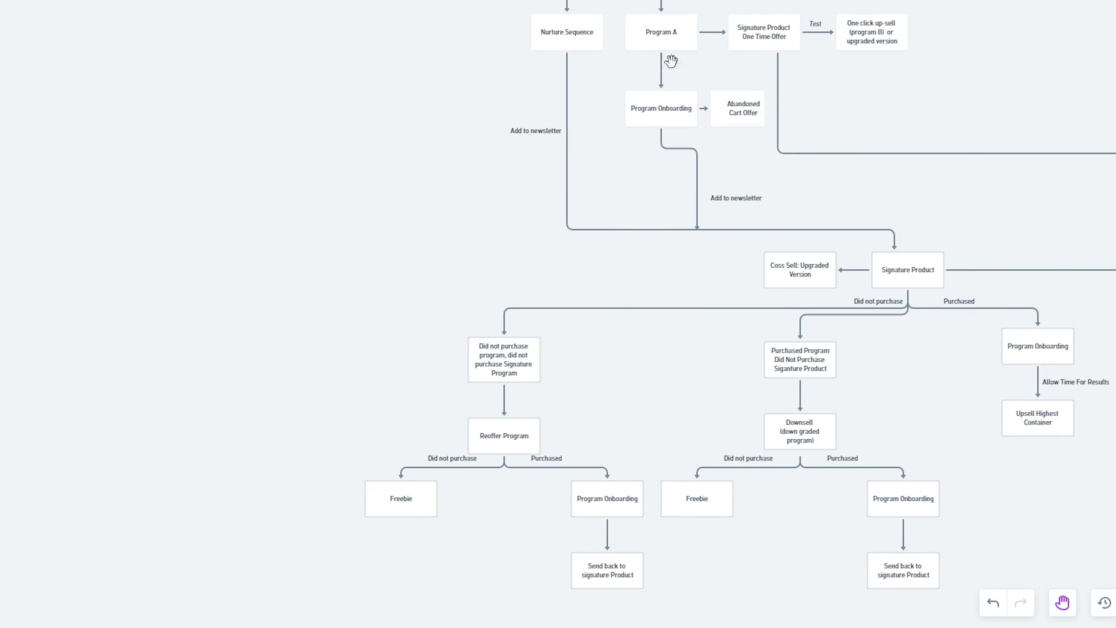
pyautogui.moveTo(607, 42)
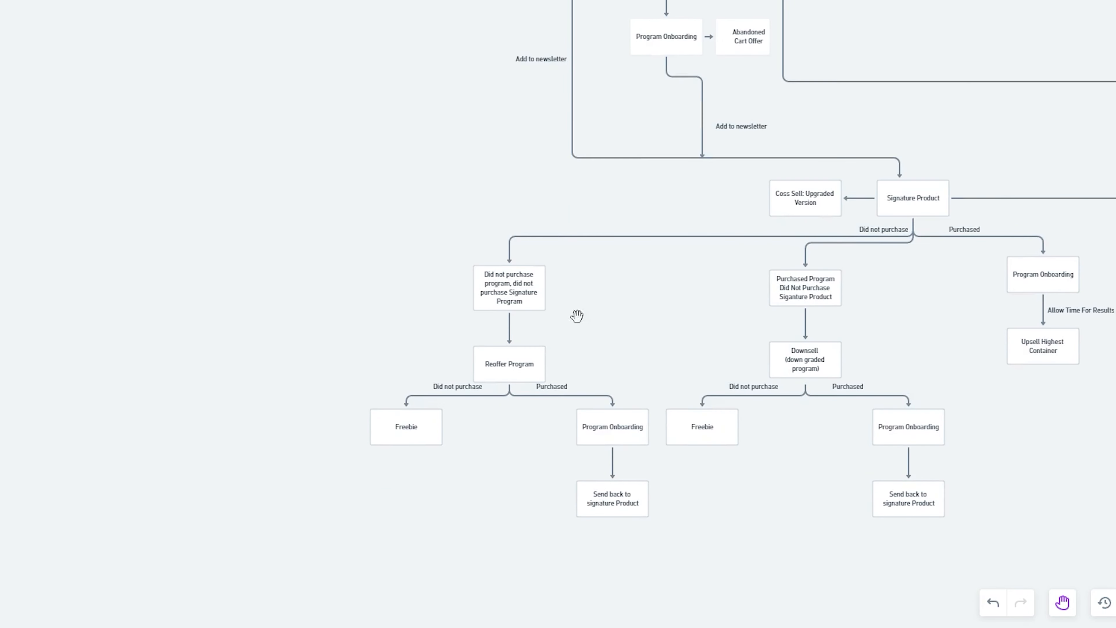
pyautogui.moveTo(978, 147)
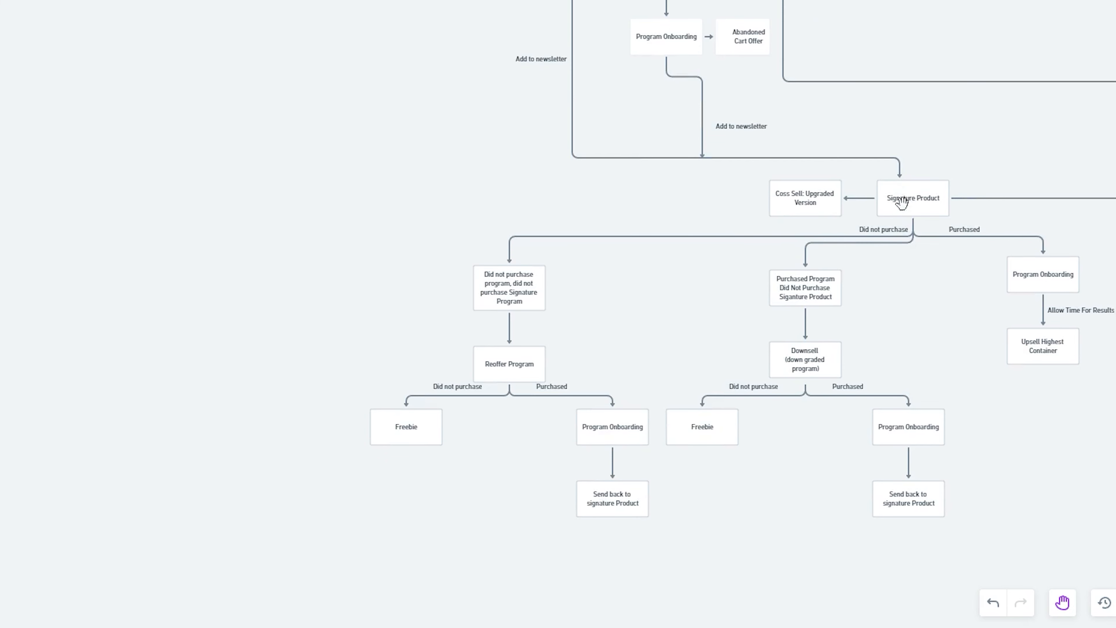
pyautogui.moveTo(523, 38)
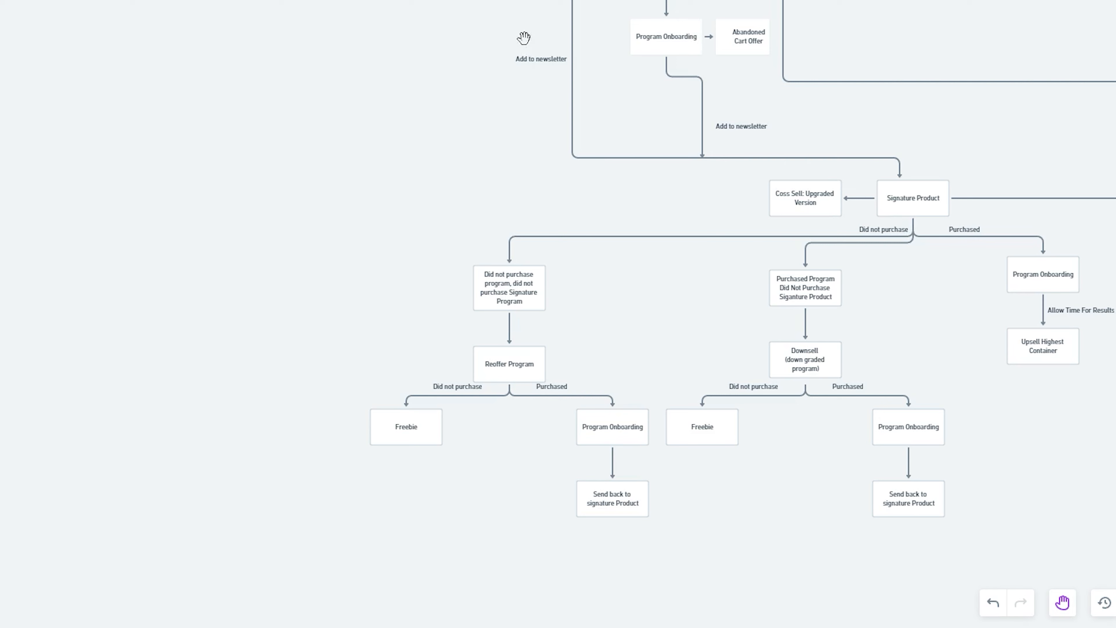
pyautogui.moveTo(630, 194)
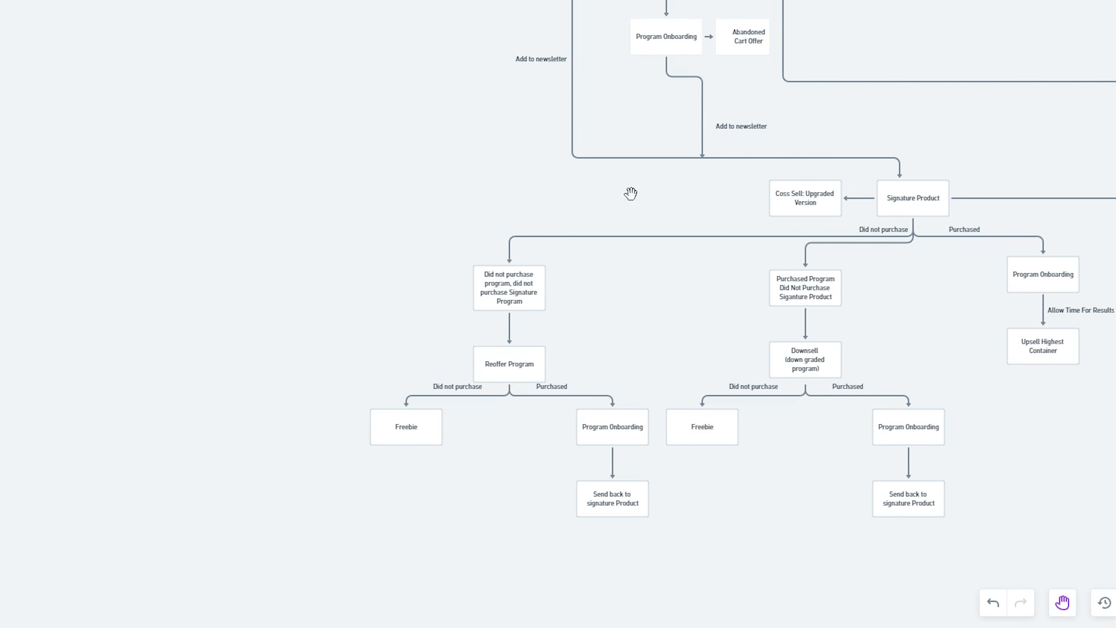
pyautogui.moveTo(939, 209)
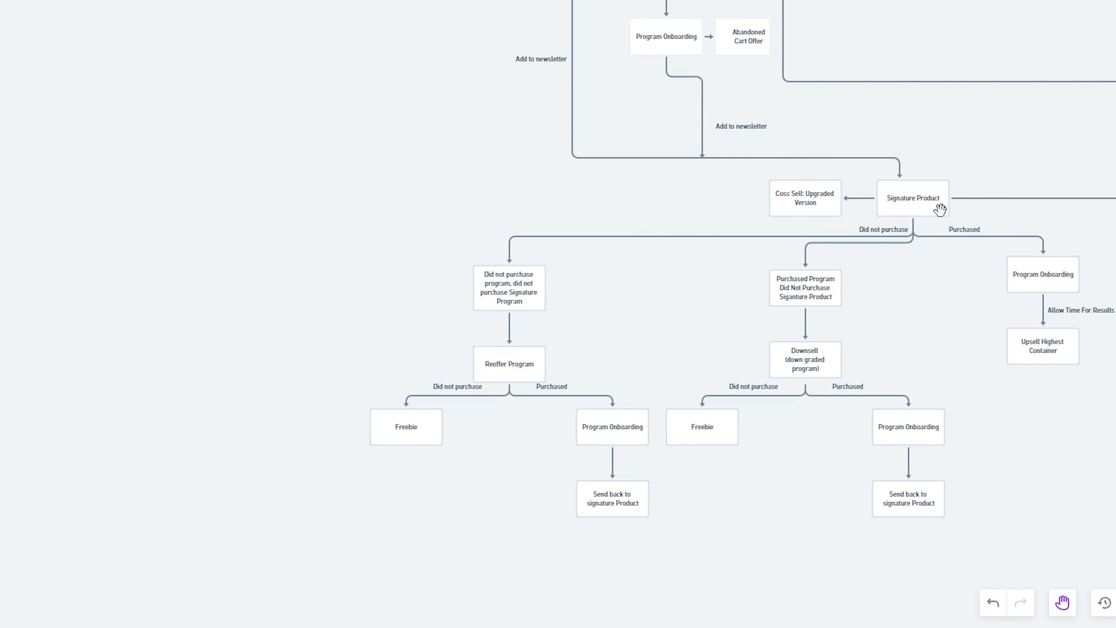
pyautogui.moveTo(802, 207)
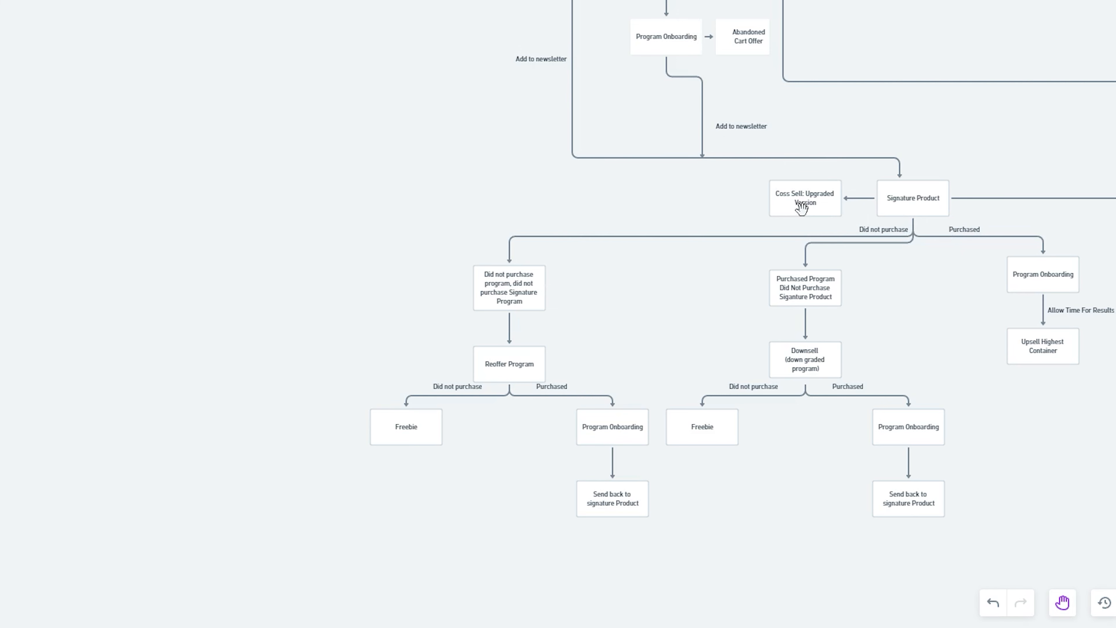
pyautogui.moveTo(543, 477)
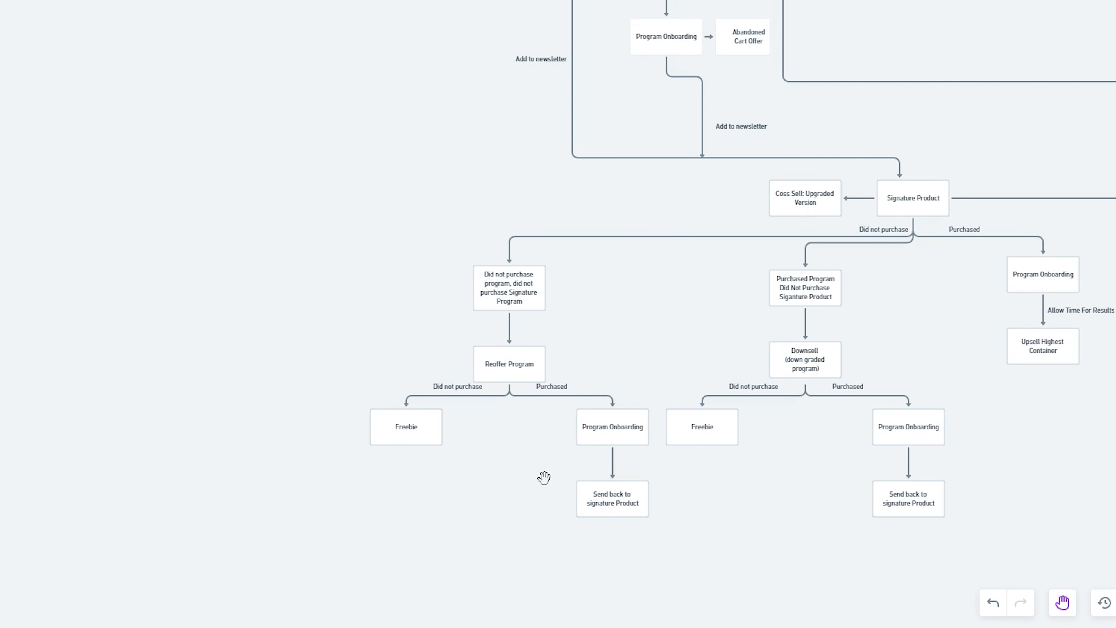
pyautogui.moveTo(609, 55)
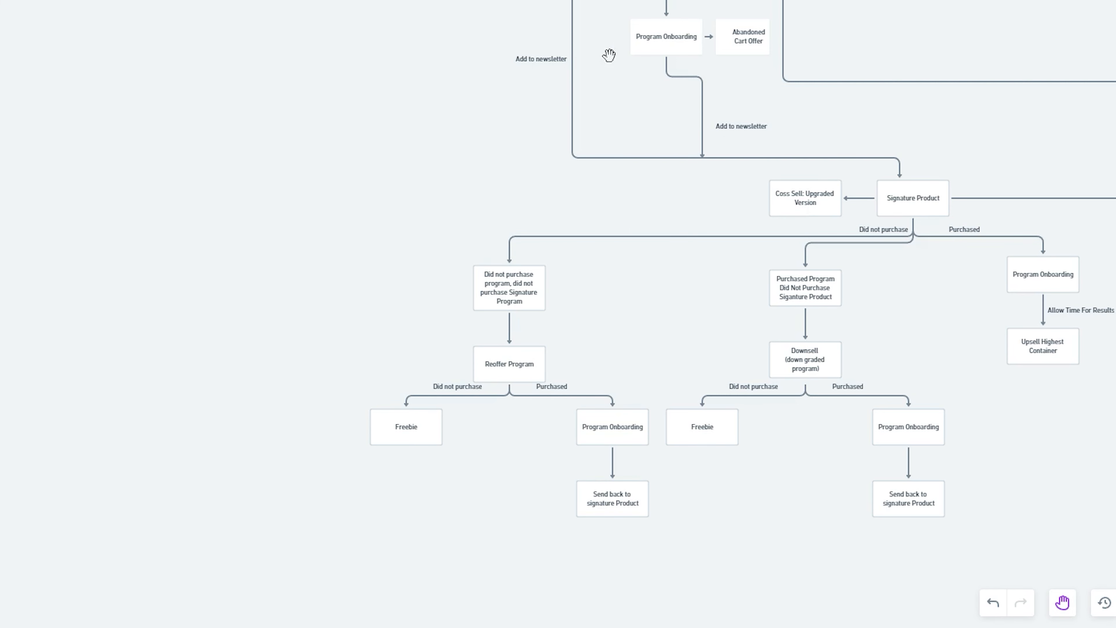
pyautogui.moveTo(676, 126)
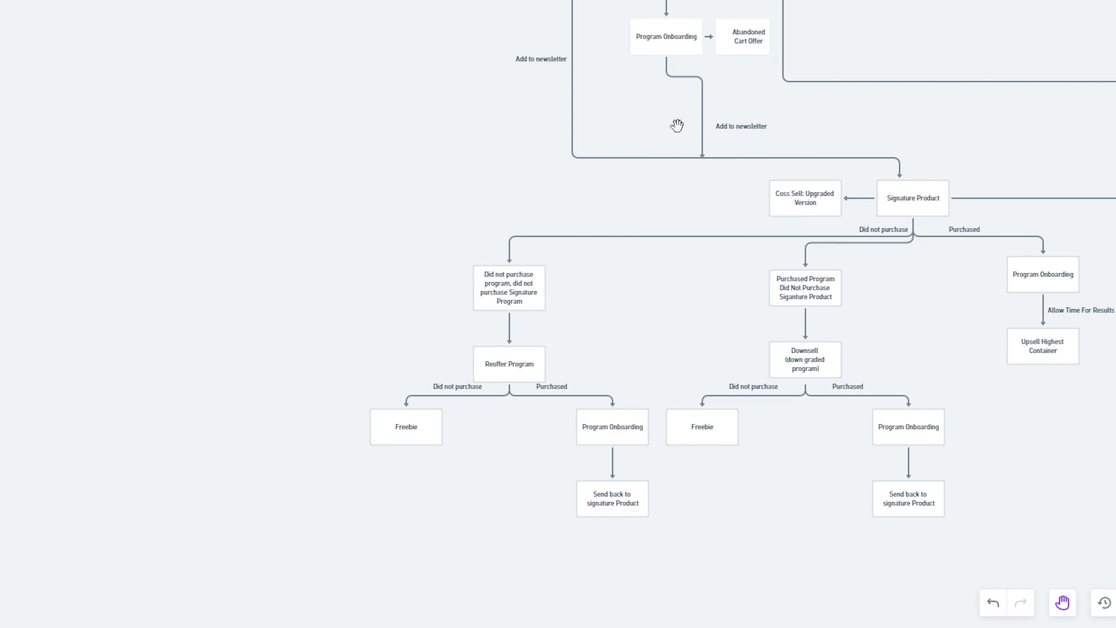
pyautogui.moveTo(410, 467)
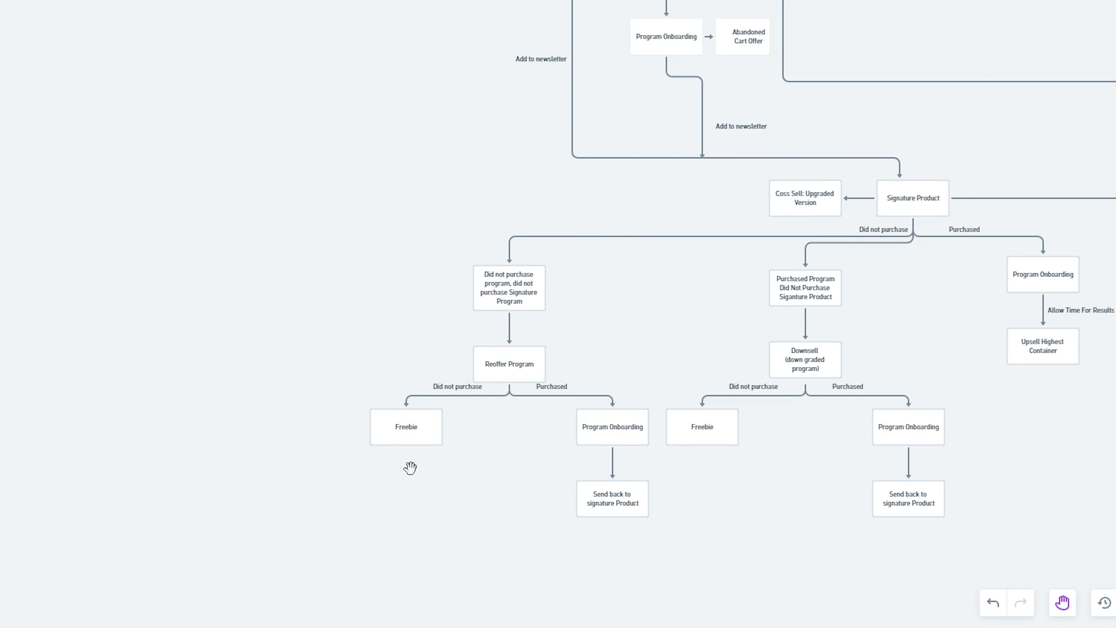
pyautogui.moveTo(440, 451)
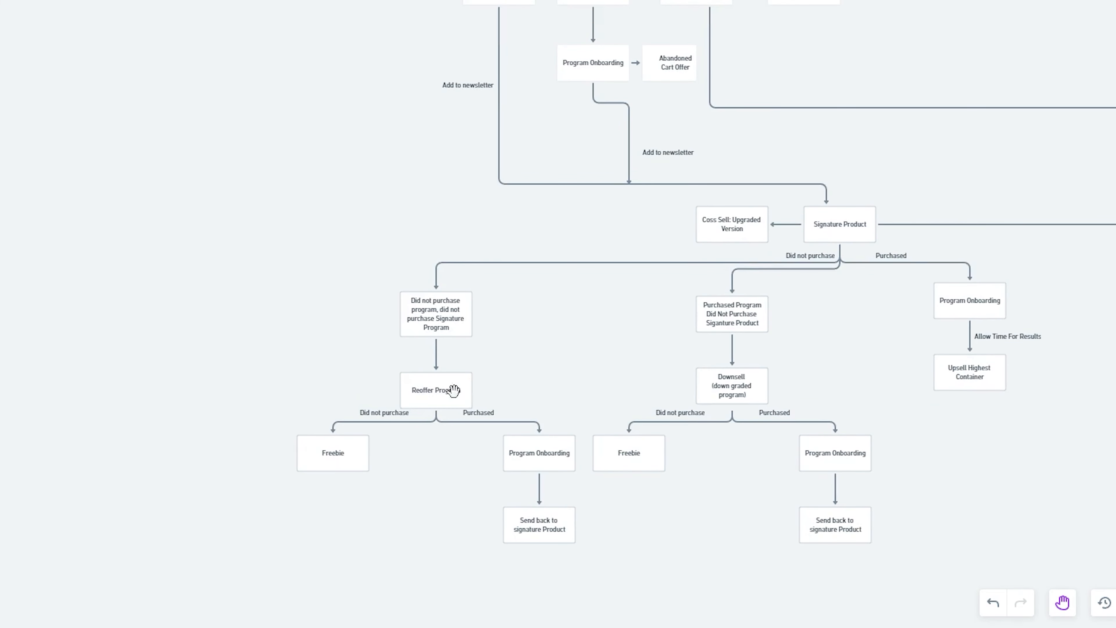
pyautogui.moveTo(509, 67)
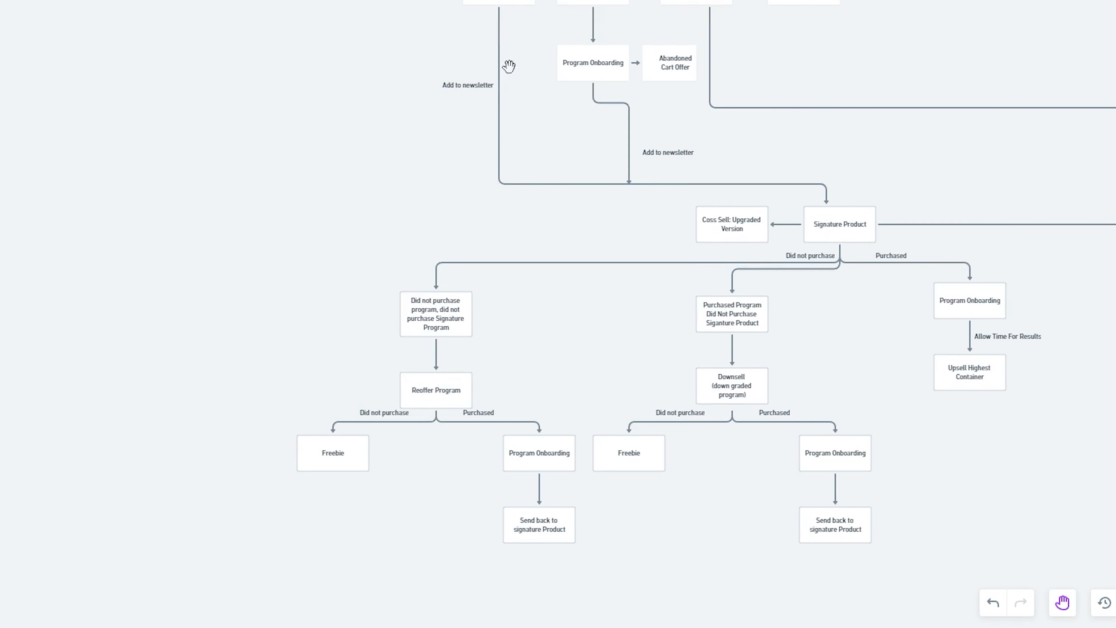
pyautogui.moveTo(545, 483)
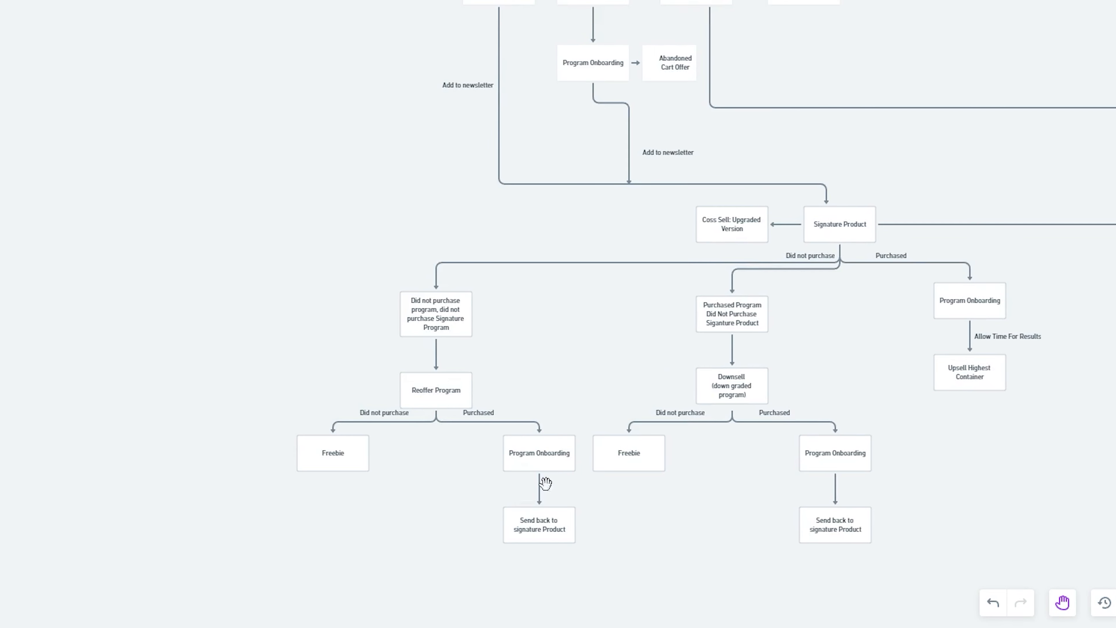
pyautogui.moveTo(575, 566)
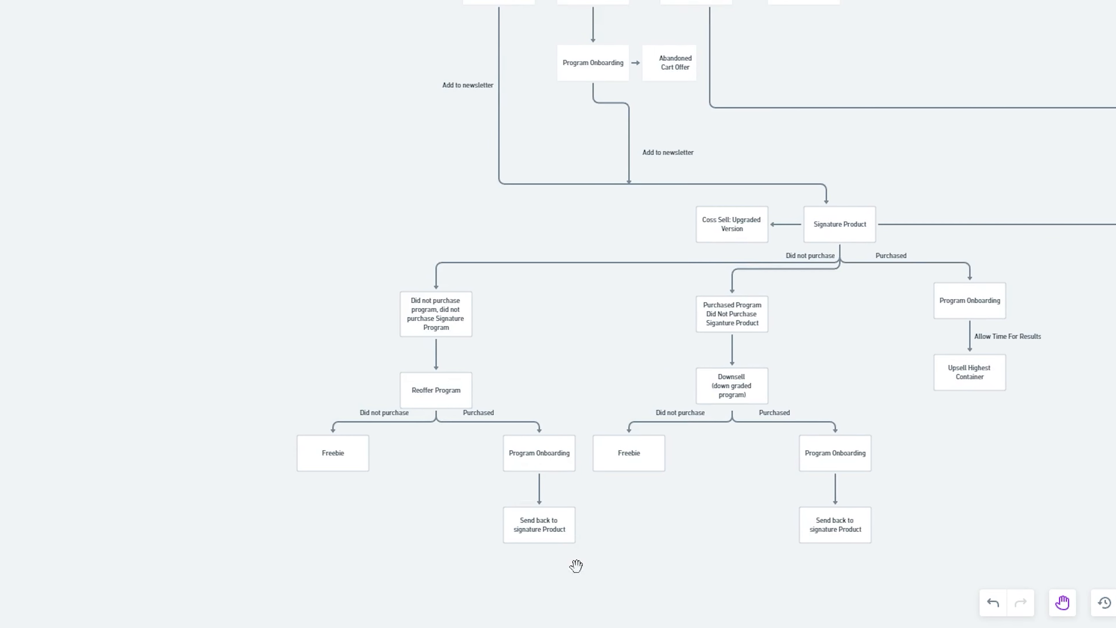
pyautogui.moveTo(710, 128)
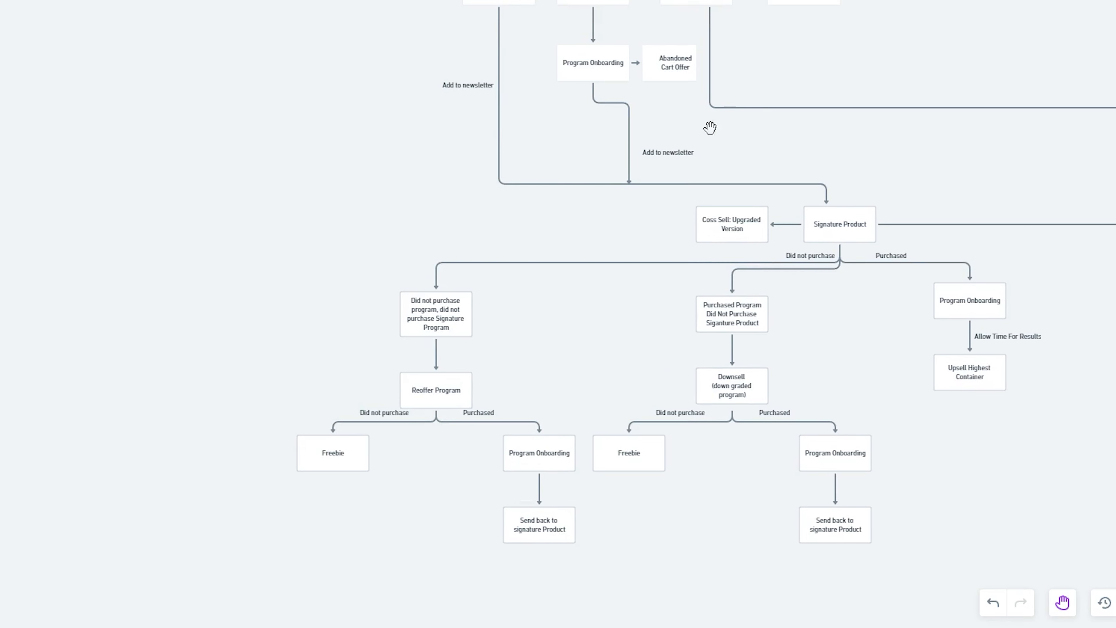
pyautogui.moveTo(585, 389)
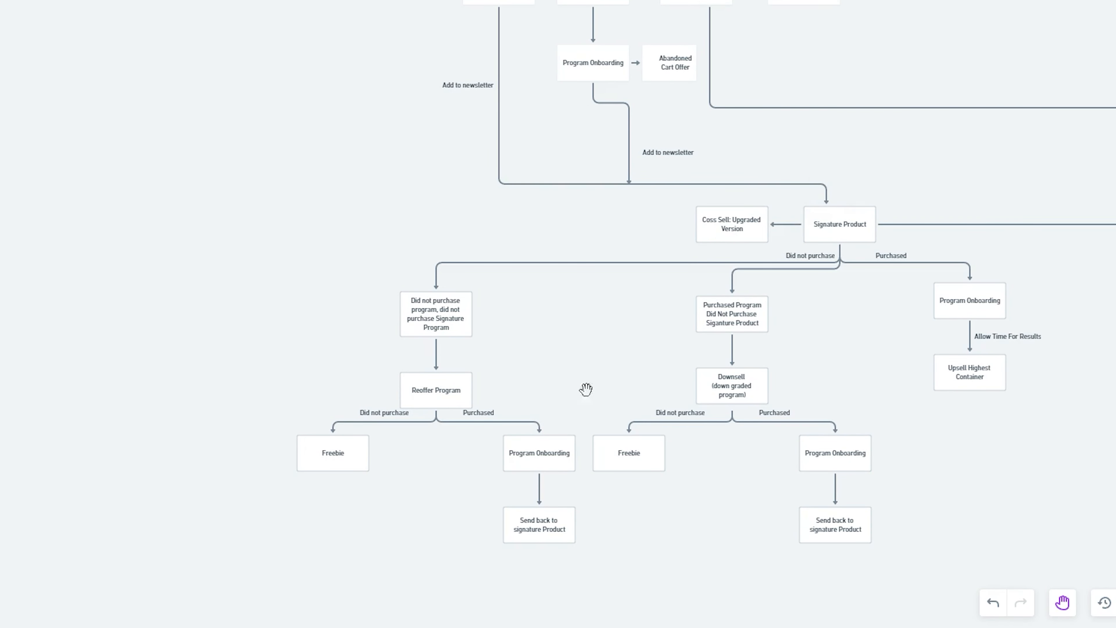
pyautogui.moveTo(938, 283)
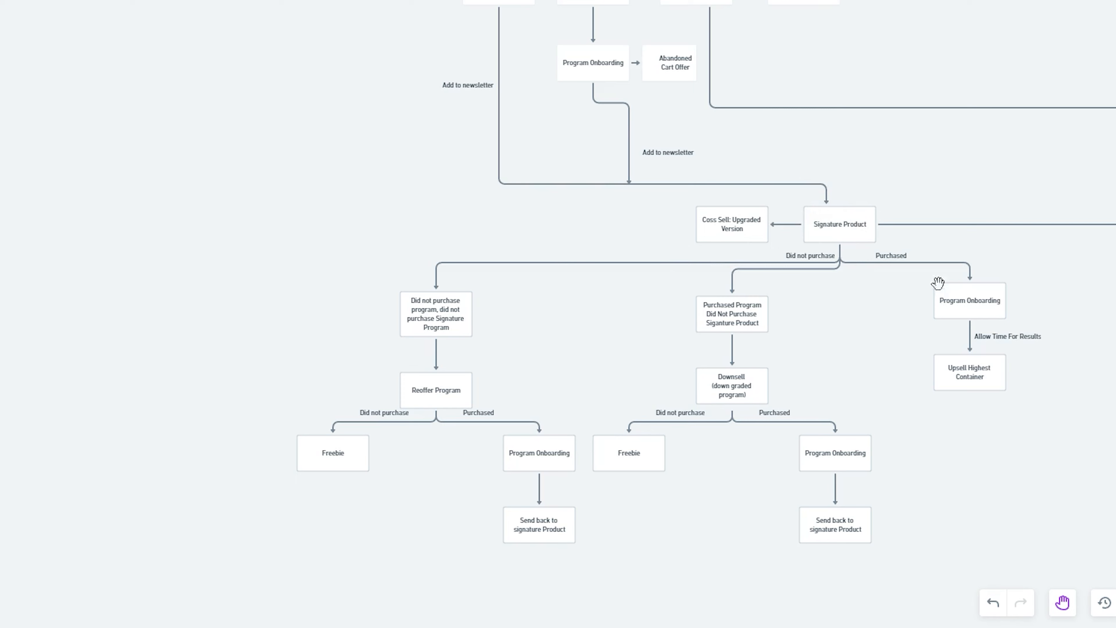
pyautogui.moveTo(1024, 529)
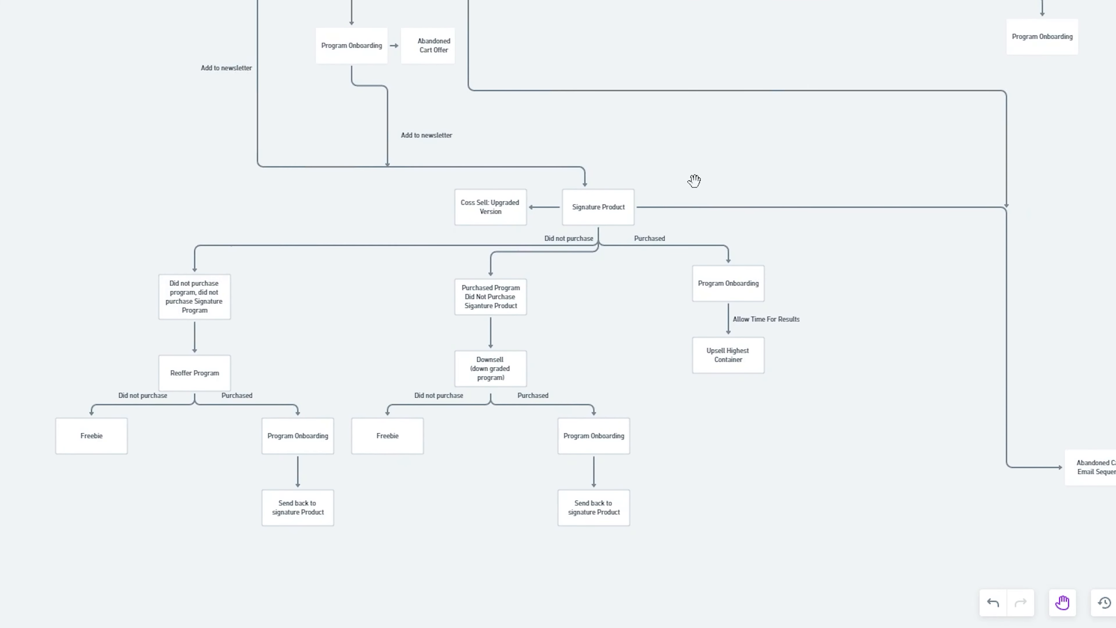
pyautogui.moveTo(638, 210)
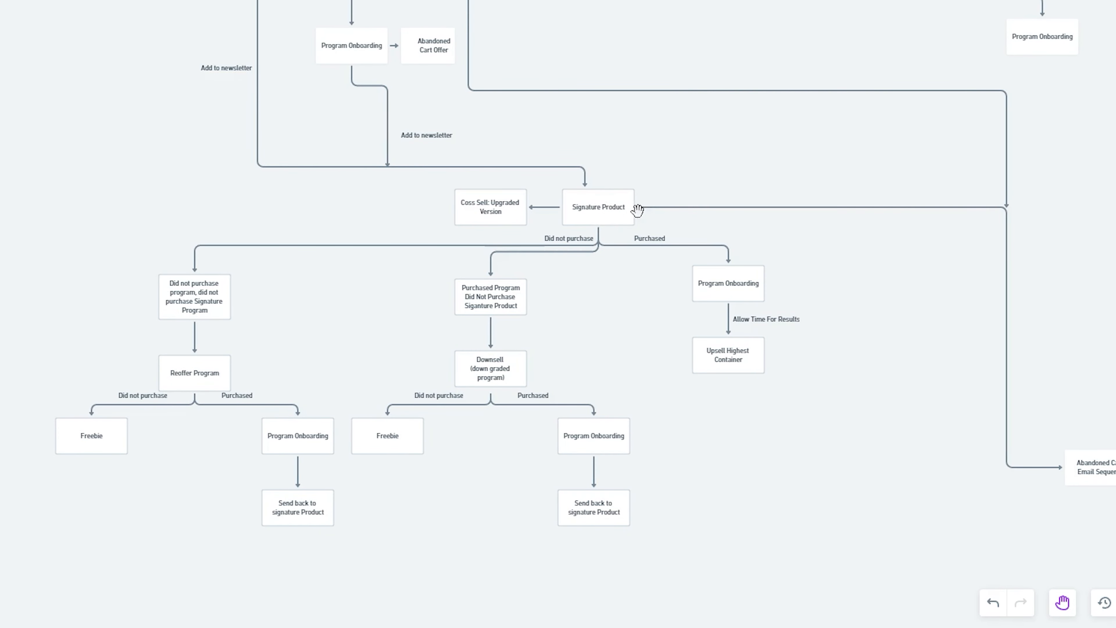
pyautogui.moveTo(352, 4)
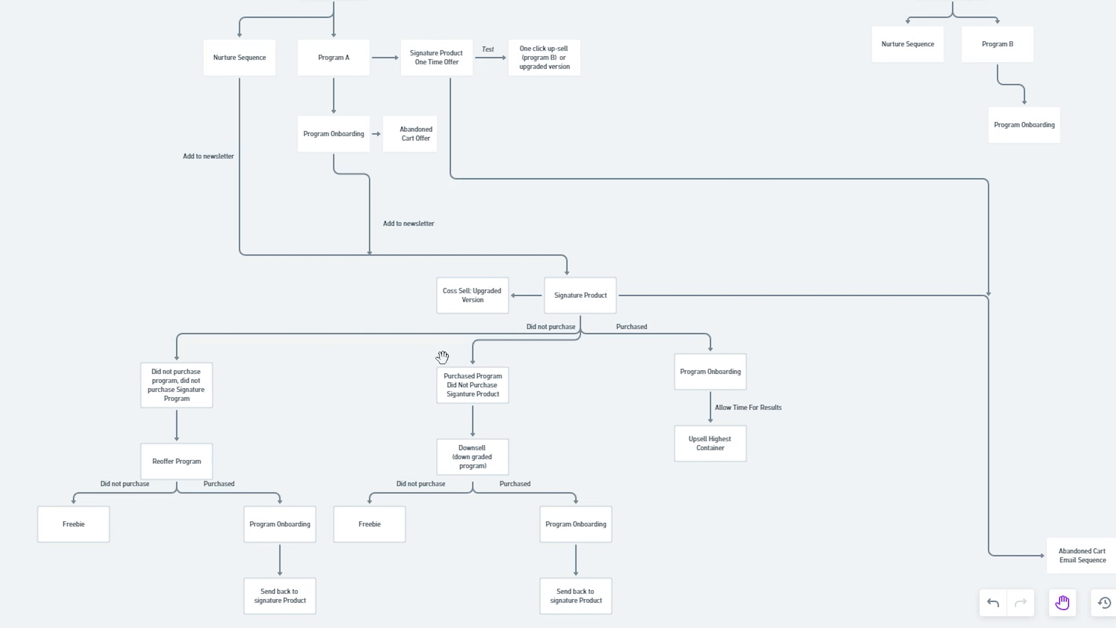
pyautogui.moveTo(679, 296)
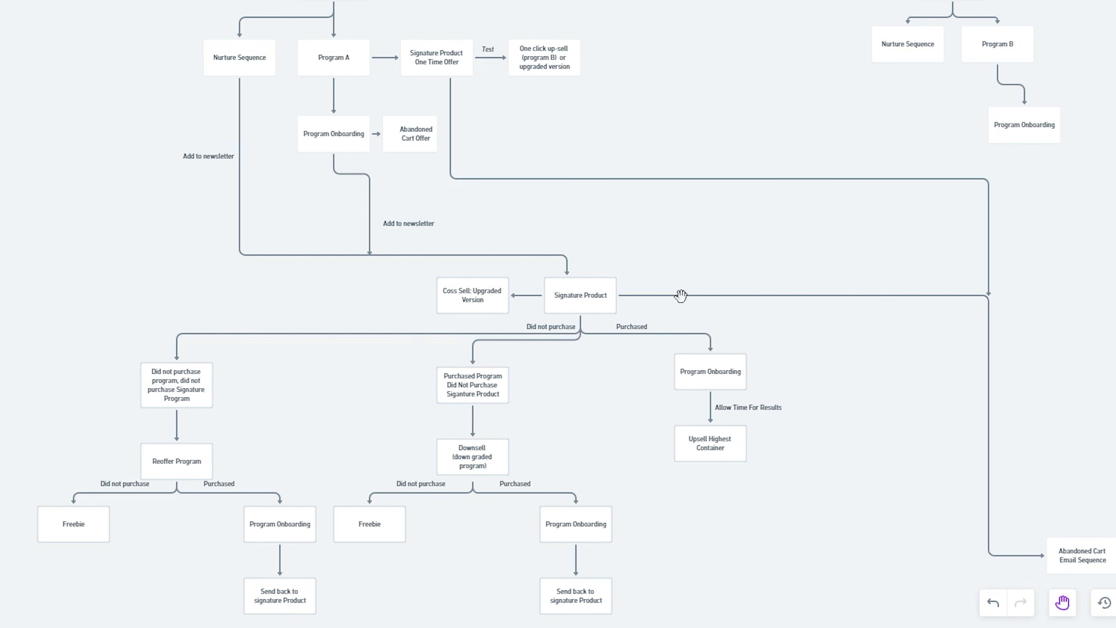
pyautogui.moveTo(542, 350)
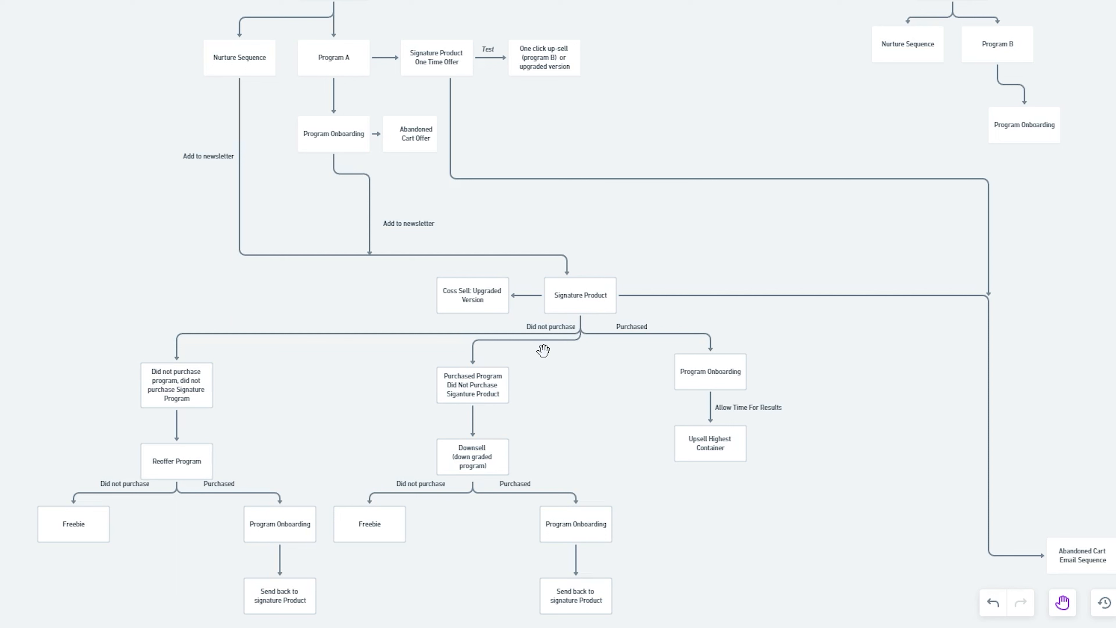
pyautogui.moveTo(333, 93)
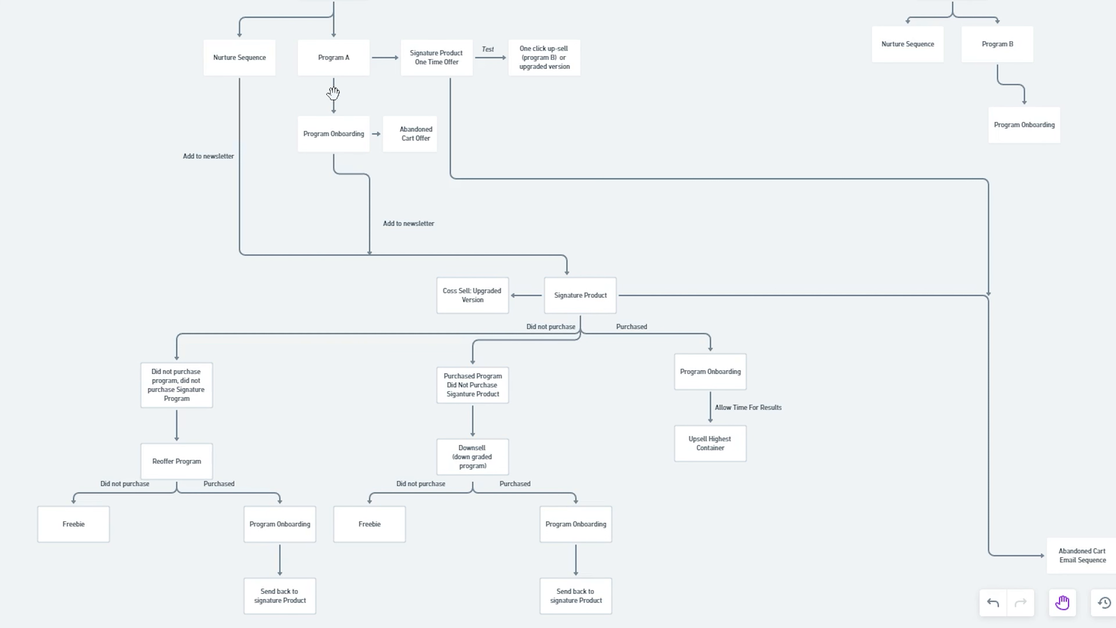
pyautogui.moveTo(553, 332)
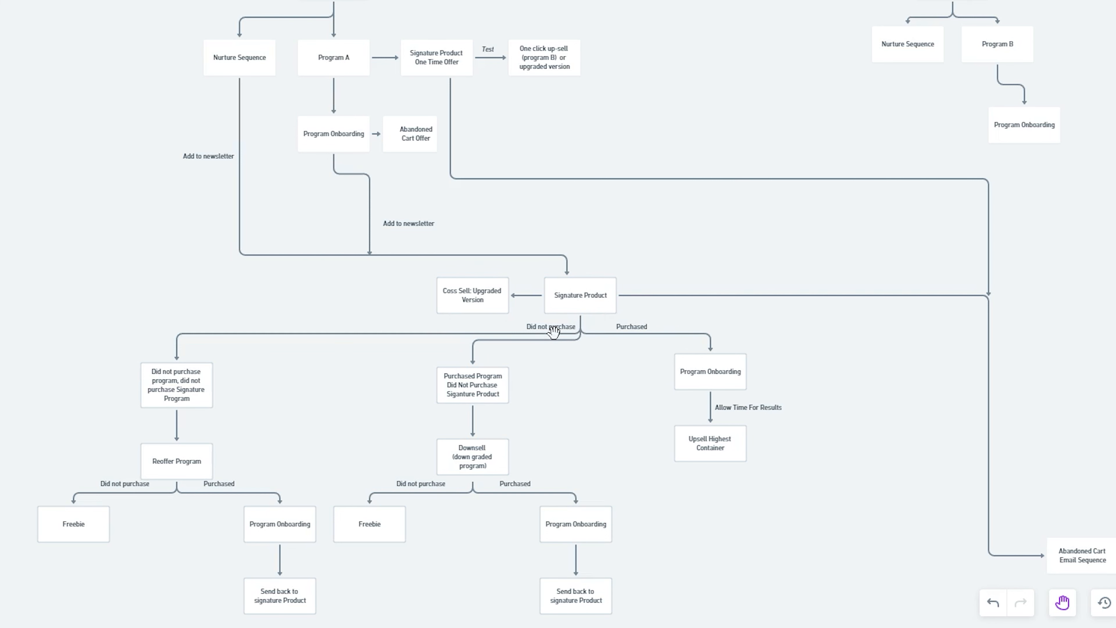
pyautogui.moveTo(632, 329)
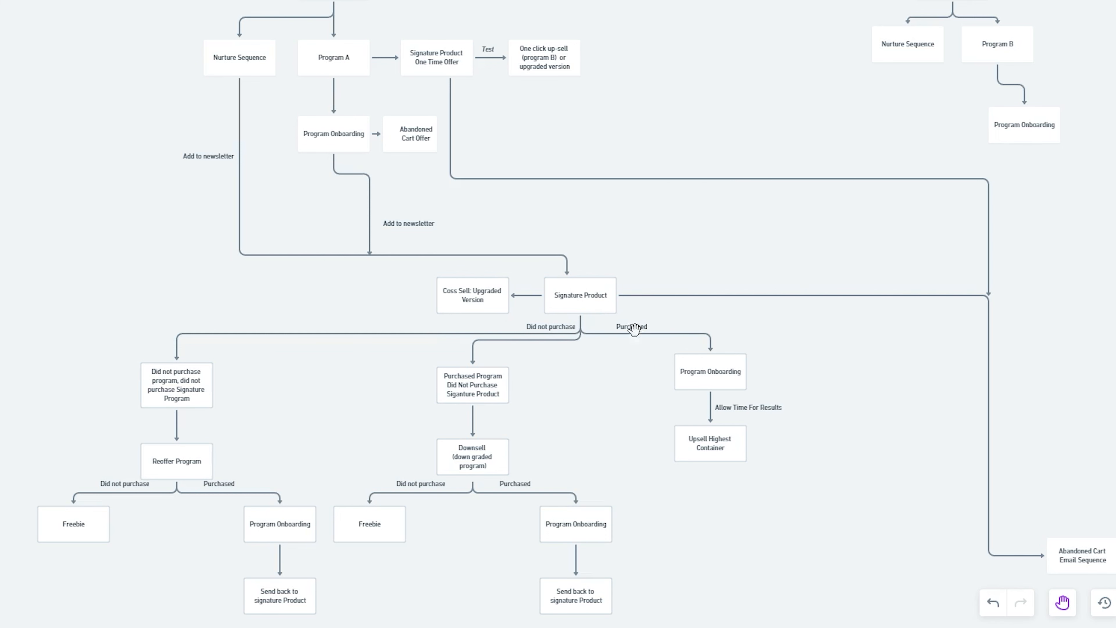
pyautogui.moveTo(642, 279)
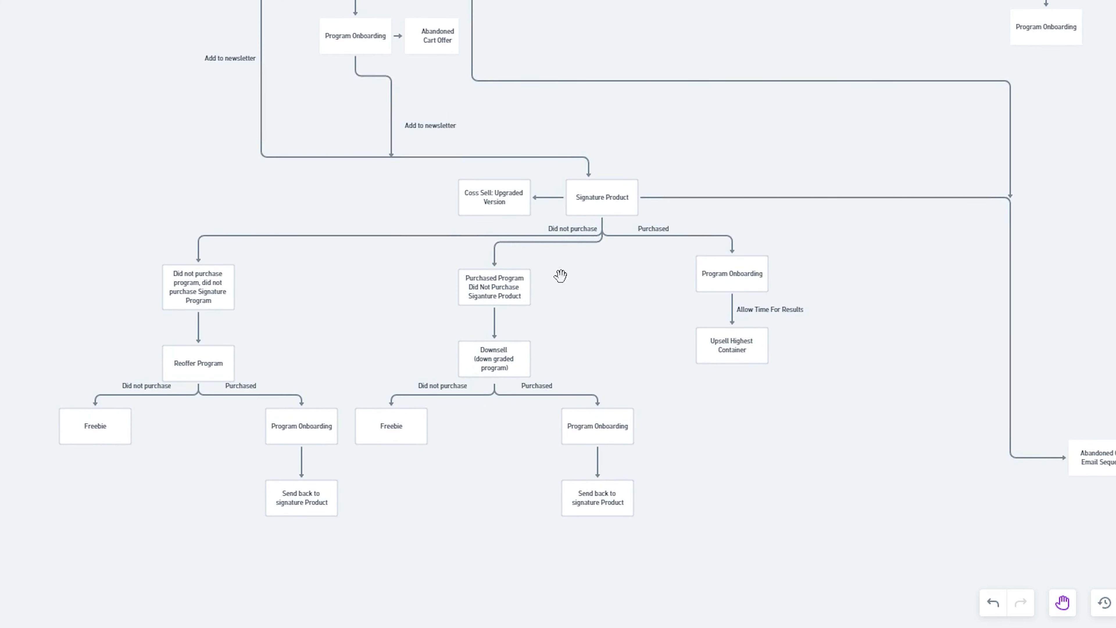
pyautogui.moveTo(478, 346)
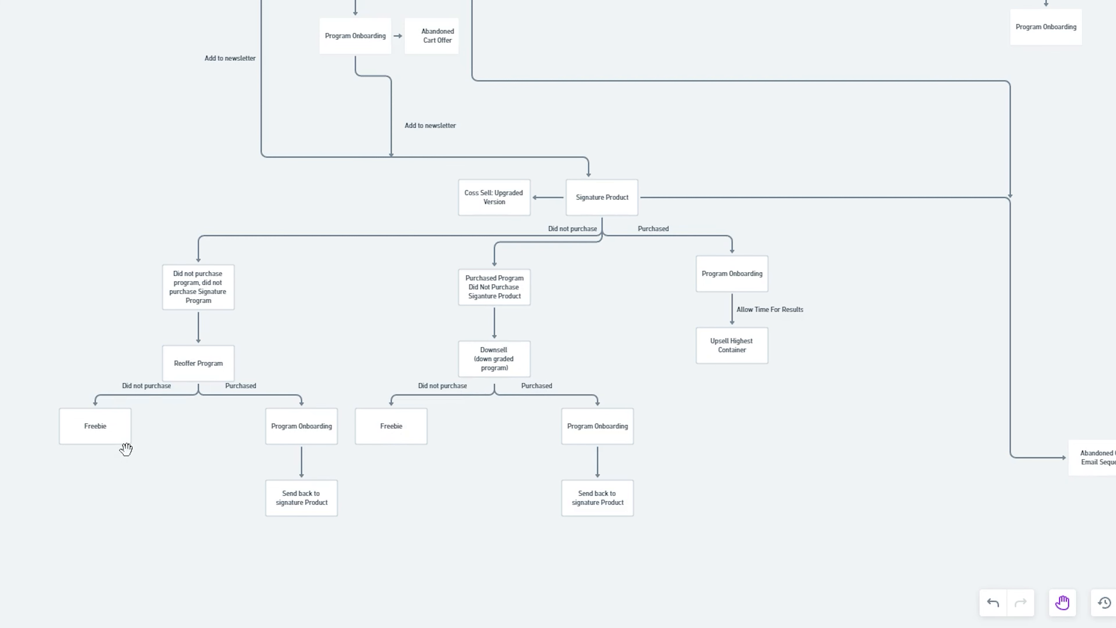
pyautogui.moveTo(711, 448)
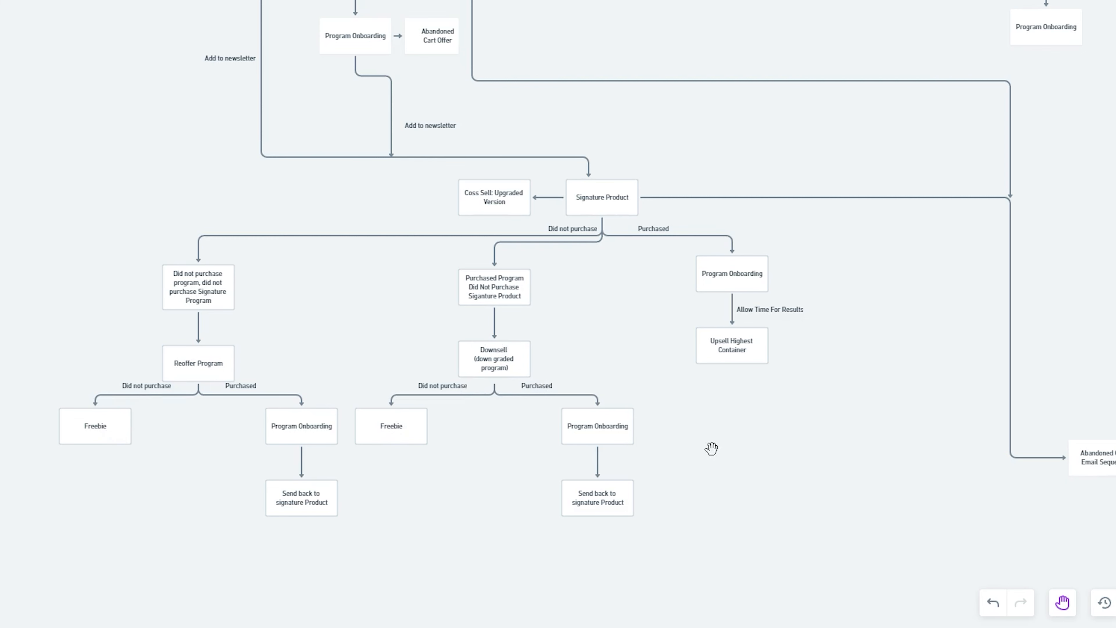
pyautogui.moveTo(522, 368)
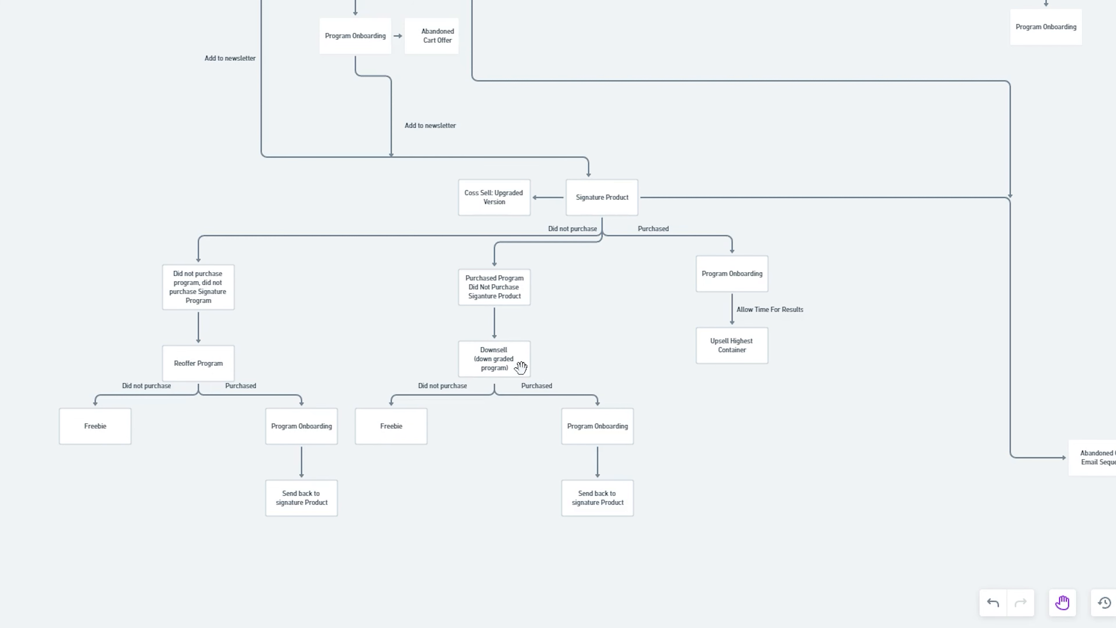
pyautogui.moveTo(522, 390)
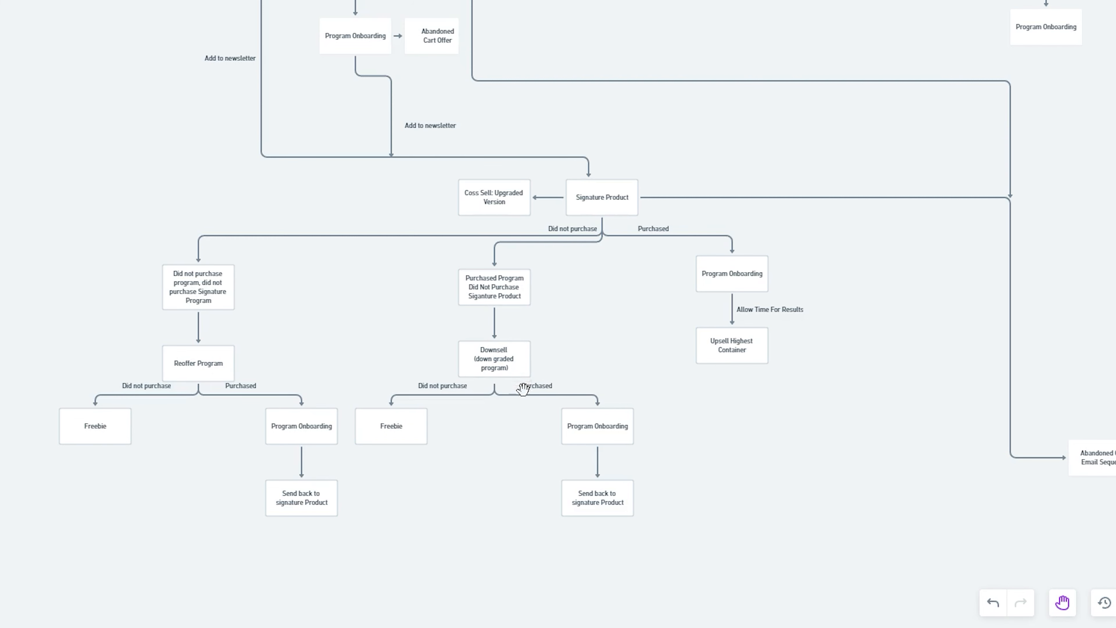
pyautogui.moveTo(612, 428)
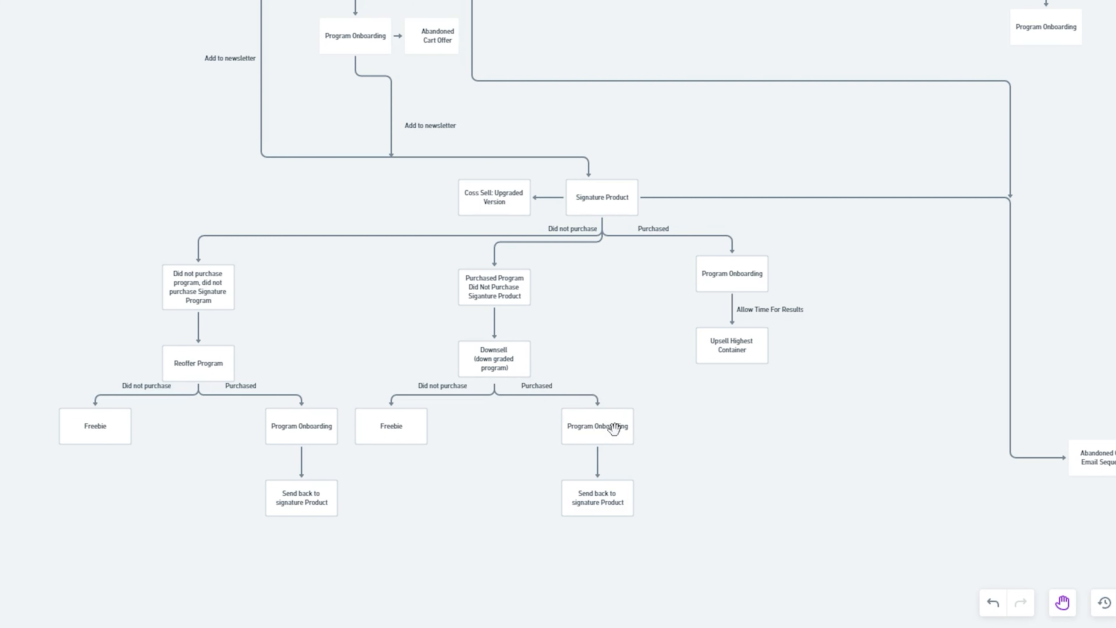
pyautogui.moveTo(619, 498)
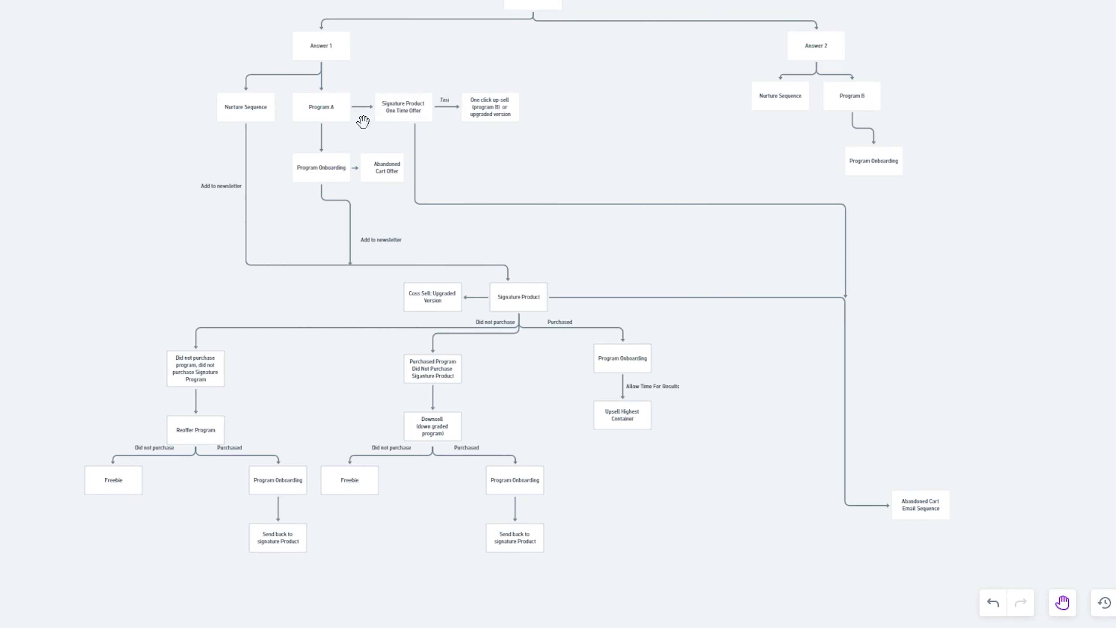
pyautogui.moveTo(397, 115)
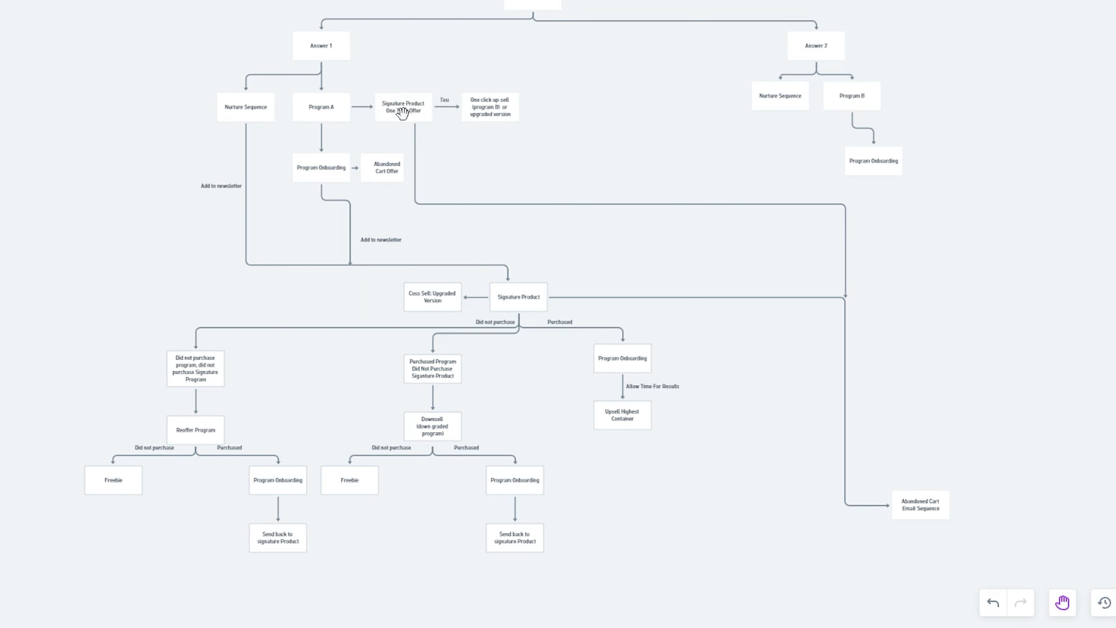
pyautogui.moveTo(907, 505)
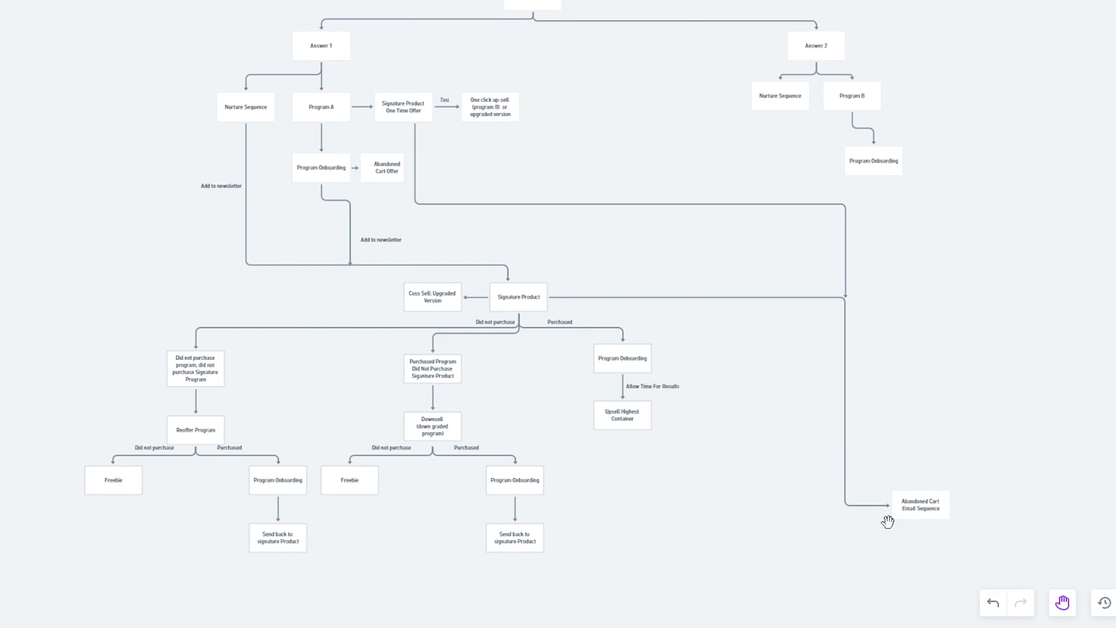
pyautogui.moveTo(891, 504)
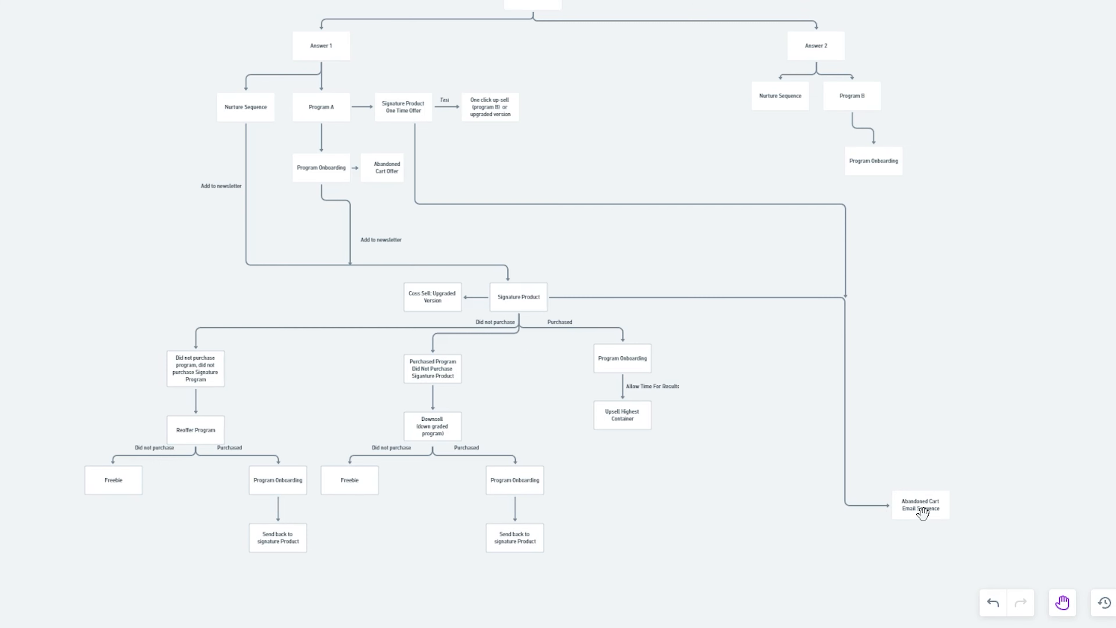
pyautogui.moveTo(835, 305)
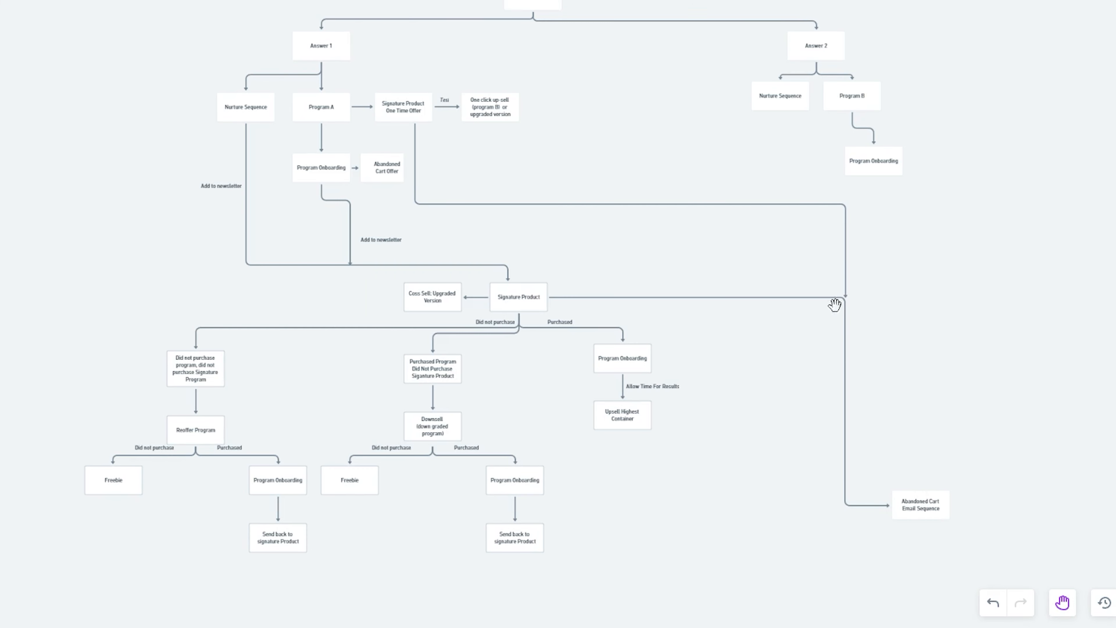
pyautogui.moveTo(481, 179)
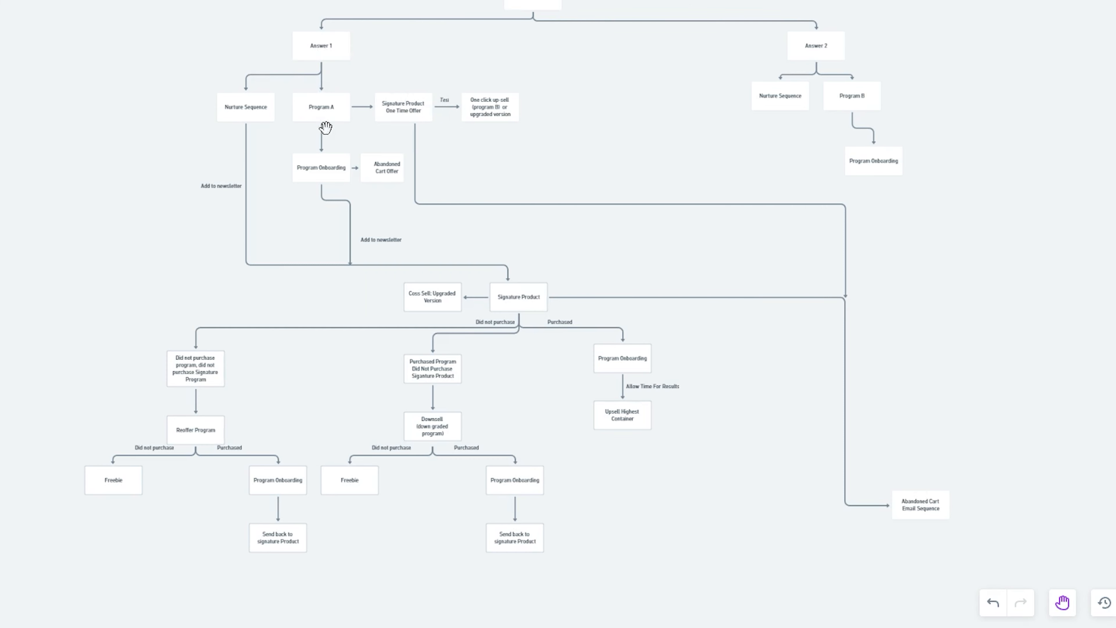
pyautogui.moveTo(314, 111)
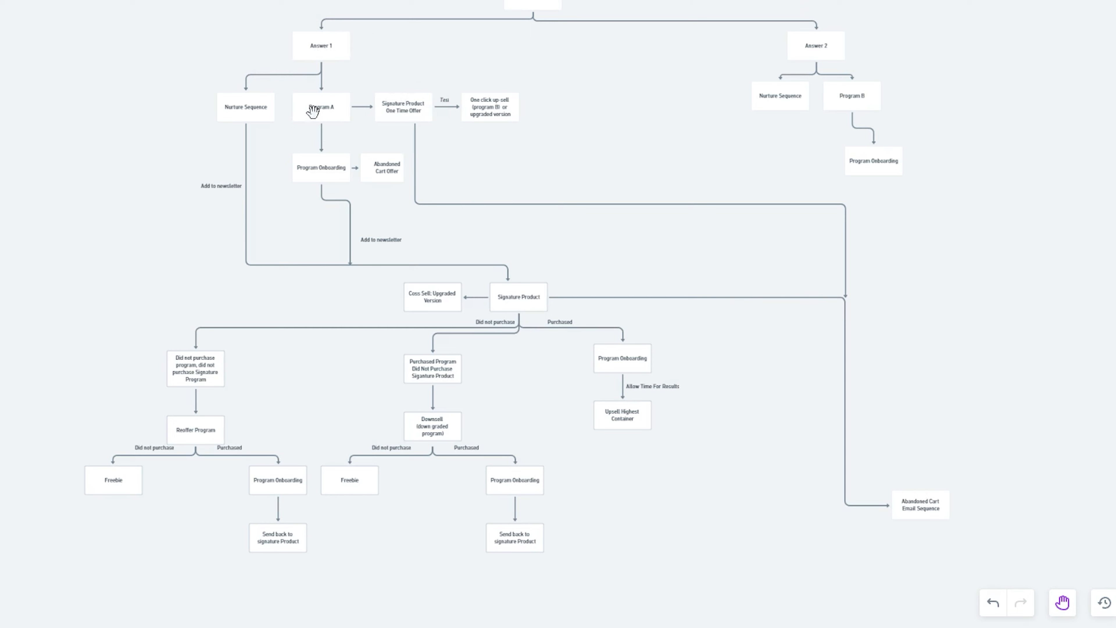
pyautogui.moveTo(377, 123)
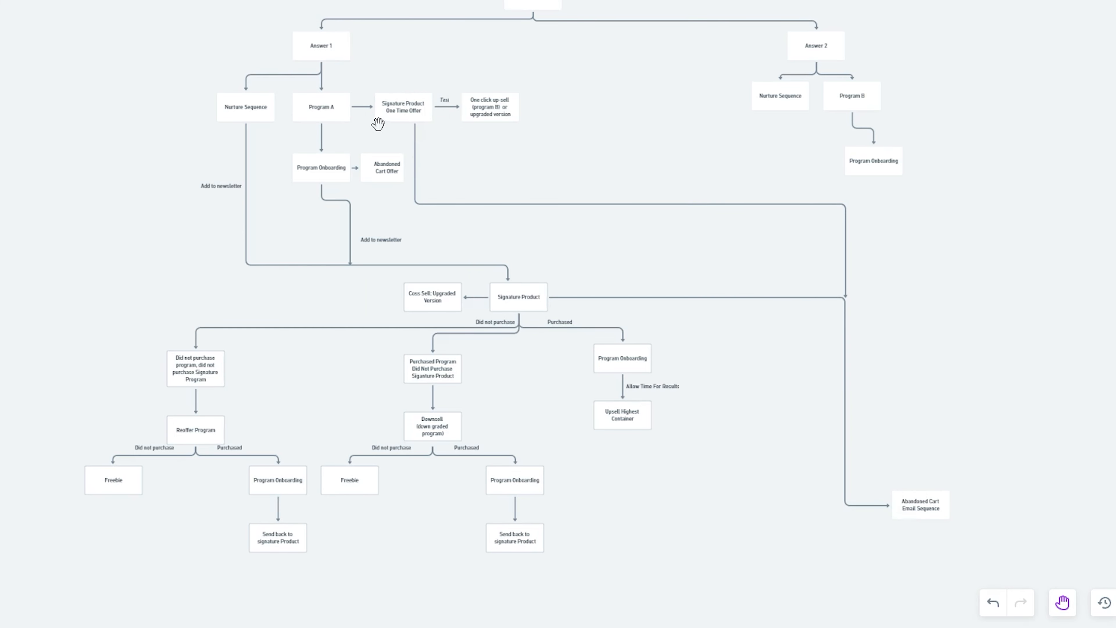
pyautogui.moveTo(990, 471)
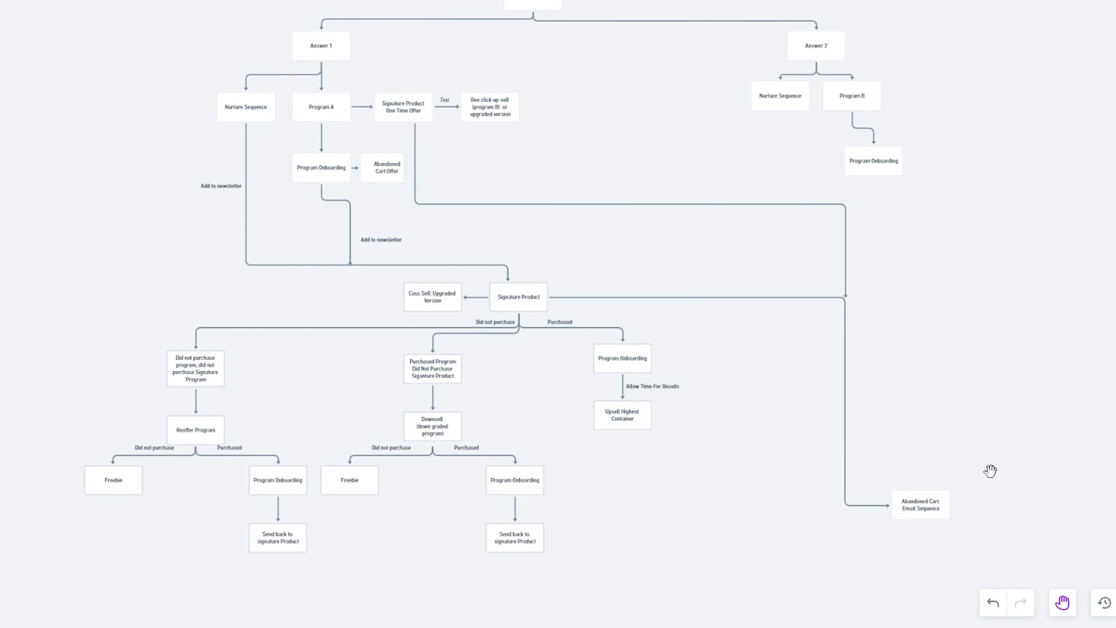
pyautogui.moveTo(450, 112)
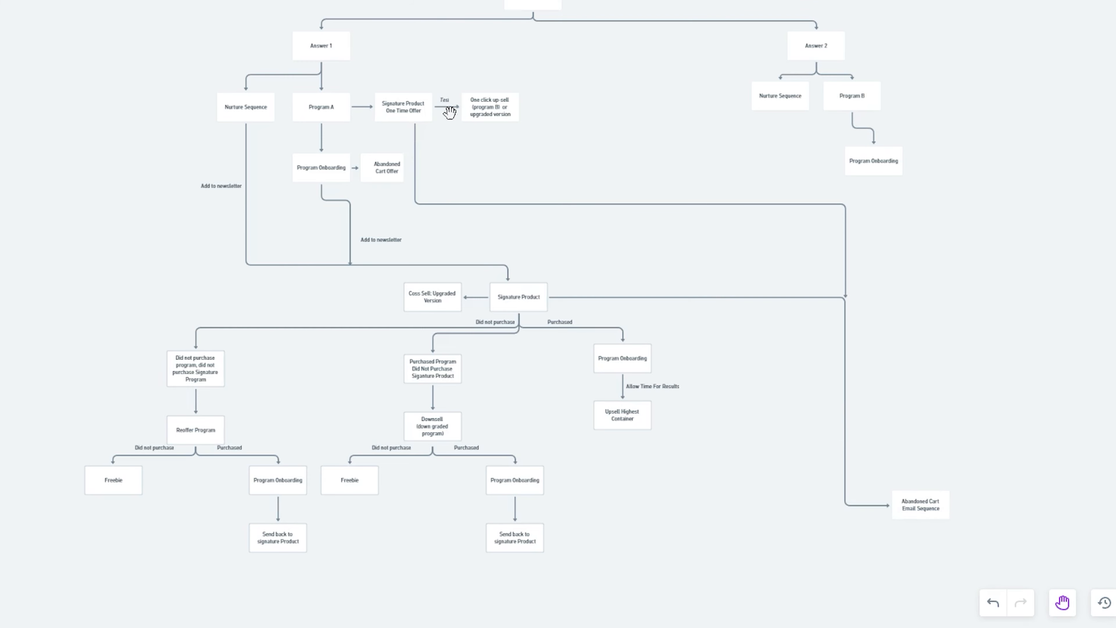
pyautogui.moveTo(409, 114)
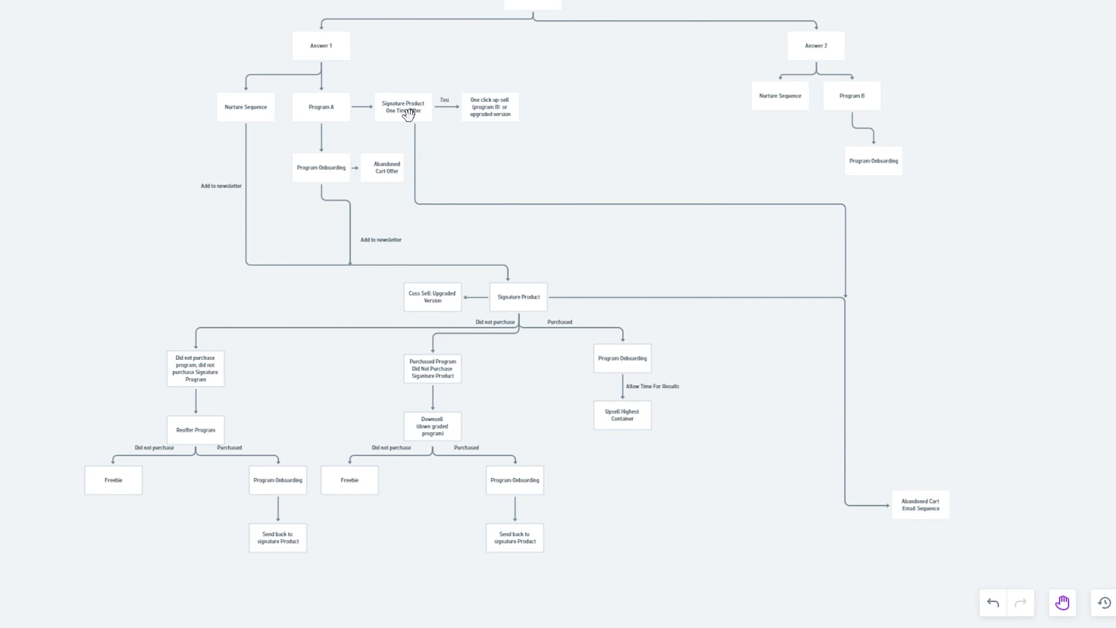
pyautogui.moveTo(530, 301)
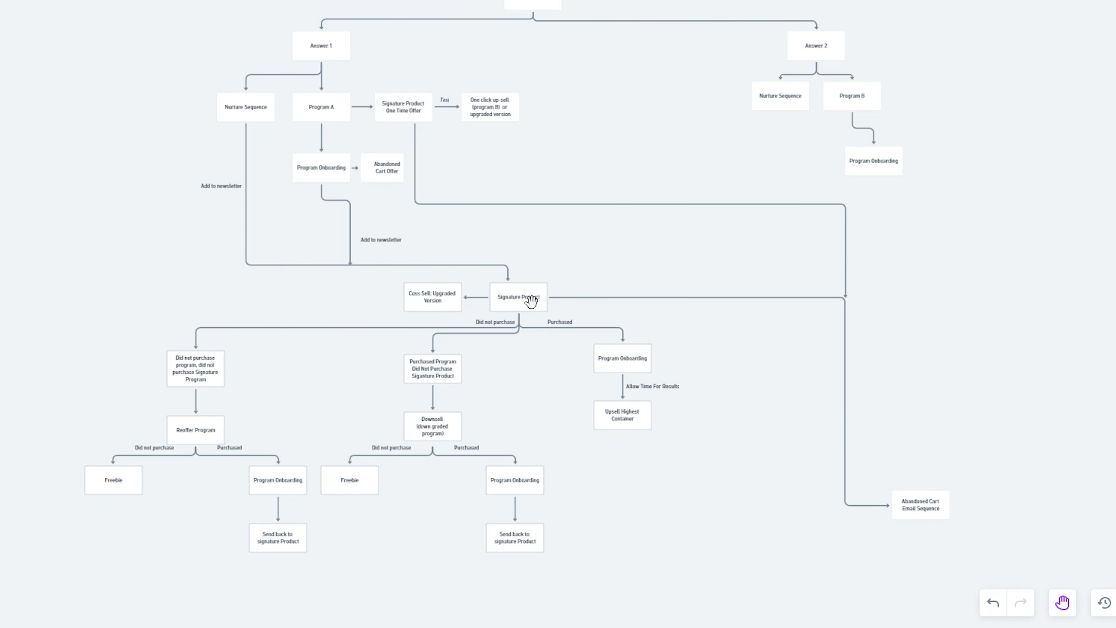
pyautogui.moveTo(945, 527)
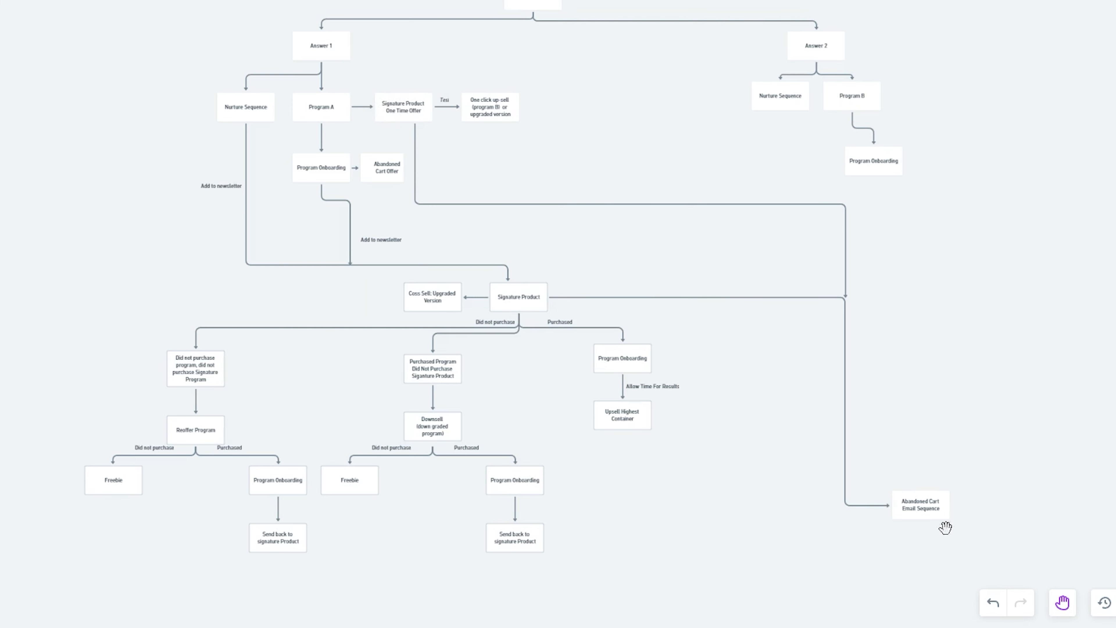
pyautogui.moveTo(535, 343)
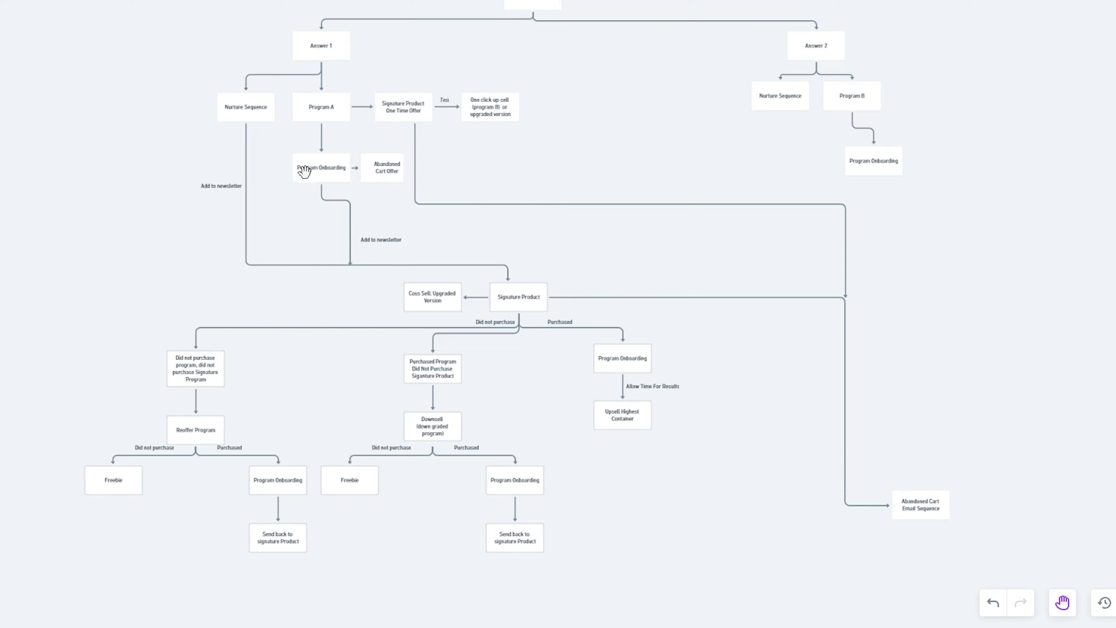
pyautogui.moveTo(391, 184)
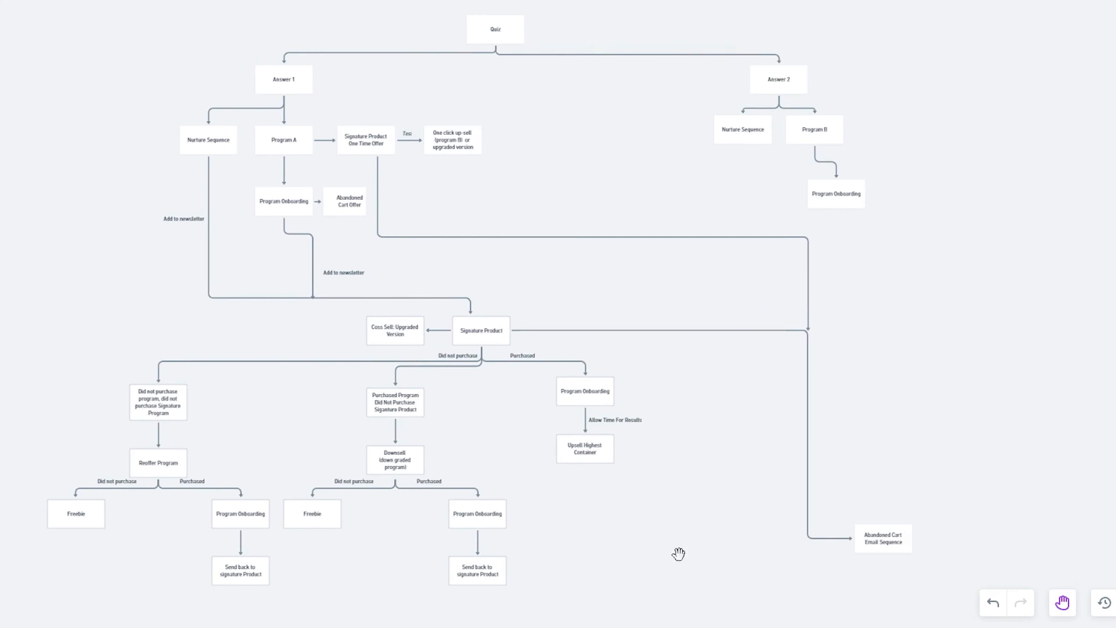
pyautogui.moveTo(866, 104)
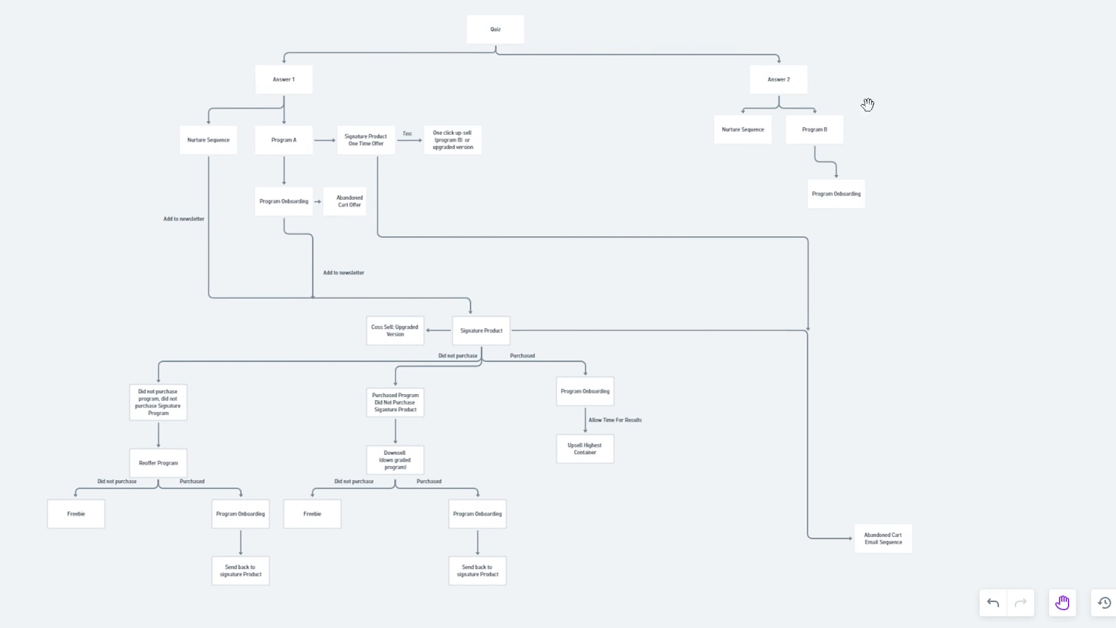
pyautogui.moveTo(1110, 200)
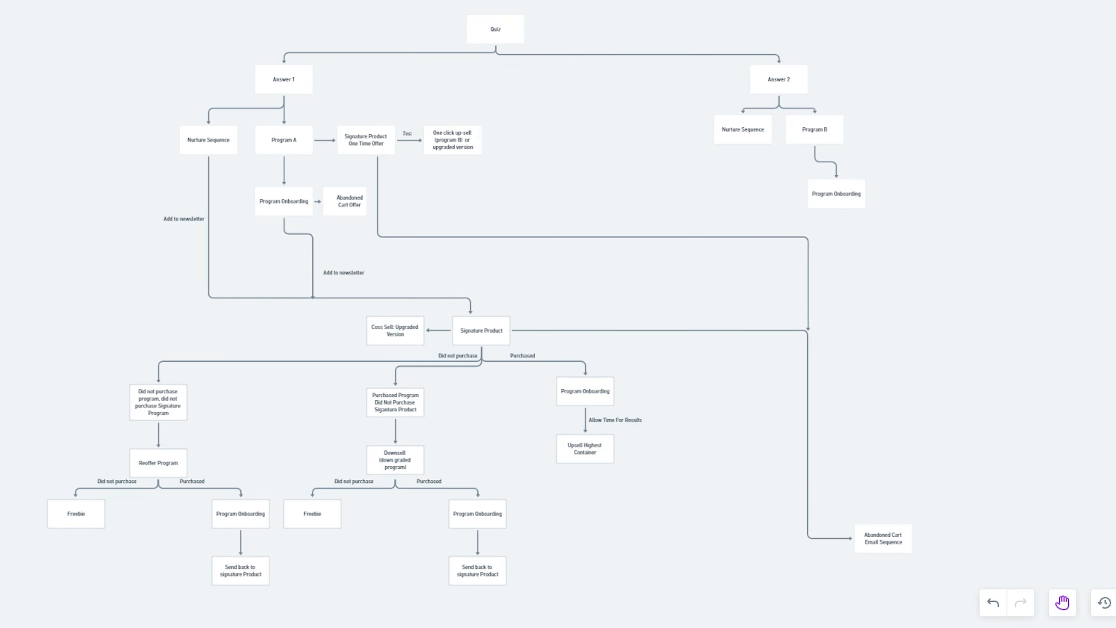
pyautogui.moveTo(125, 104)
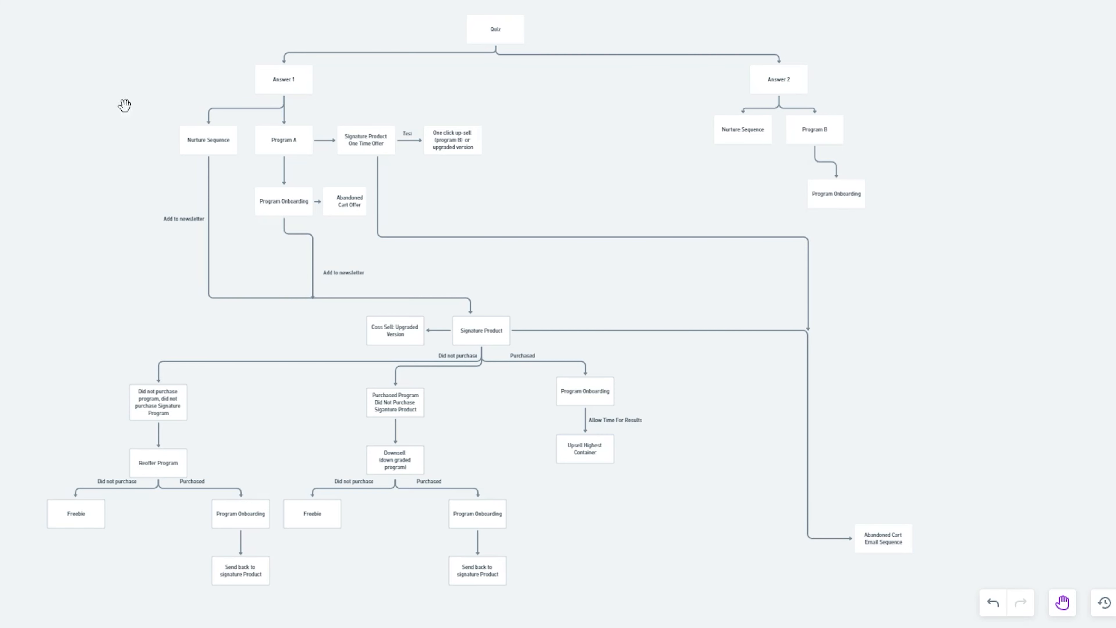
pyautogui.moveTo(593, 486)
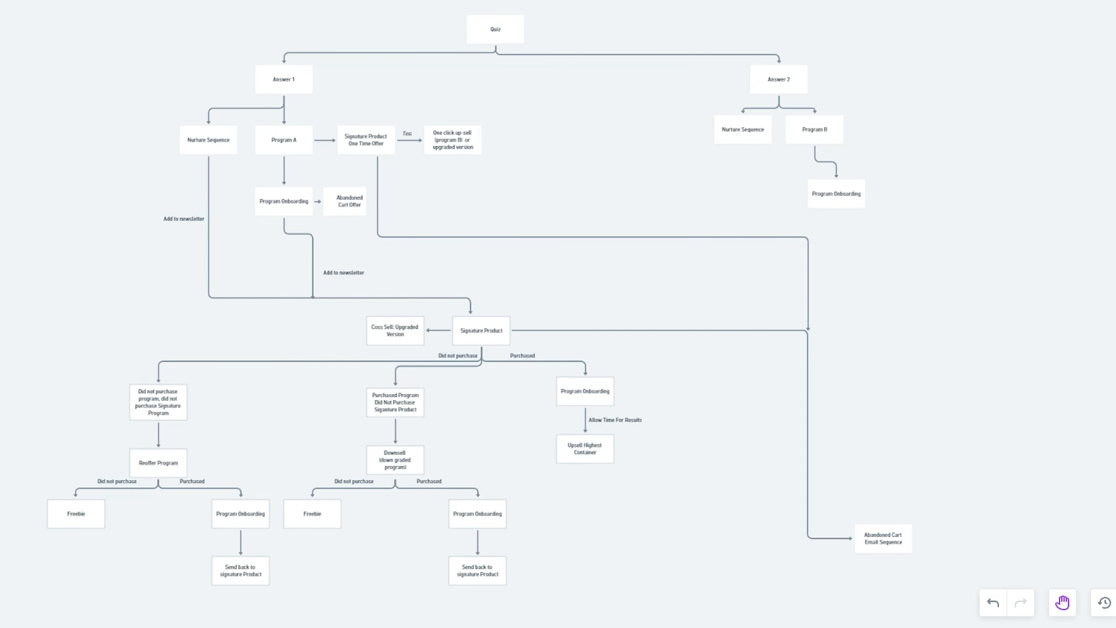
pyautogui.moveTo(780, 146)
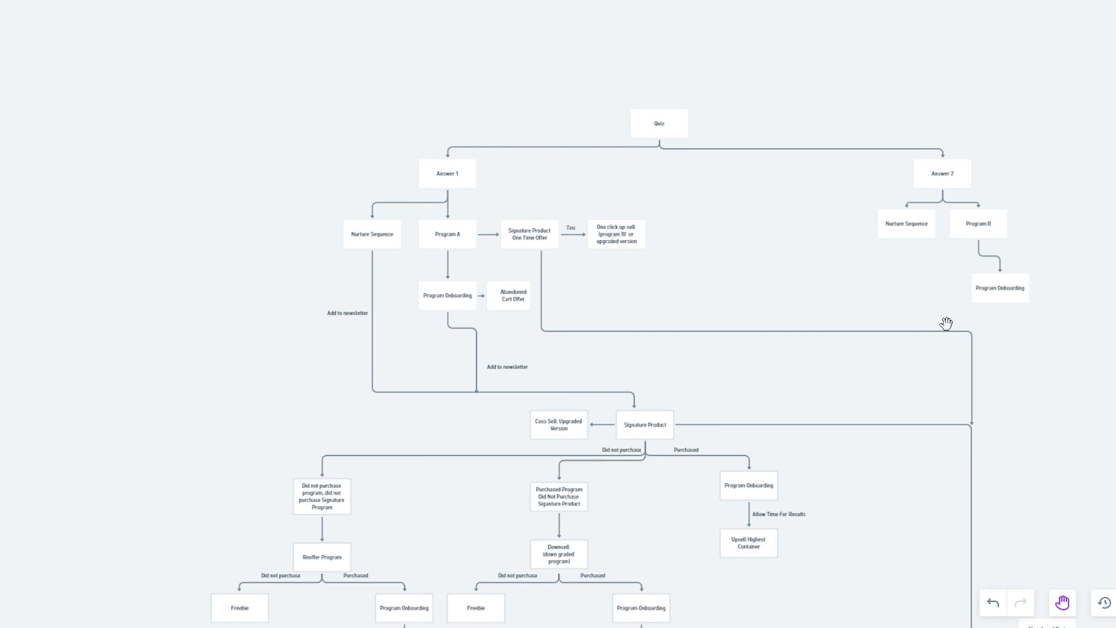
pyautogui.moveTo(795, 92)
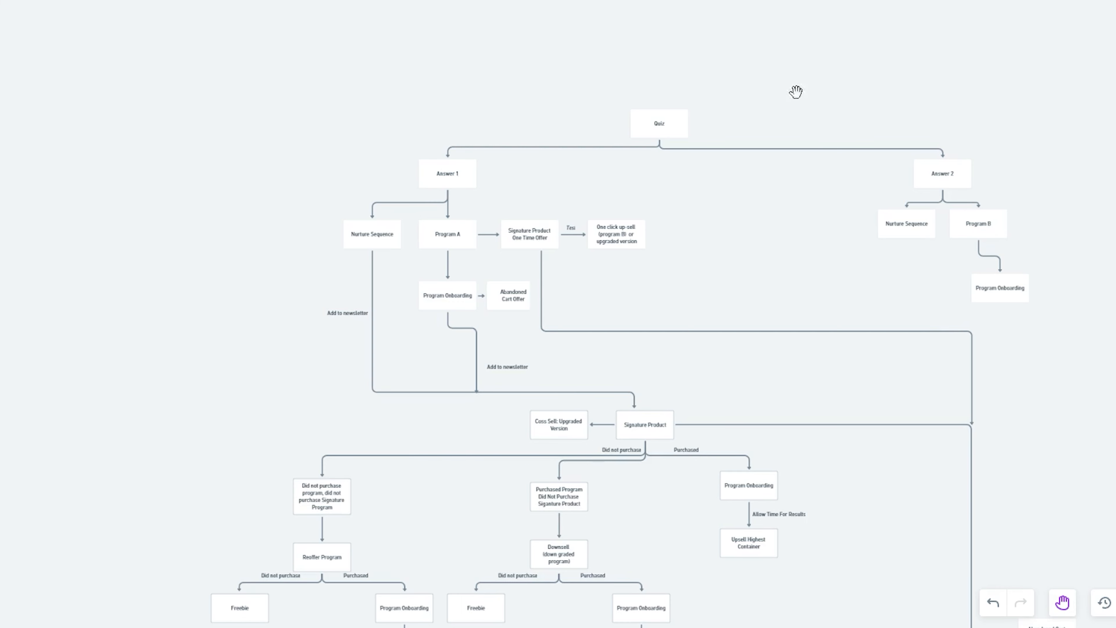
pyautogui.moveTo(687, 111)
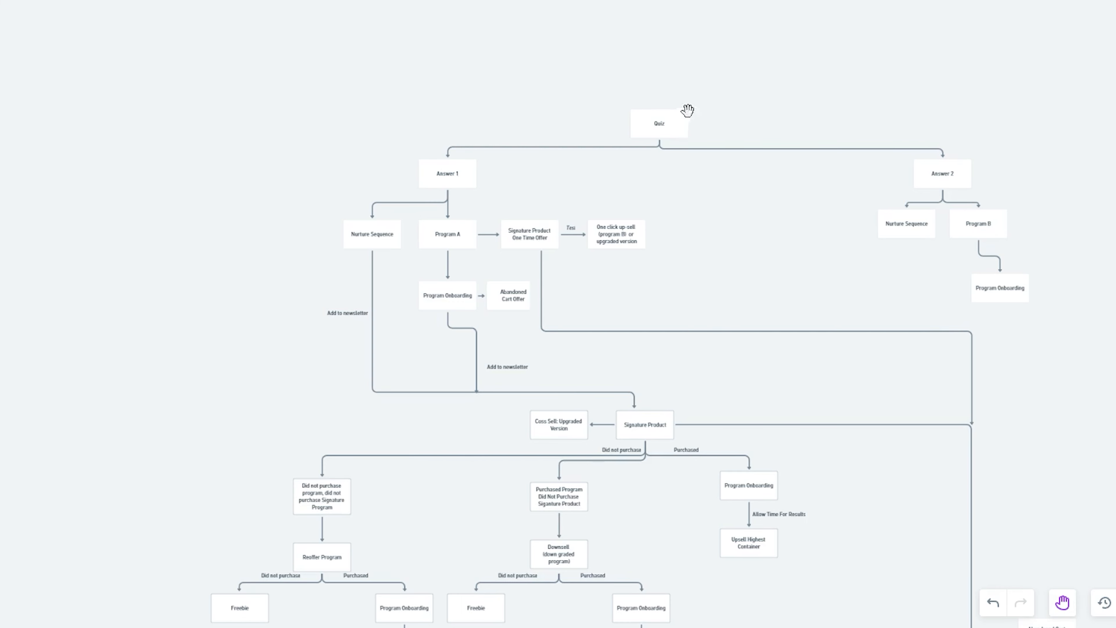
pyautogui.moveTo(672, 133)
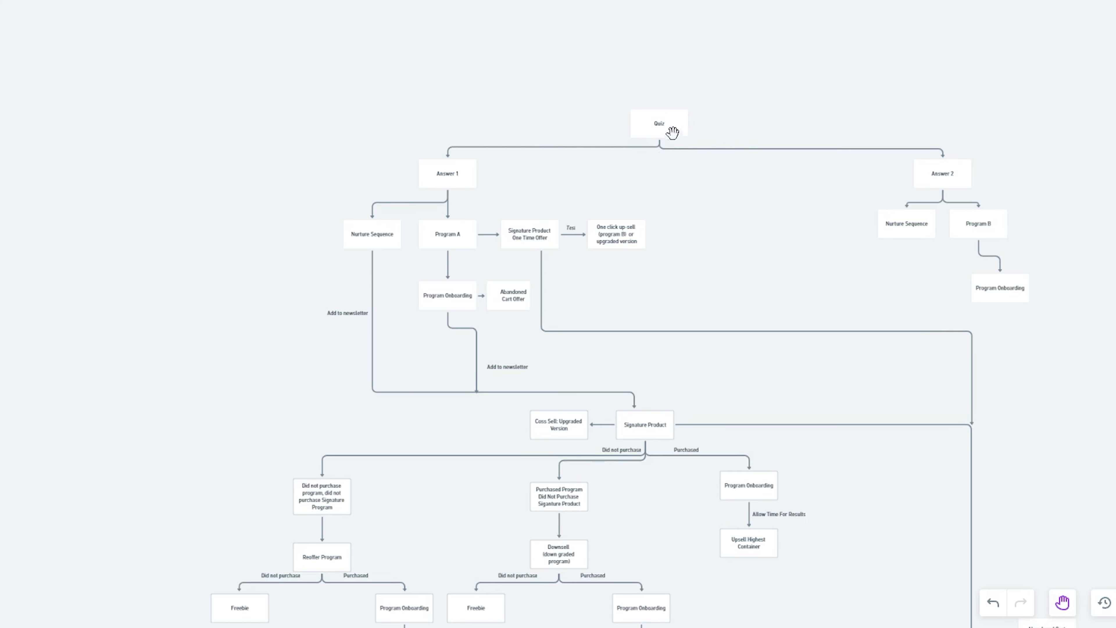
pyautogui.moveTo(612, 135)
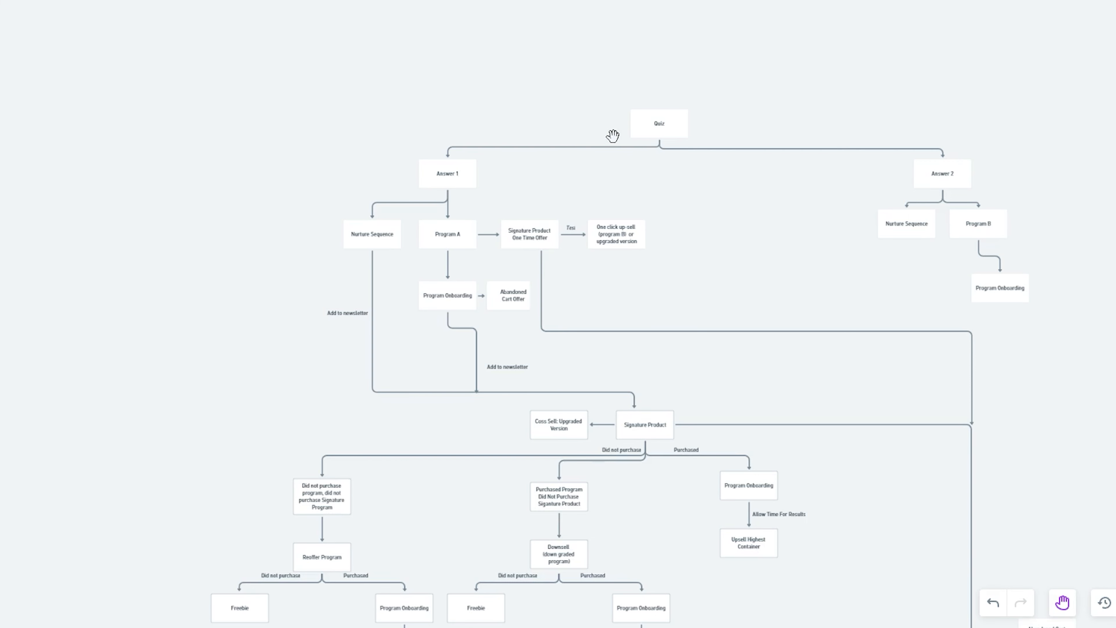
pyautogui.moveTo(450, 187)
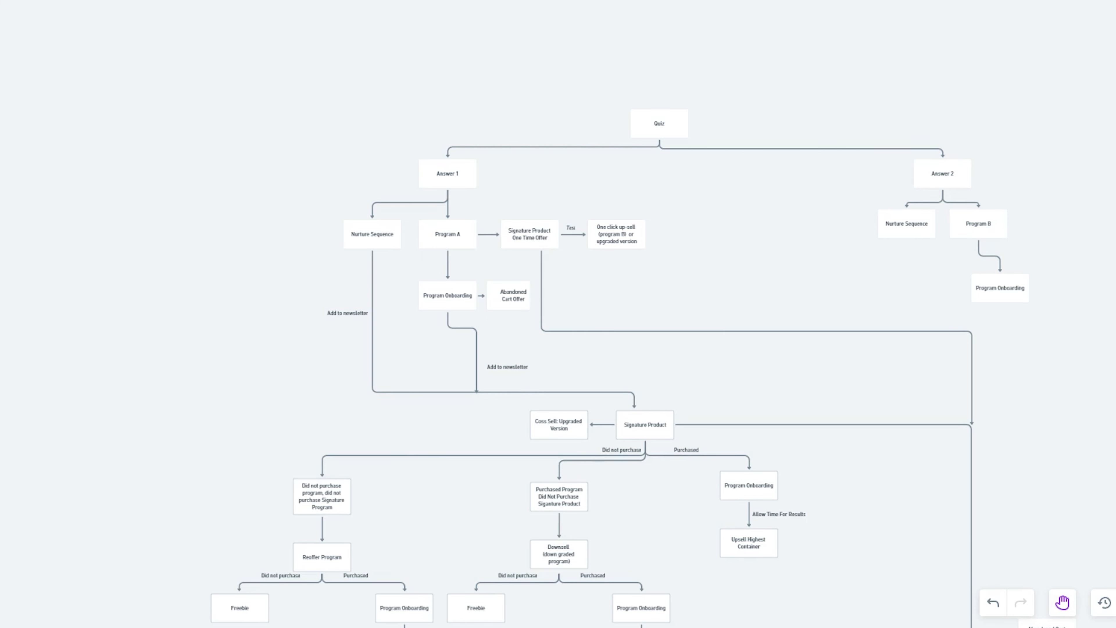
pyautogui.moveTo(960, 187)
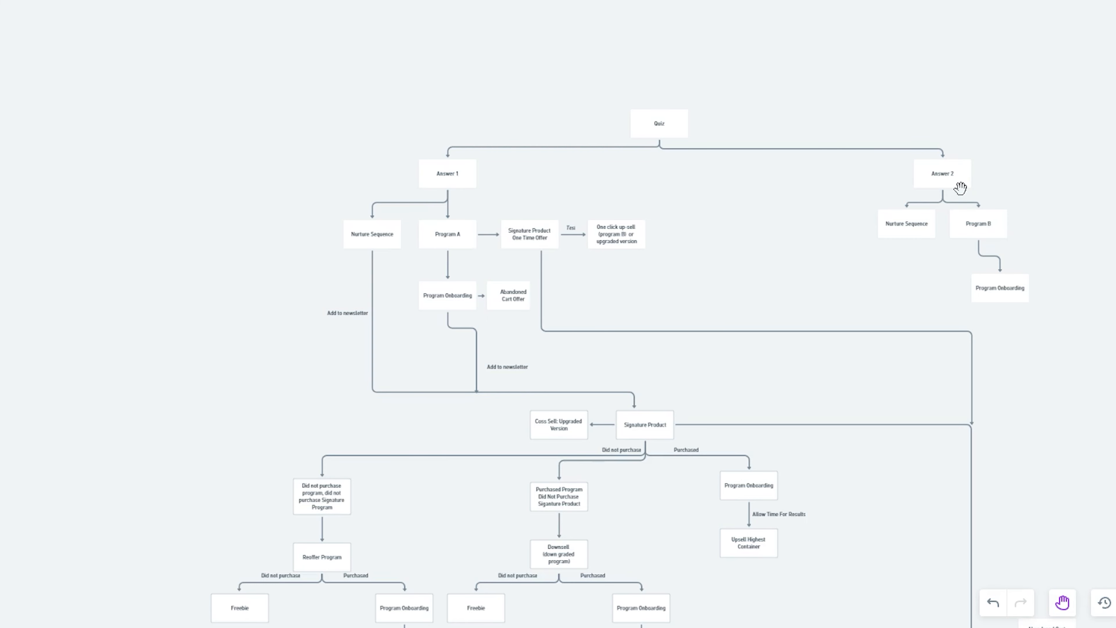
pyautogui.moveTo(959, 203)
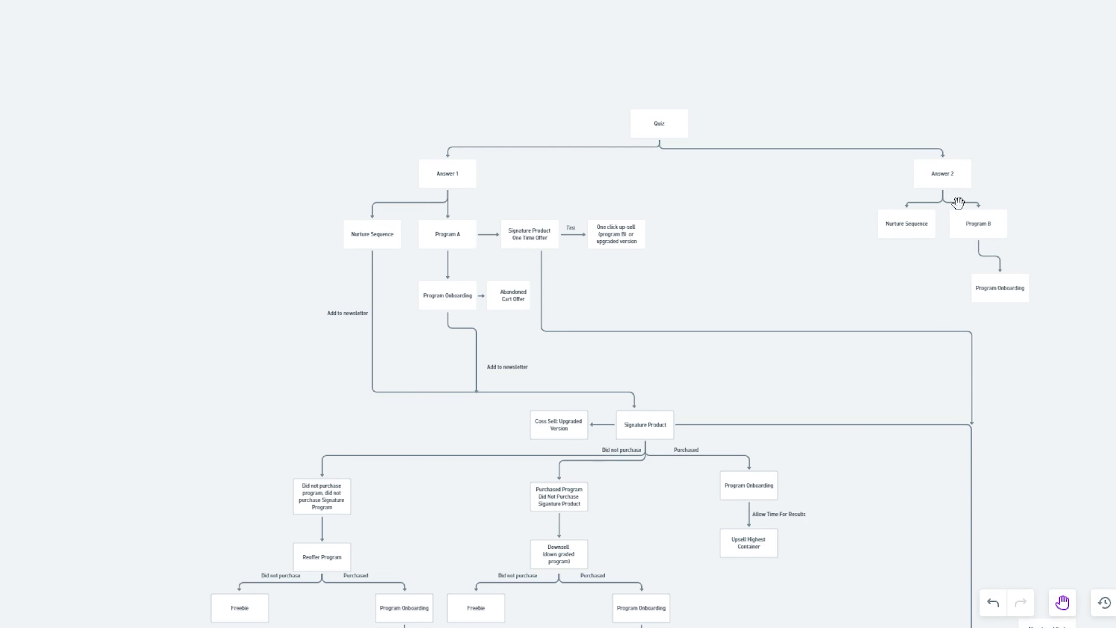
pyautogui.moveTo(700, 118)
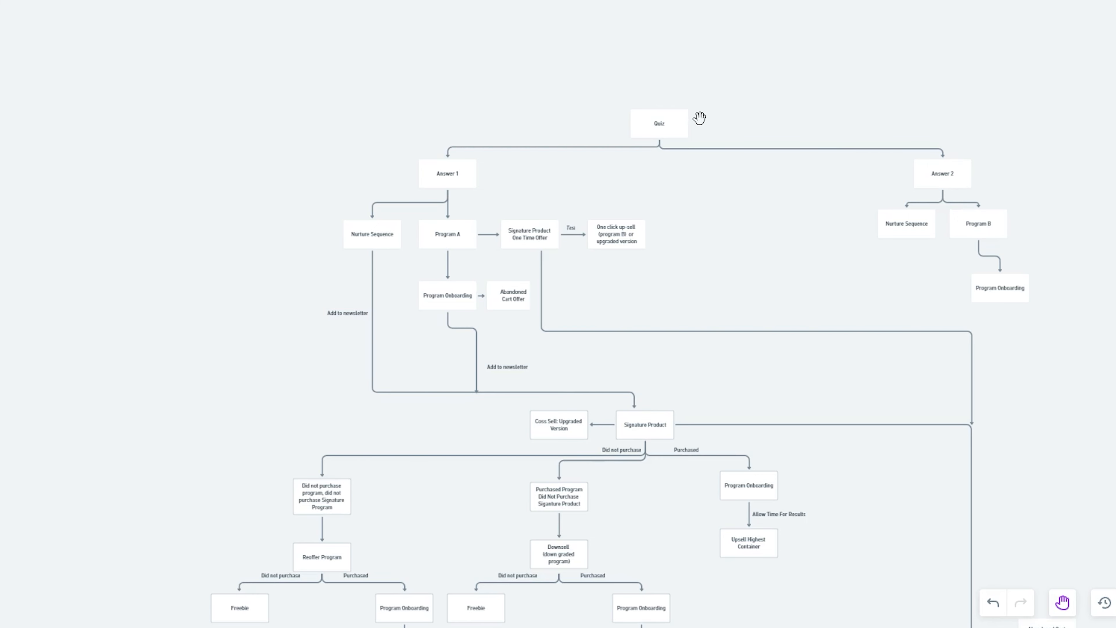
pyautogui.moveTo(603, 56)
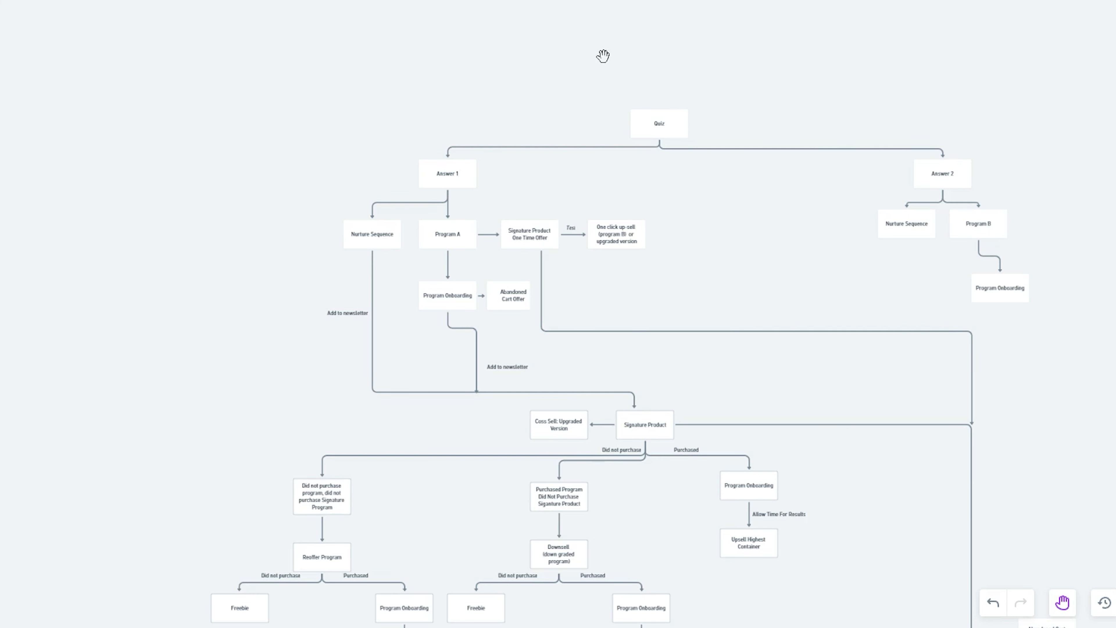
pyautogui.scroll(-3)
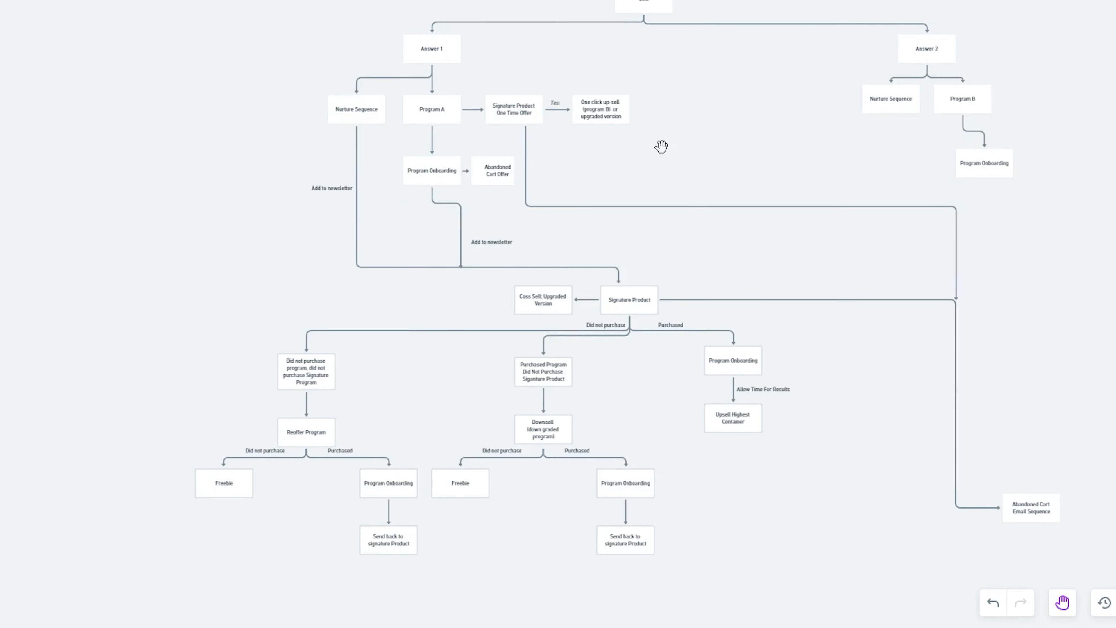